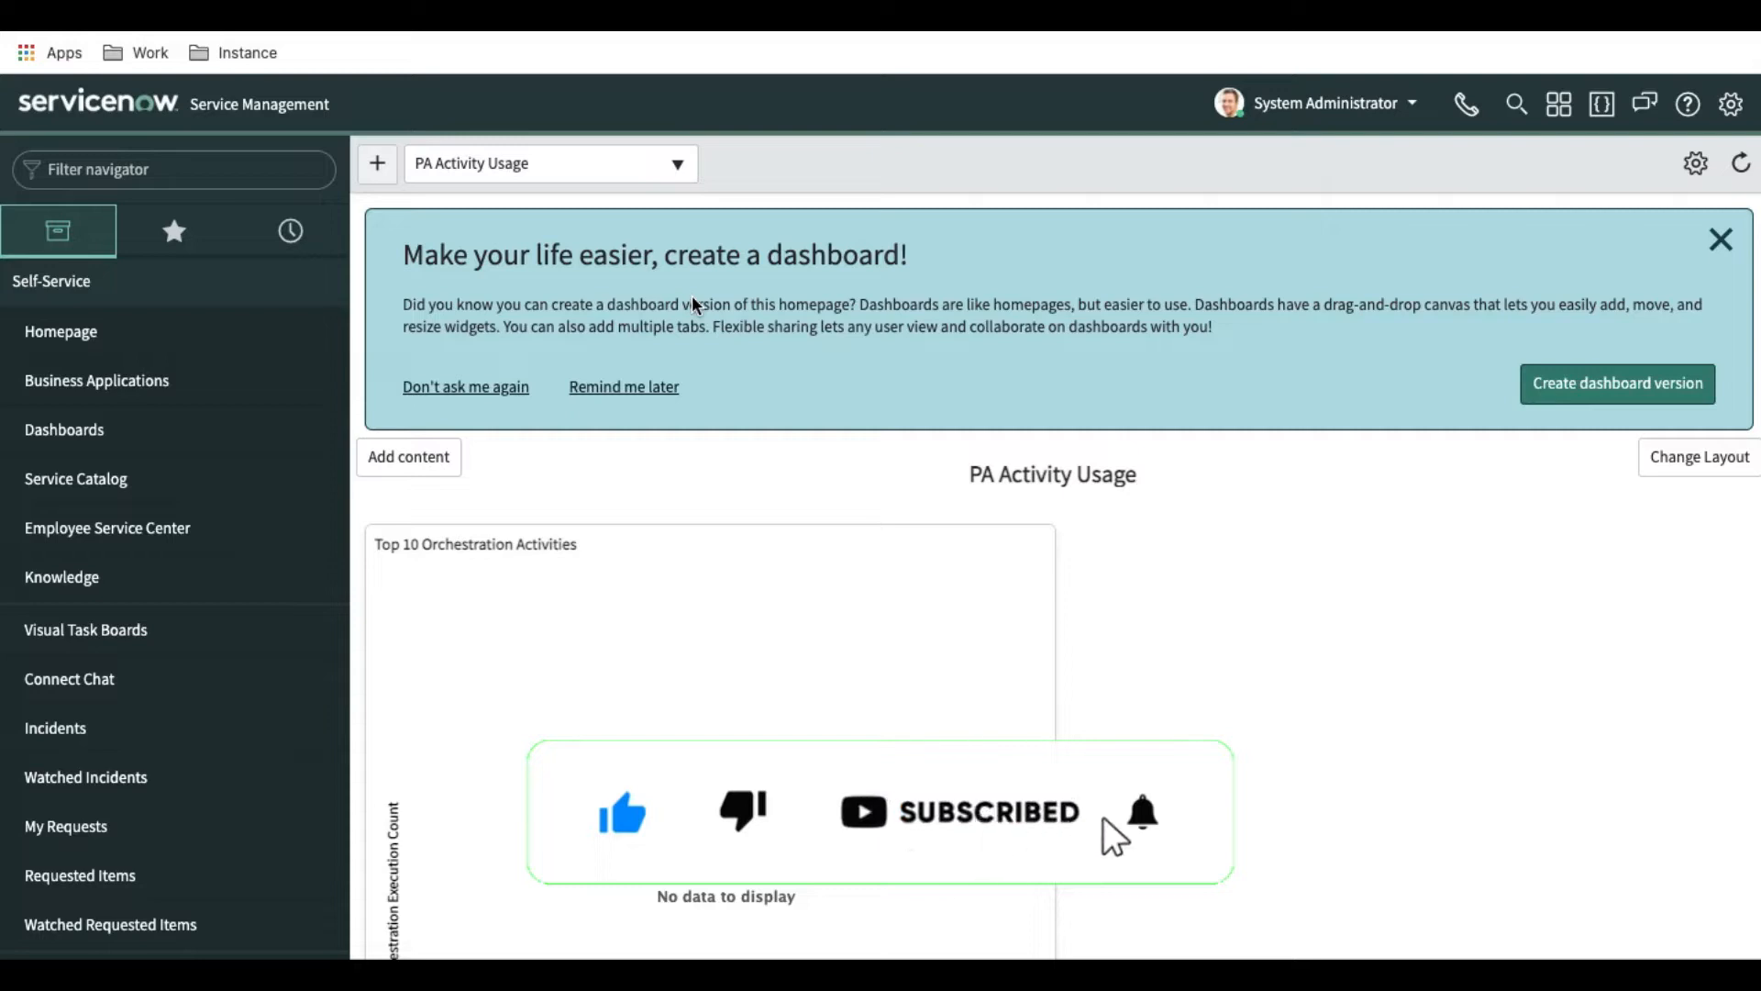
mouse_move(378, 163)
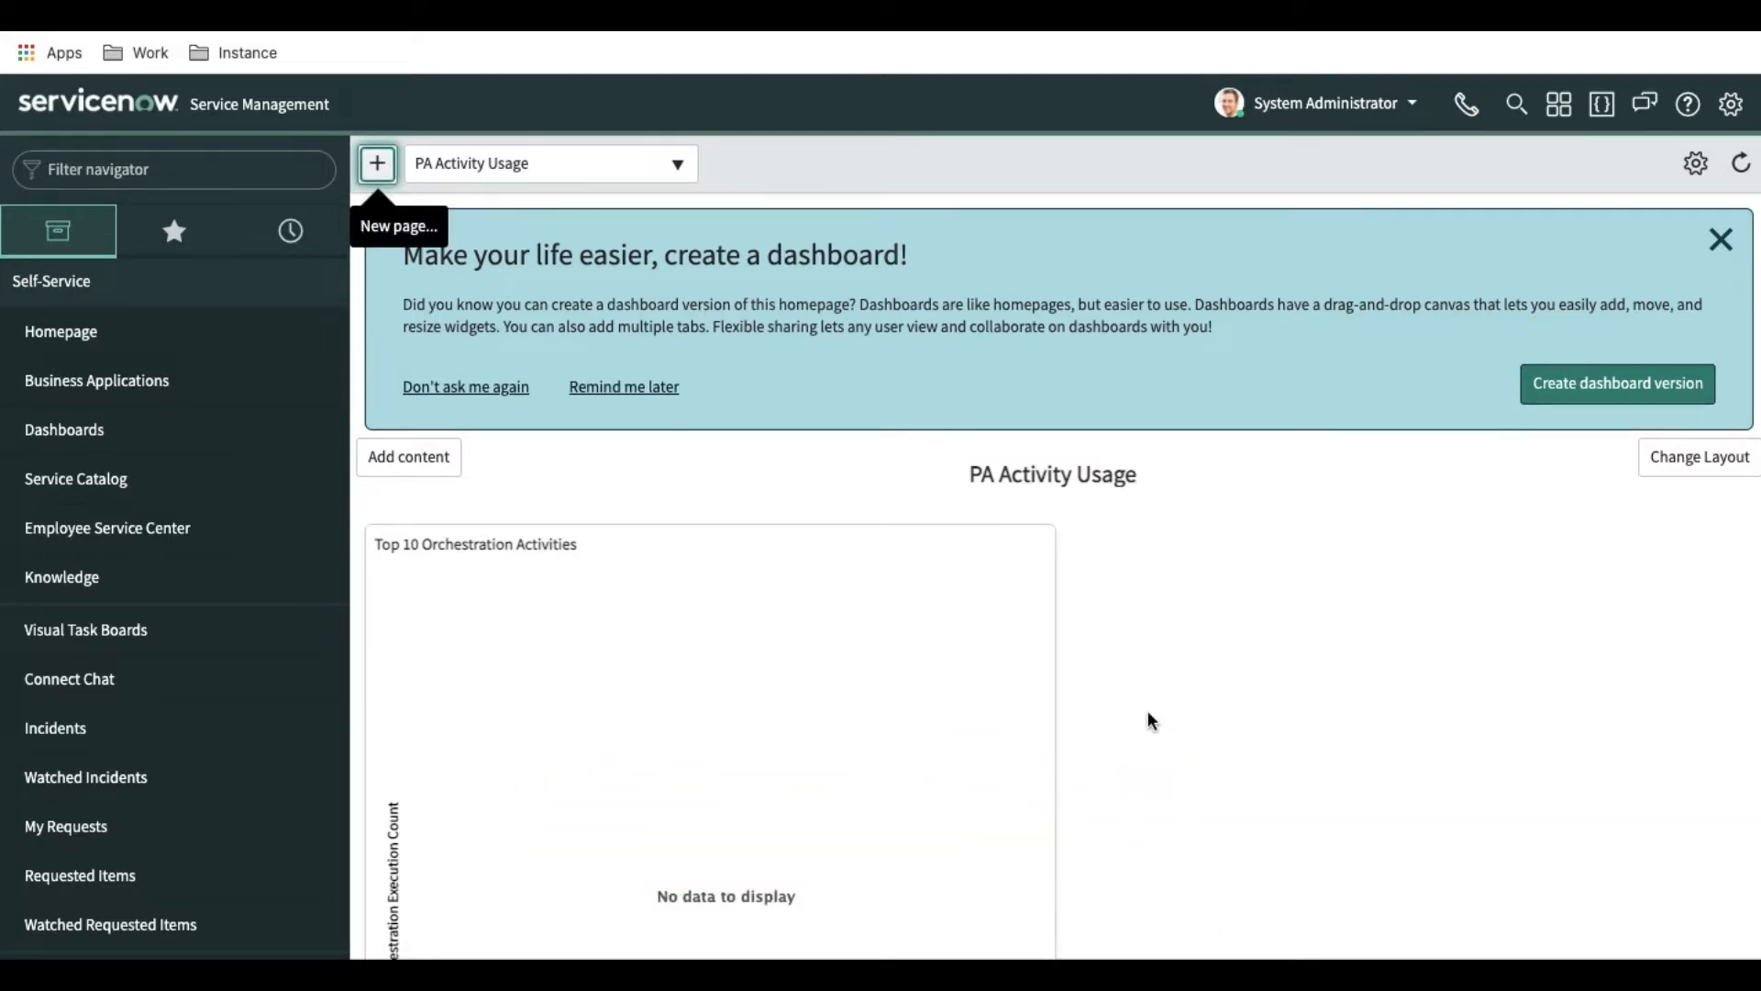
mouse_move(1151, 720)
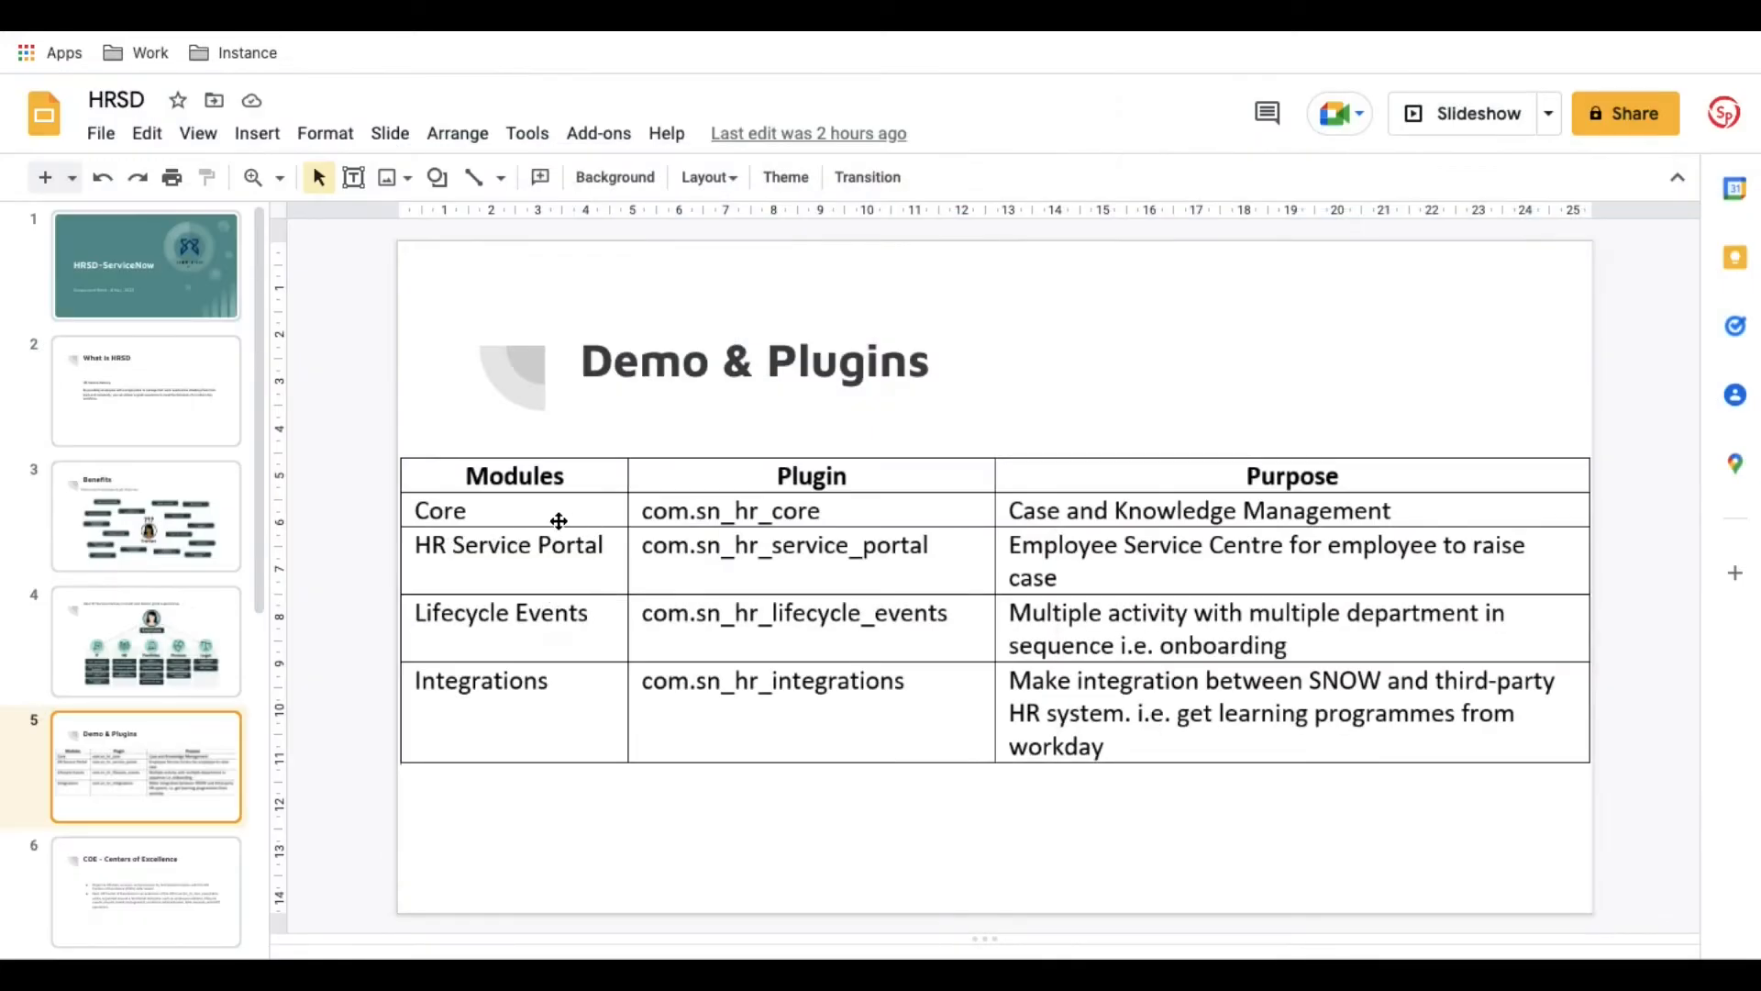
mouse_move(506, 725)
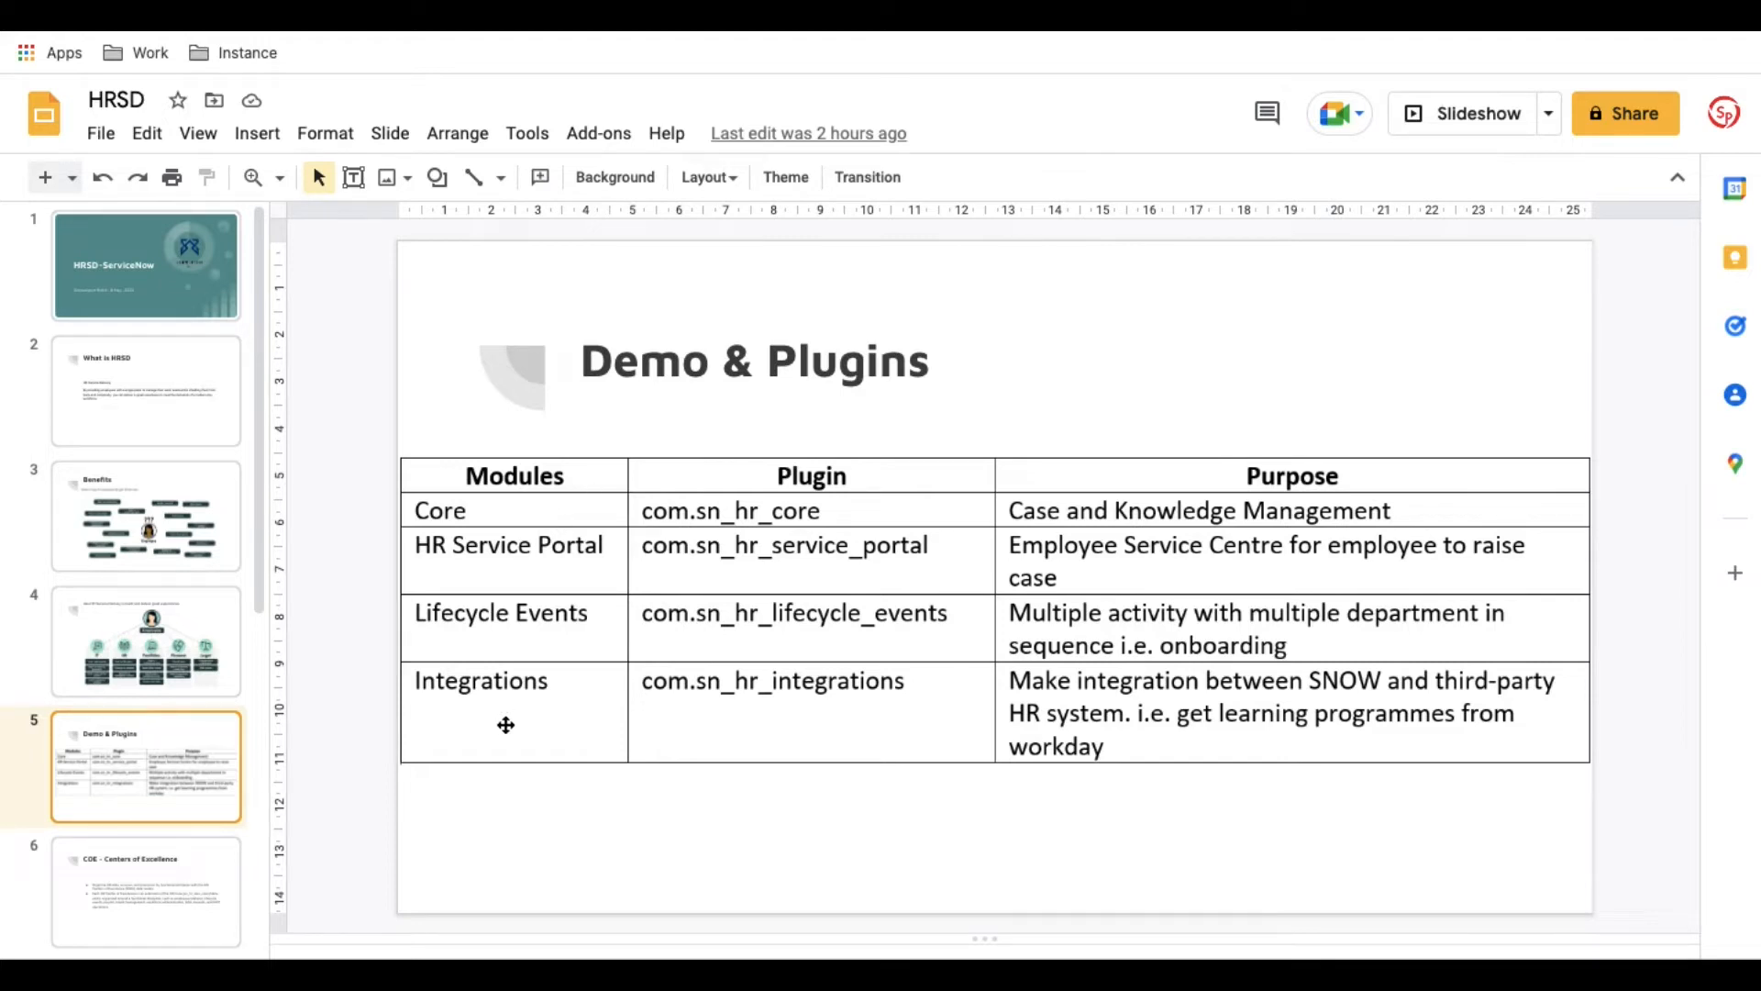
mouse_move(461, 512)
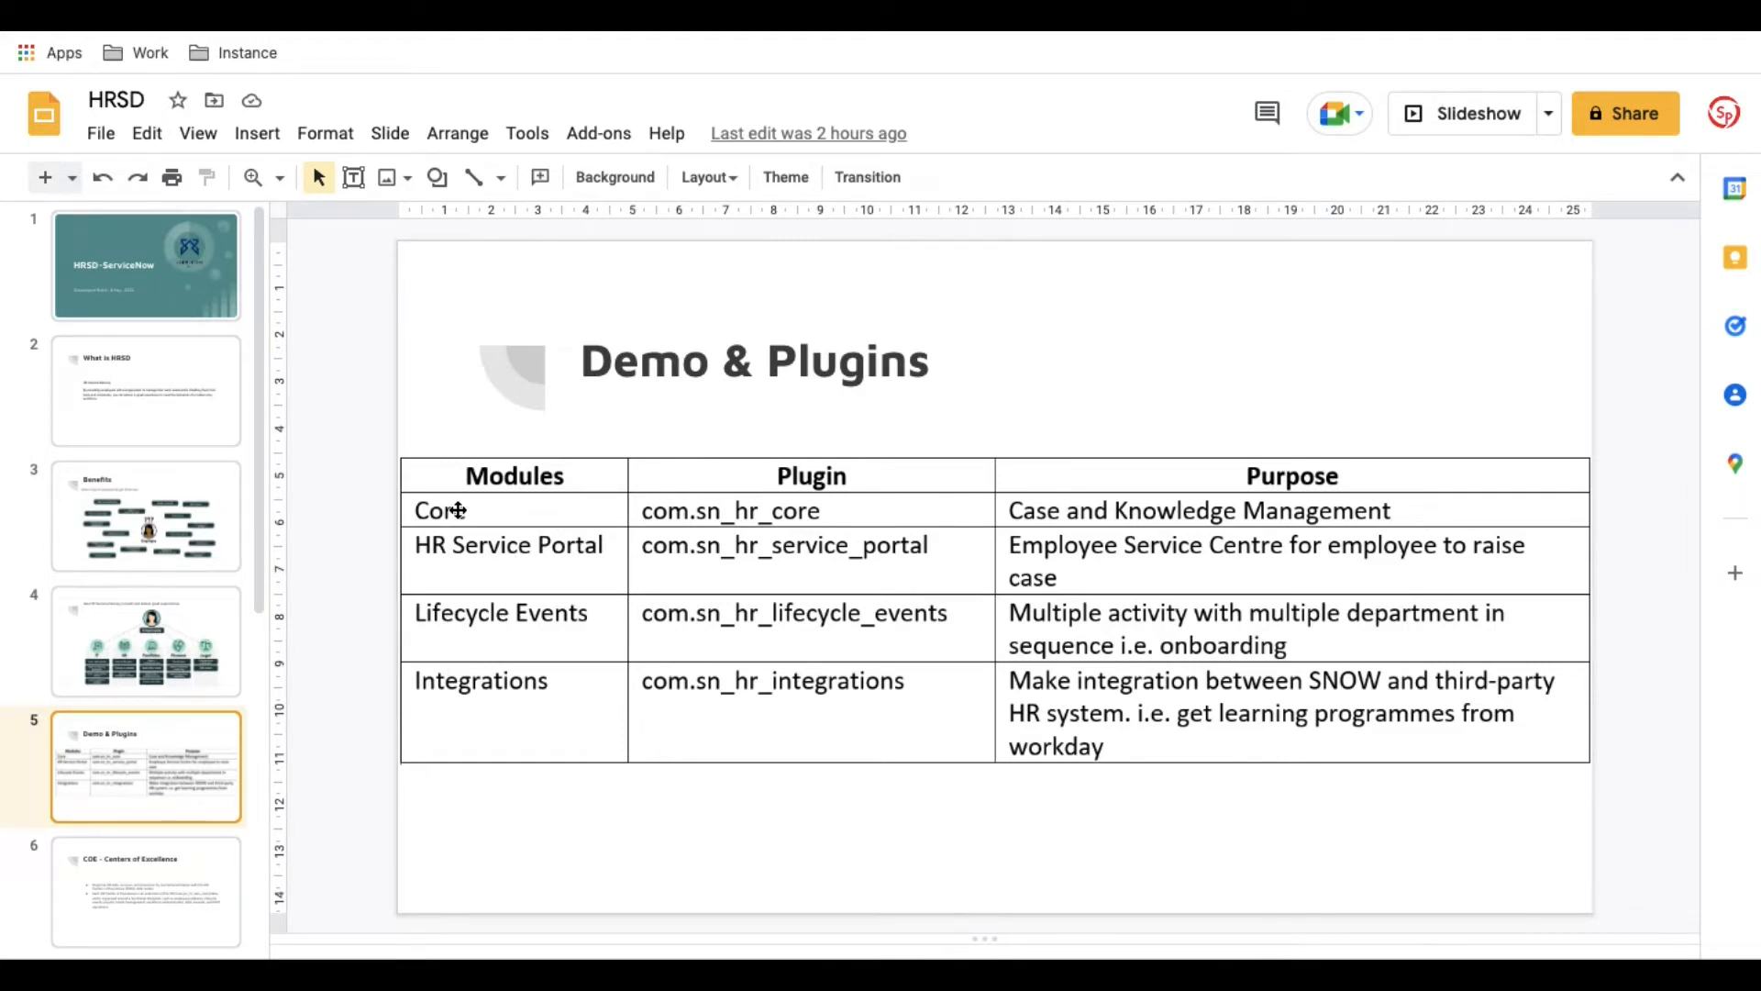
mouse_move(685, 514)
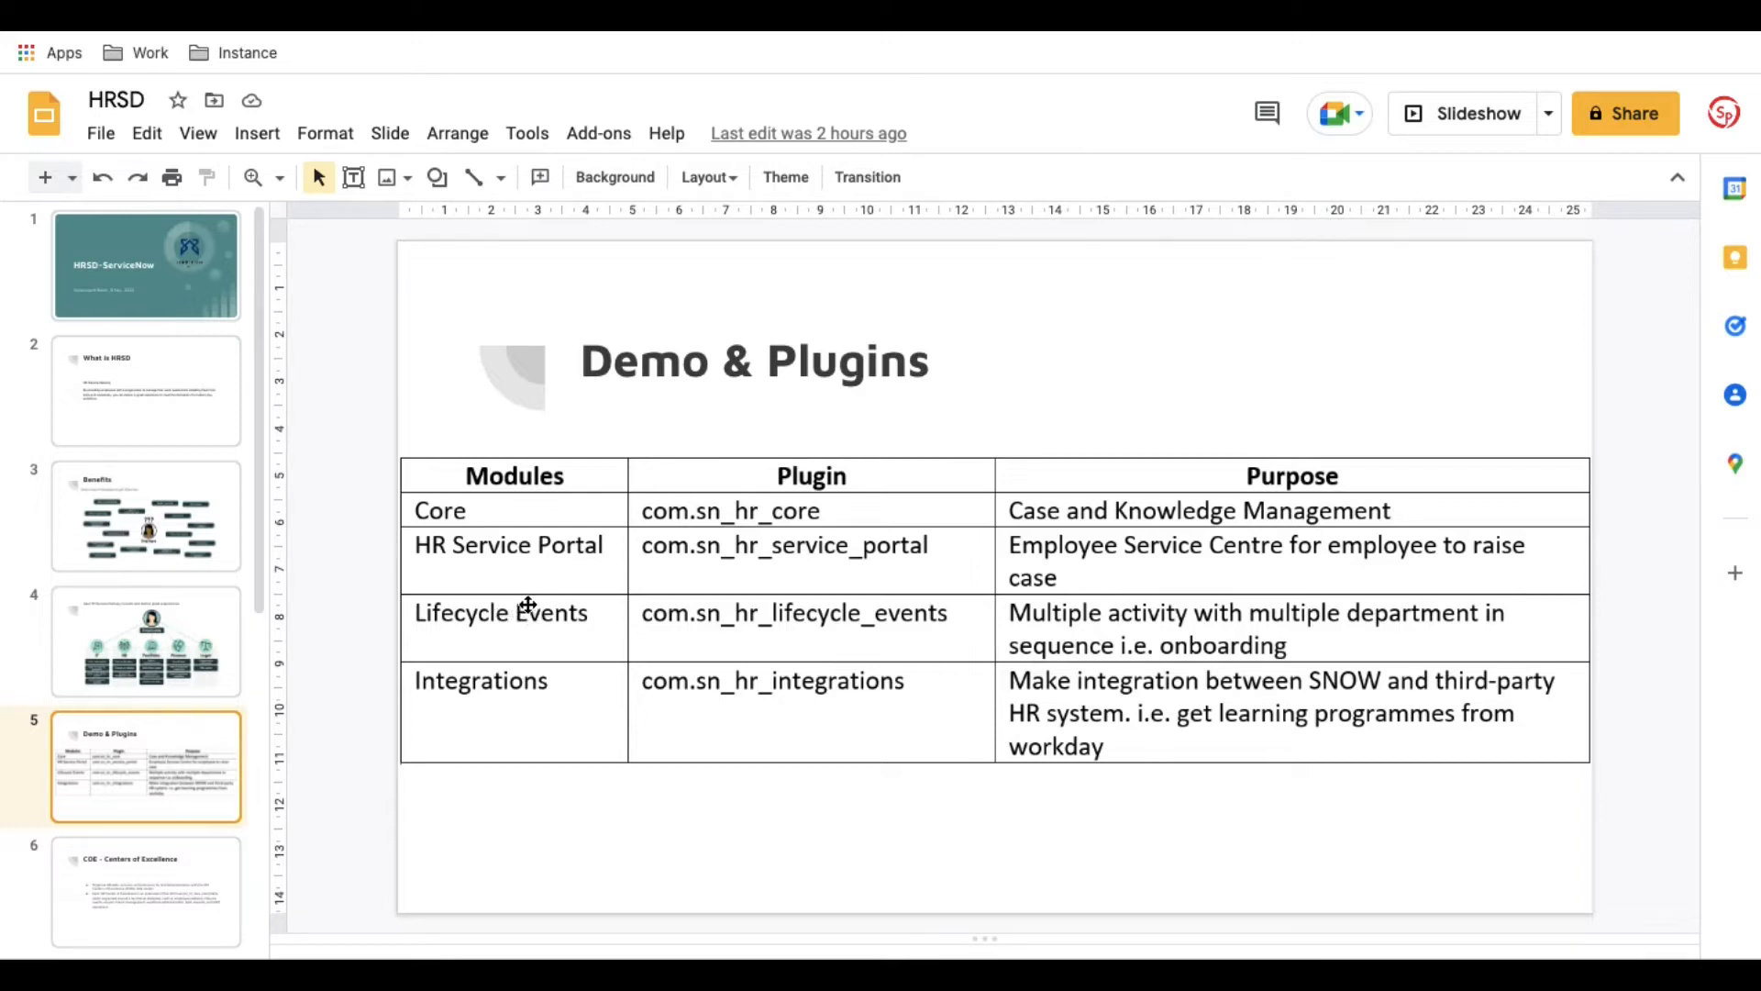
mouse_move(776, 629)
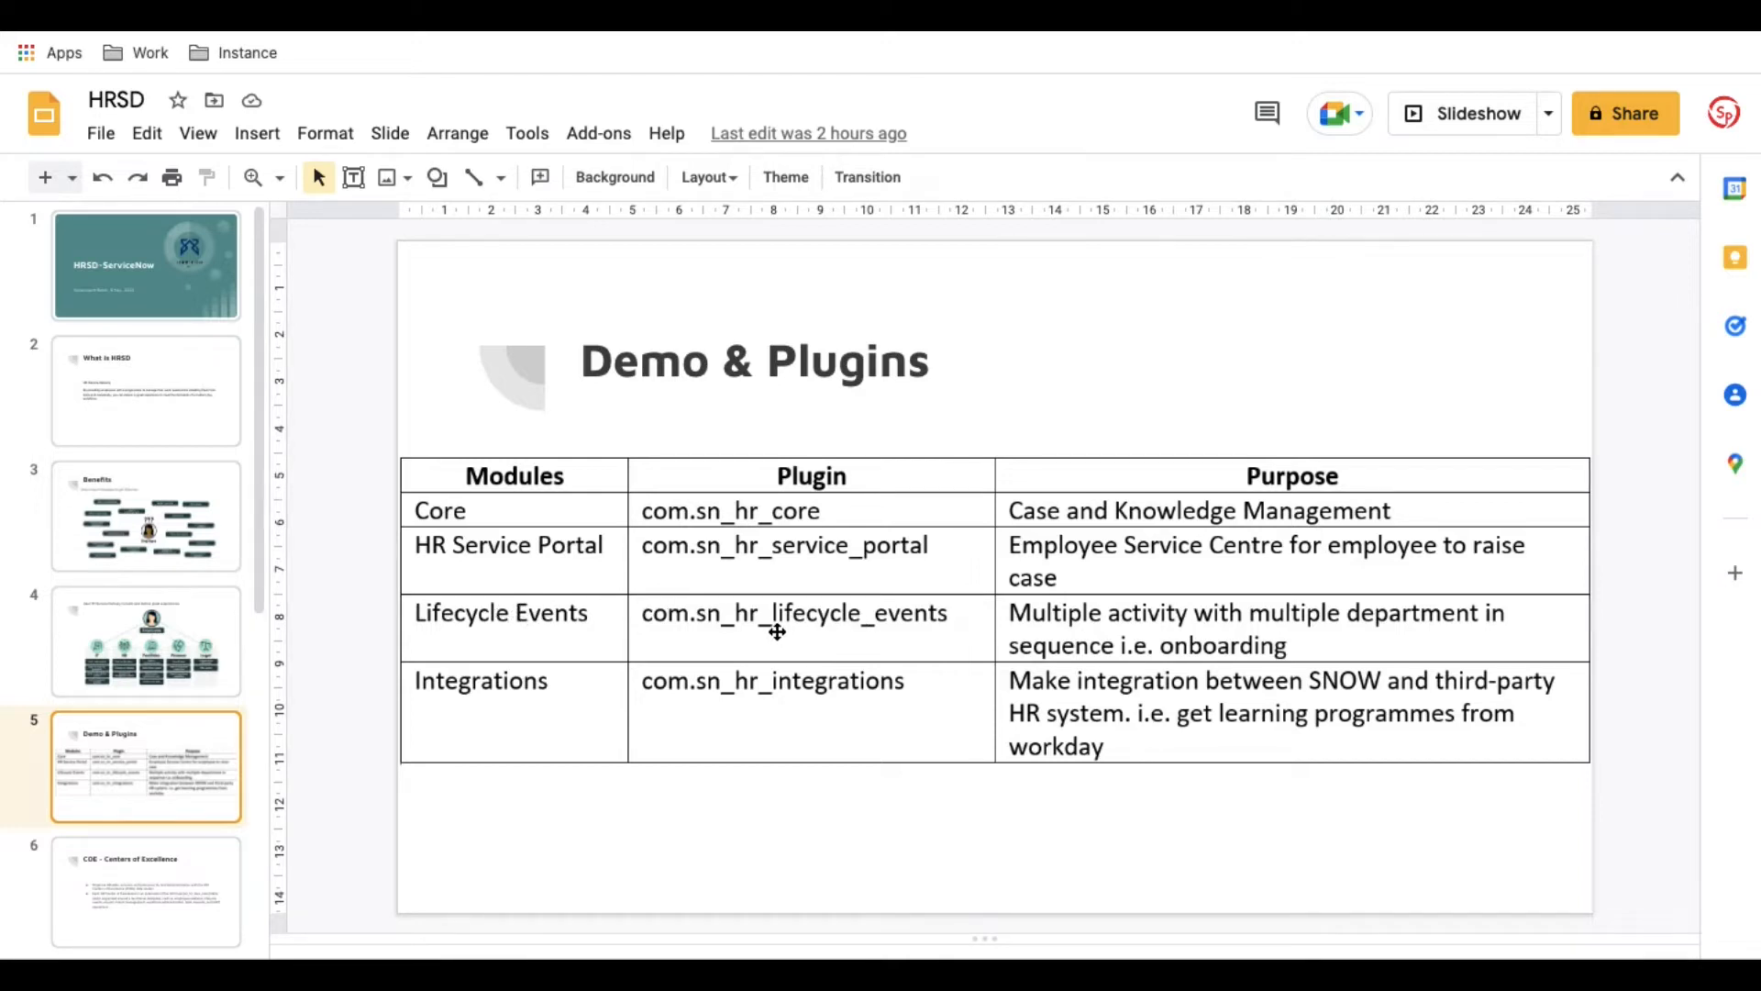
mouse_move(571, 703)
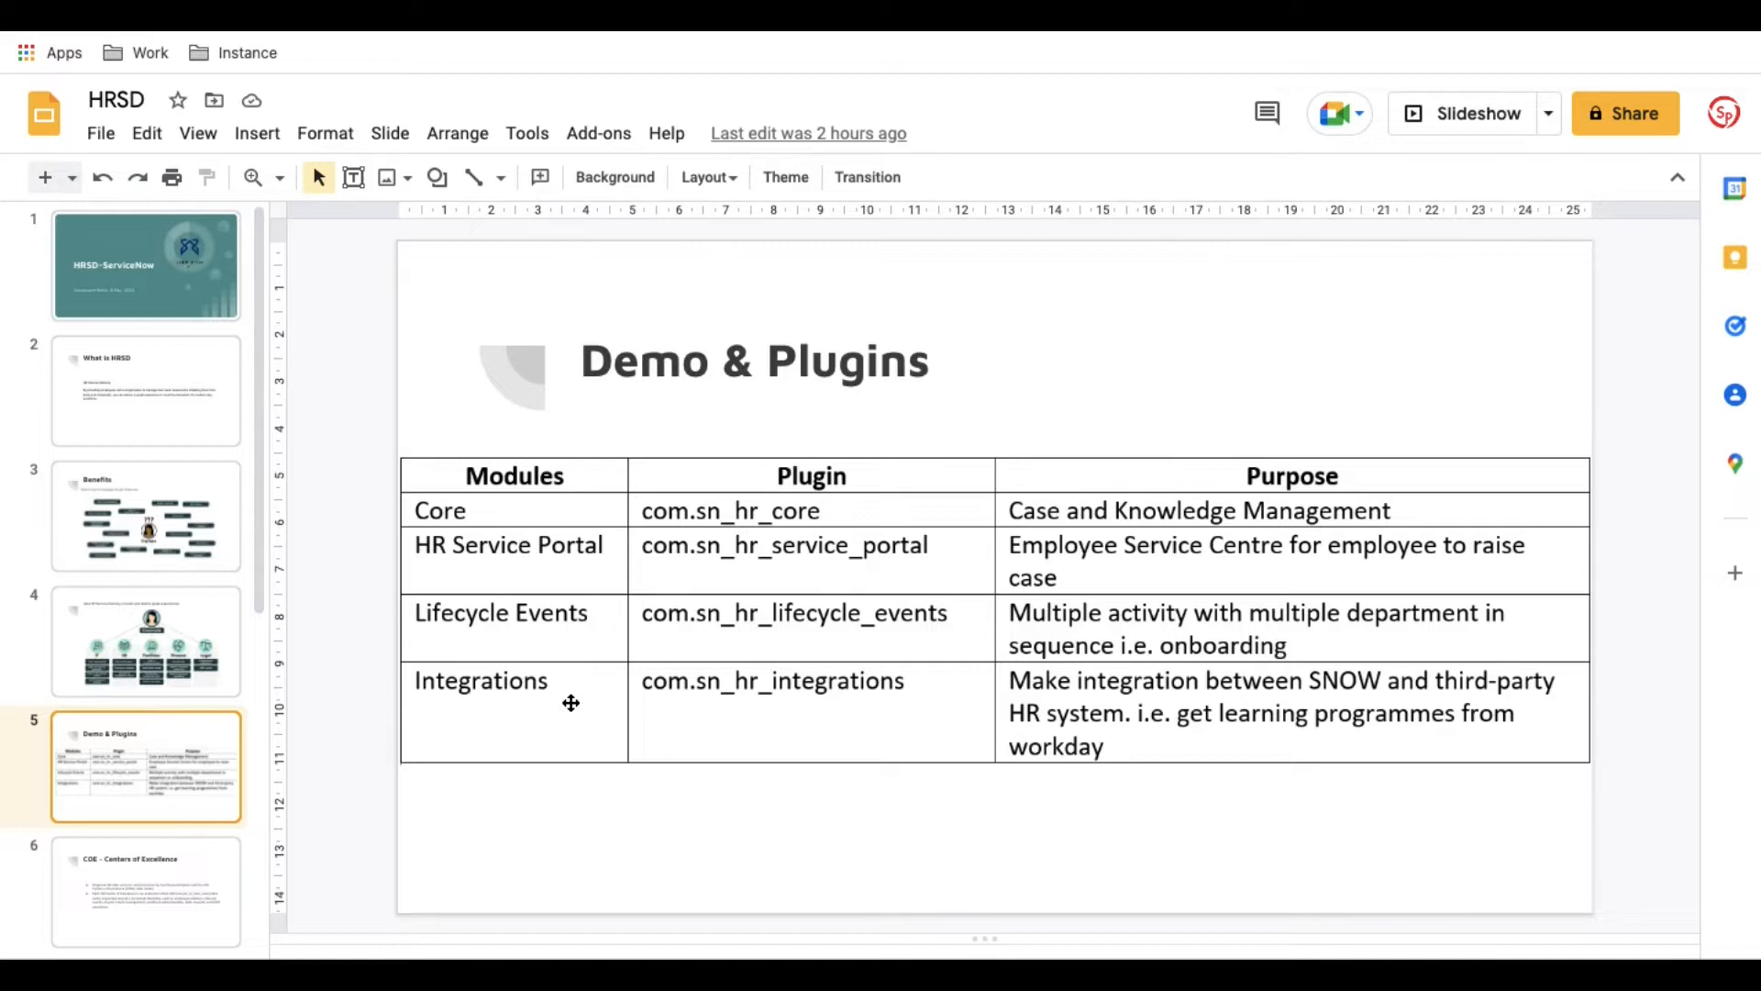
mouse_move(662, 698)
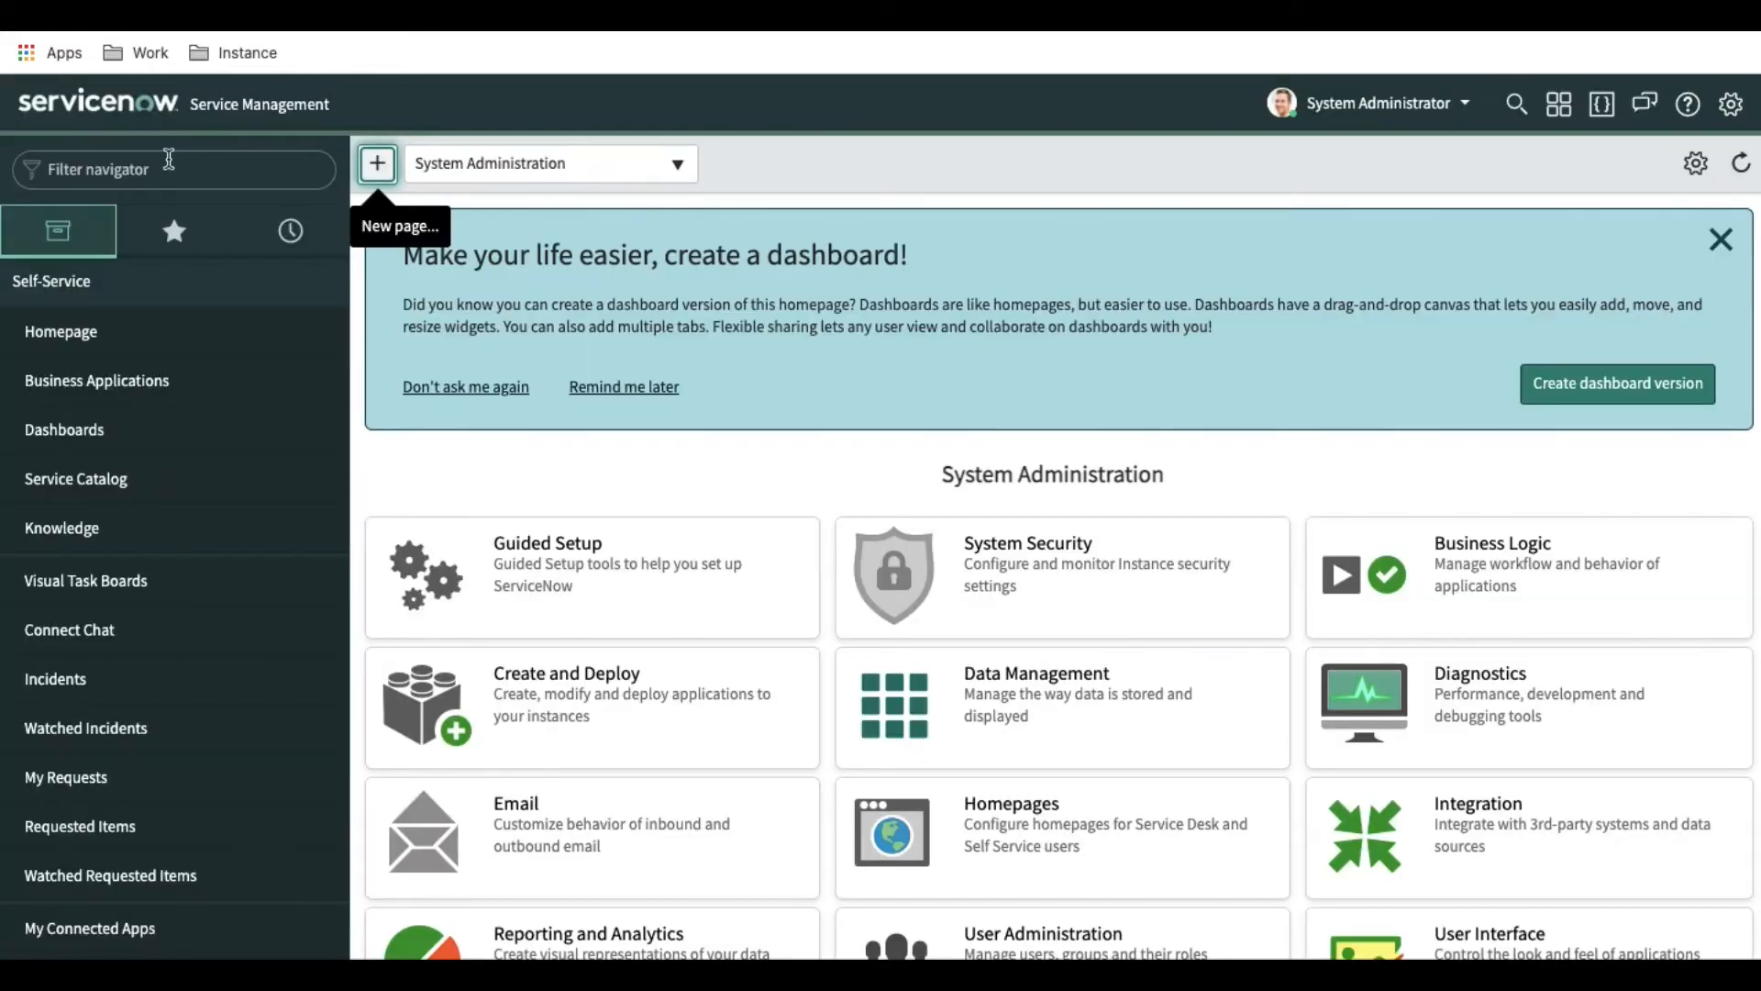
Filter the navigator by 'plu' and open System Definition > Plugins, listing 1652 applications
type("plugin")
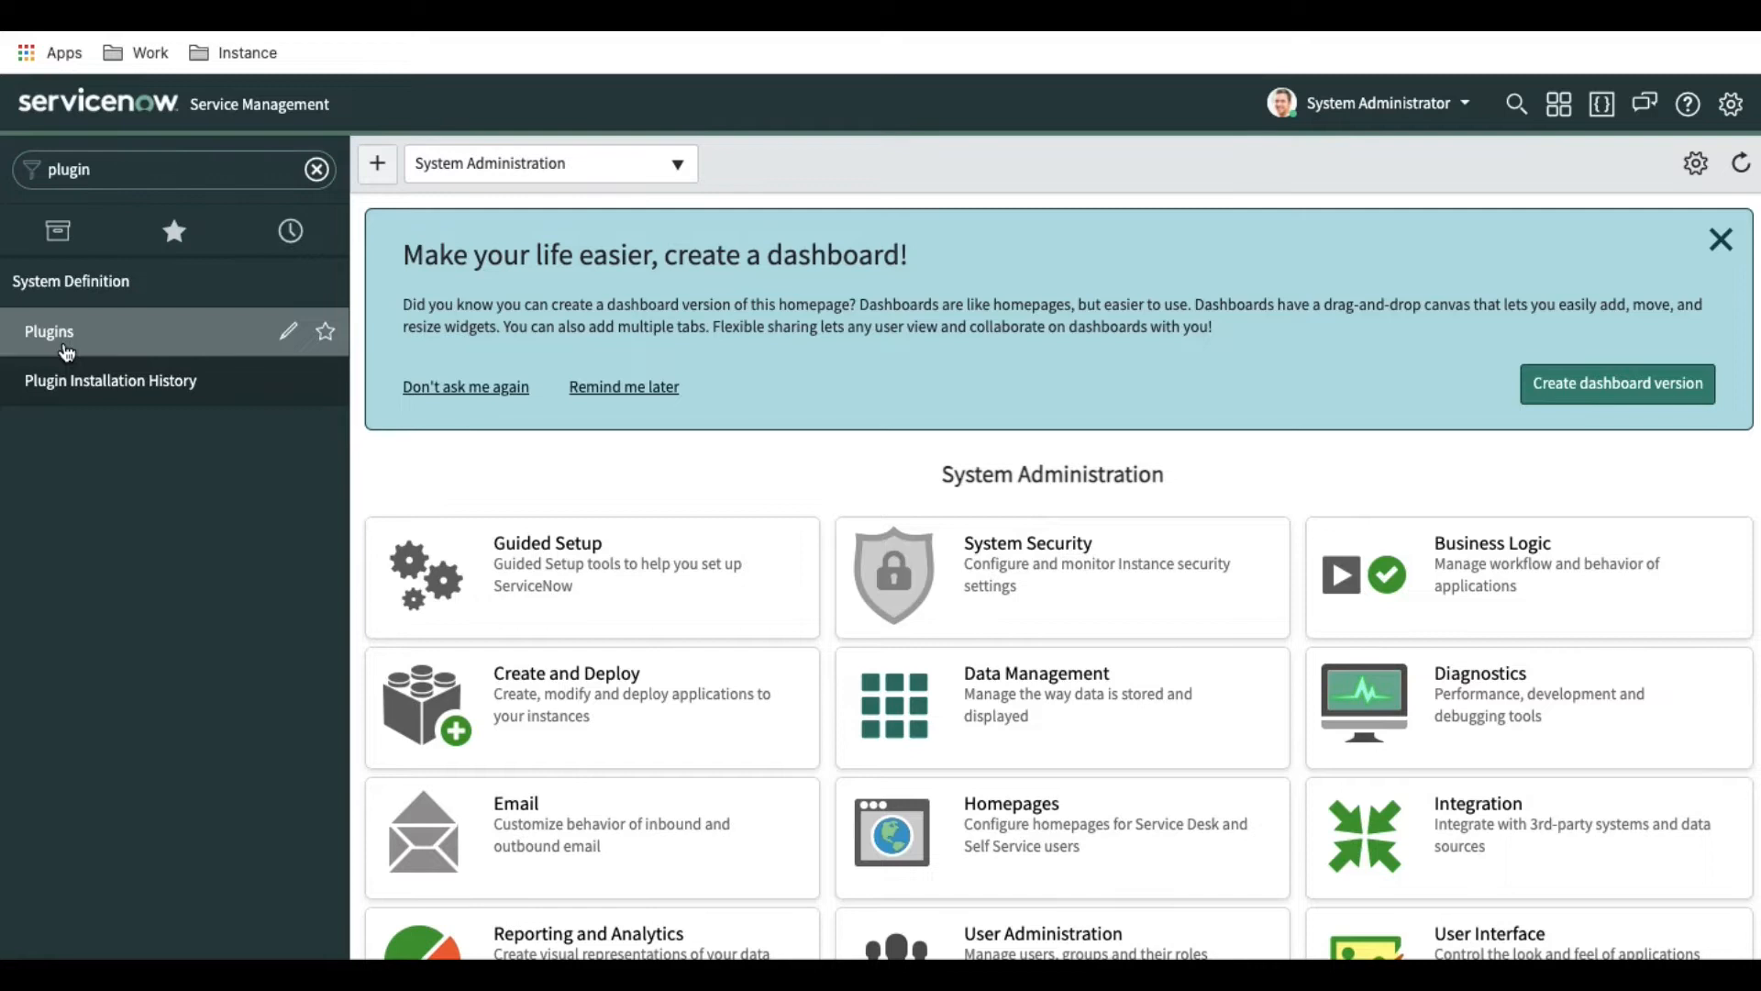
left_click(50, 332)
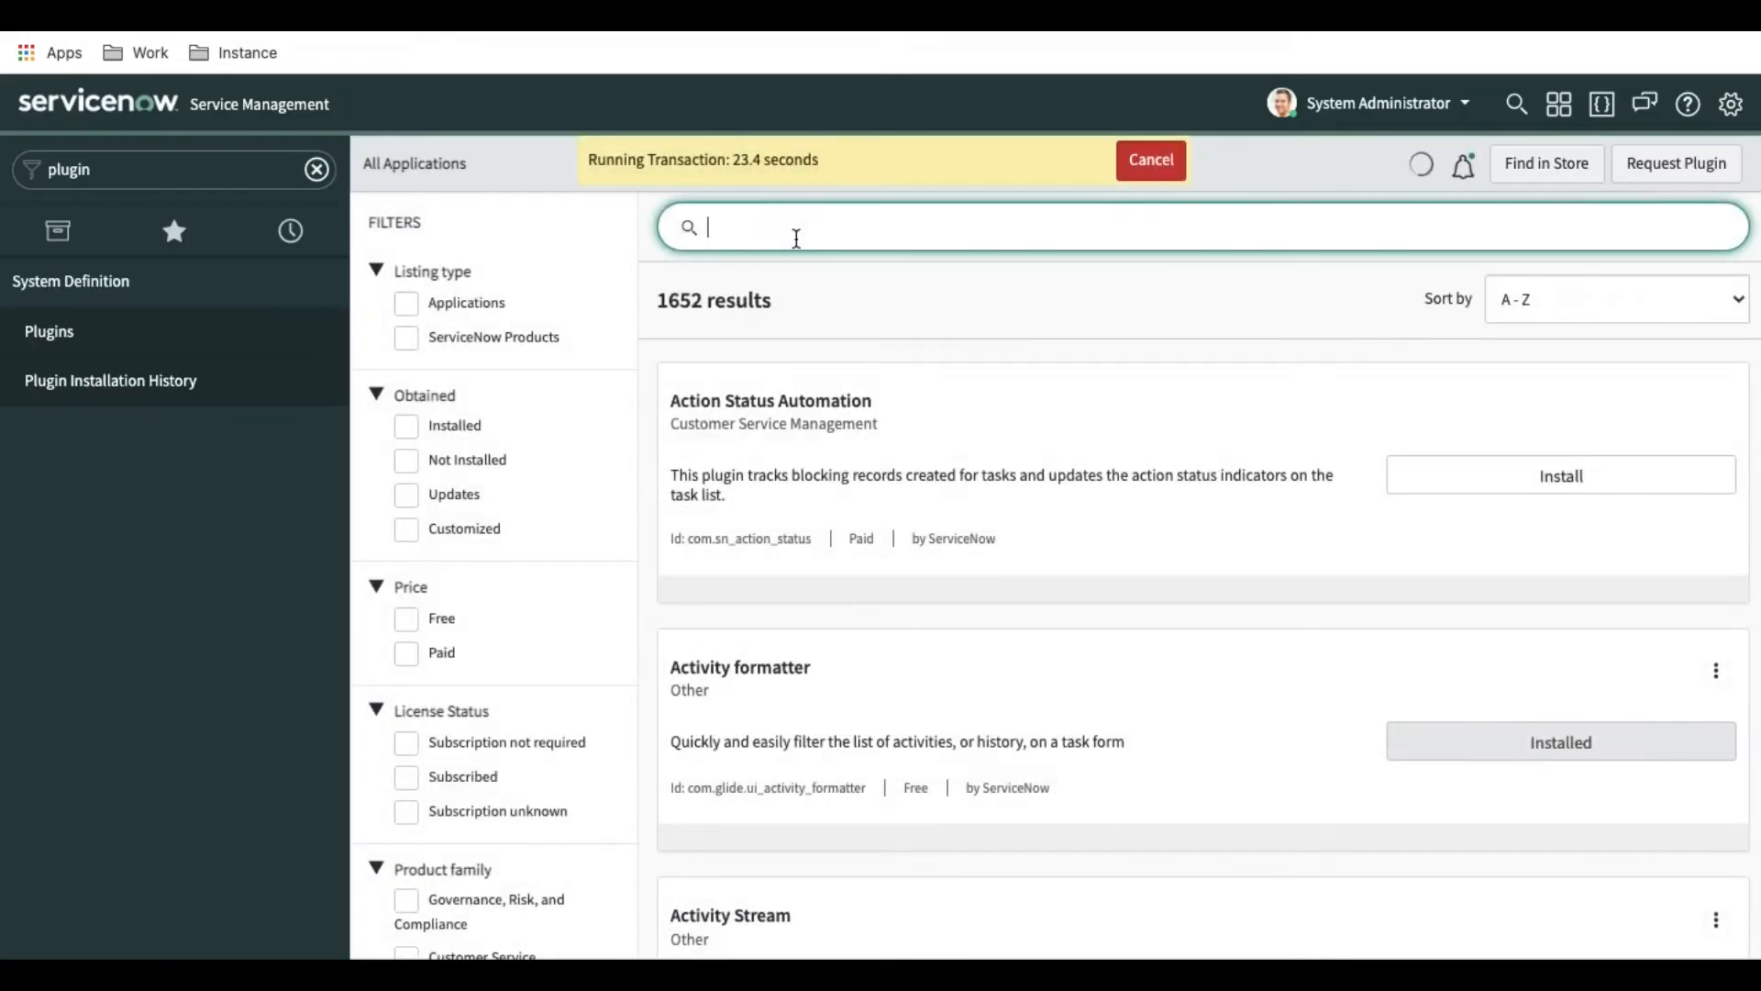
mouse_move(864, 295)
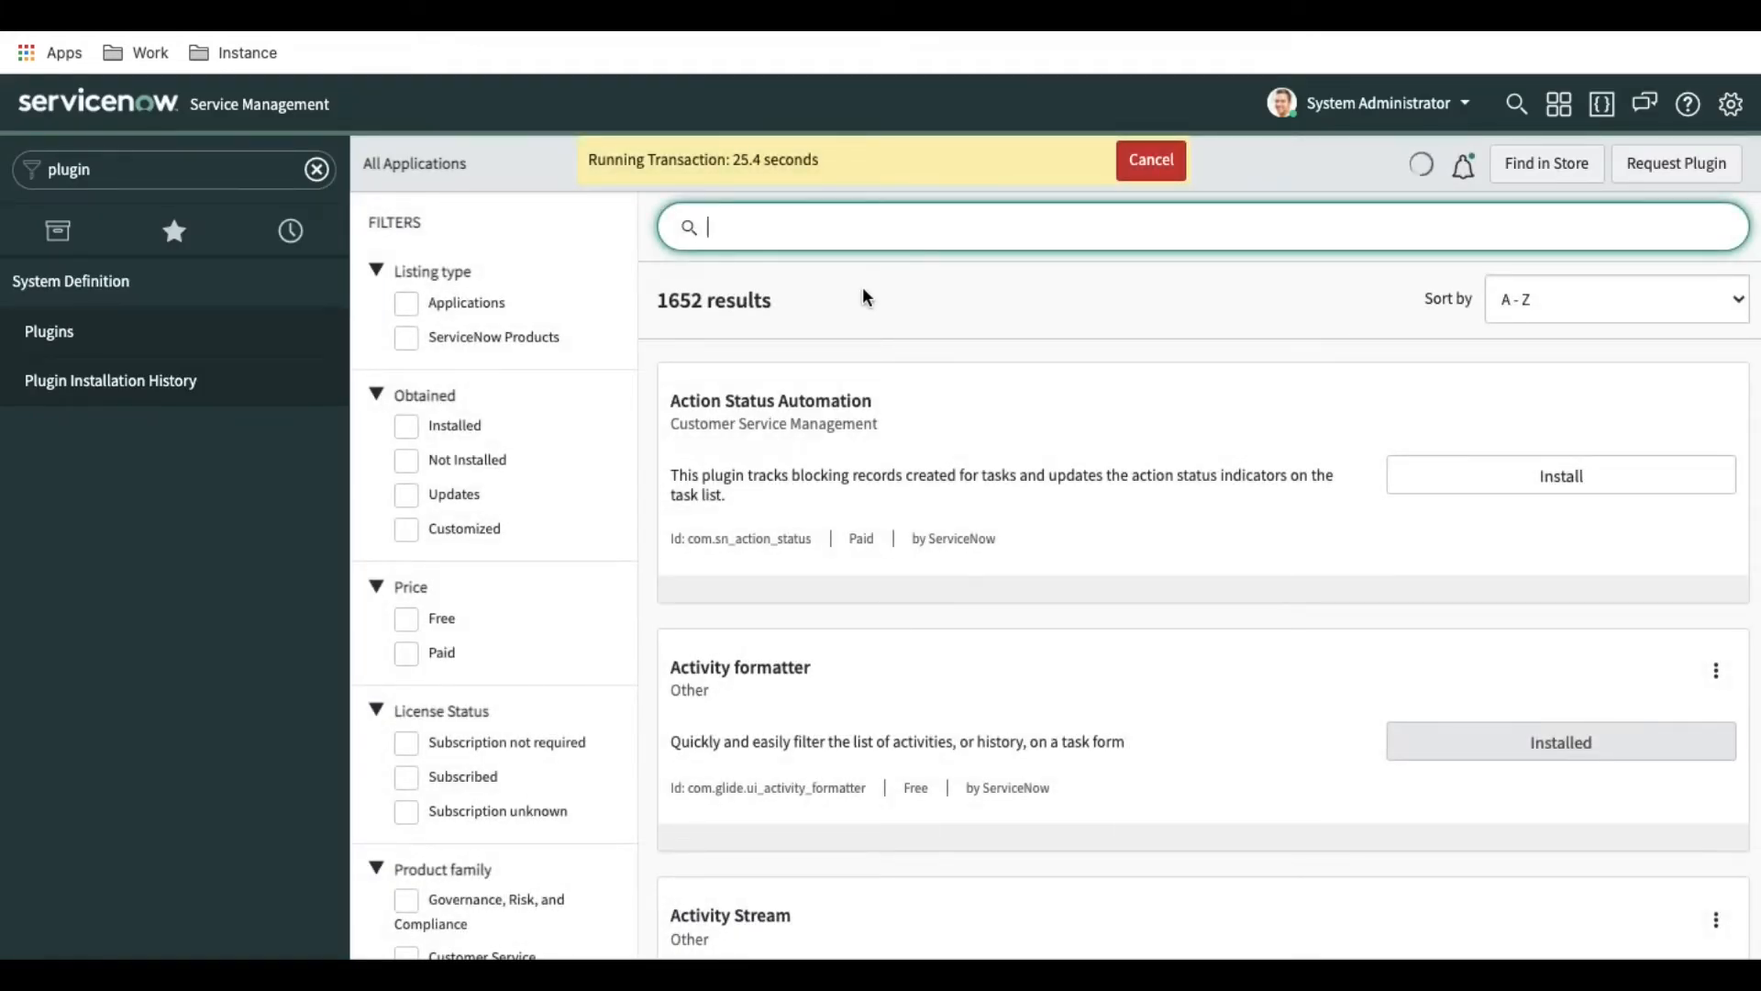
Begin filtering again, entering 'hum' to look for human resources items
left_click(1148, 160)
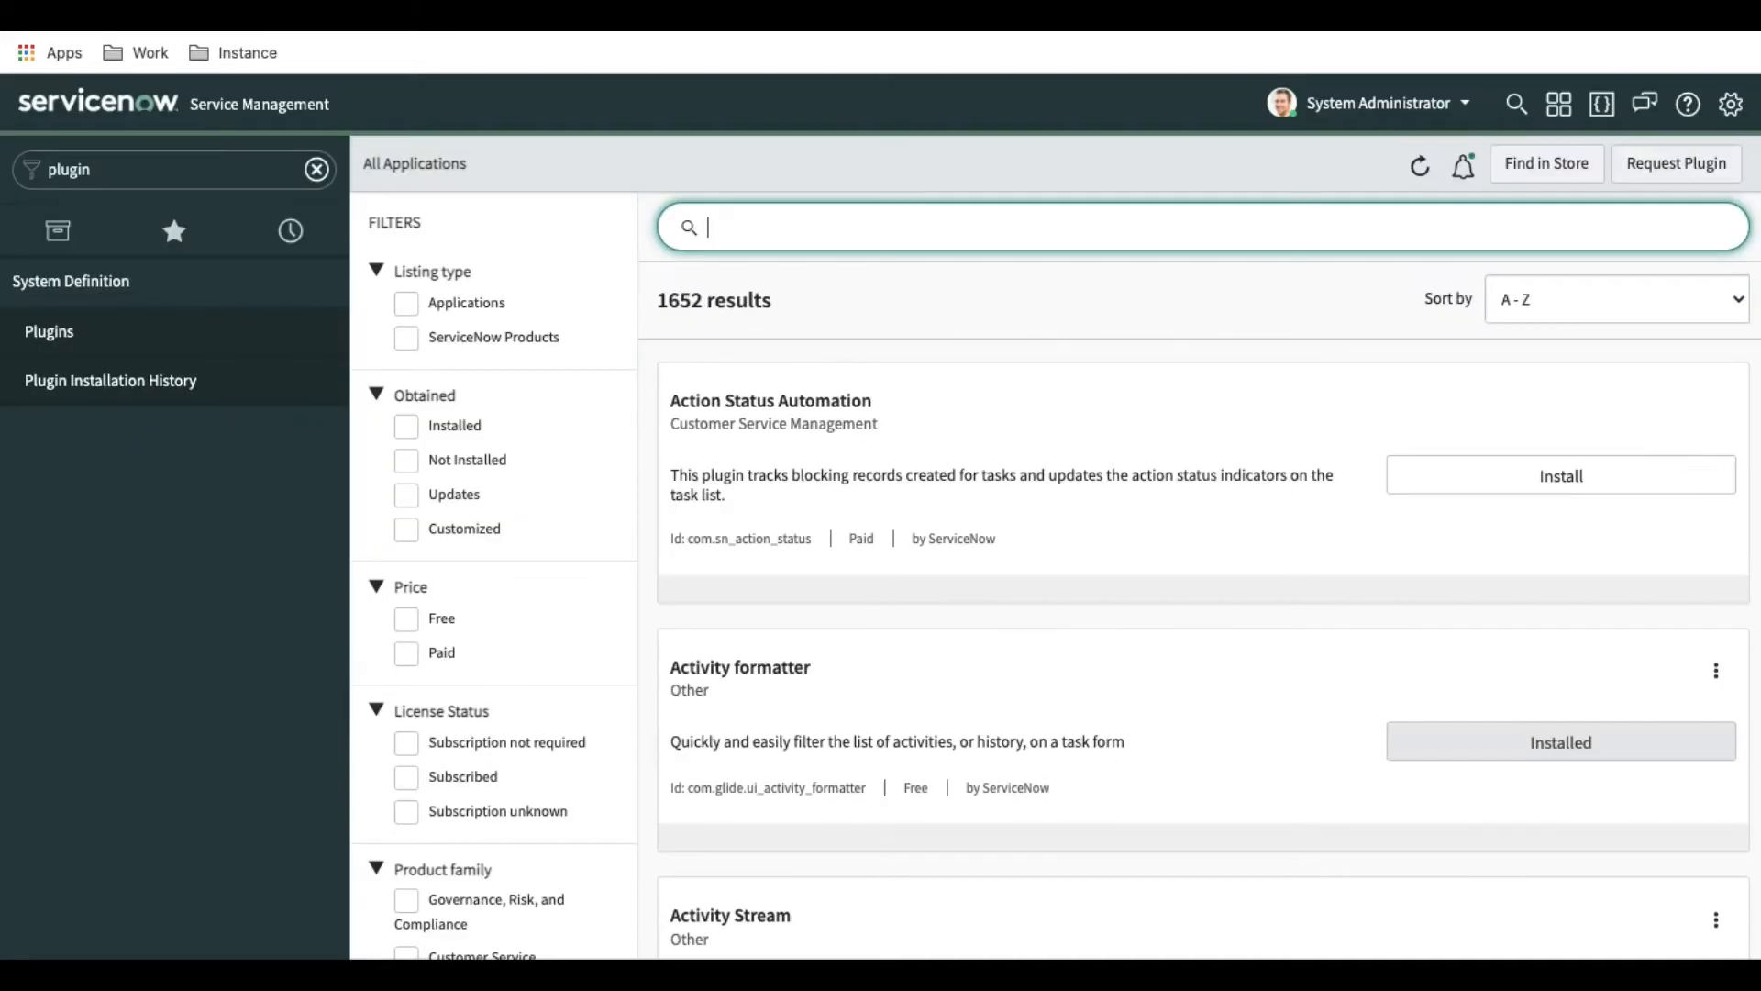
type("hum")
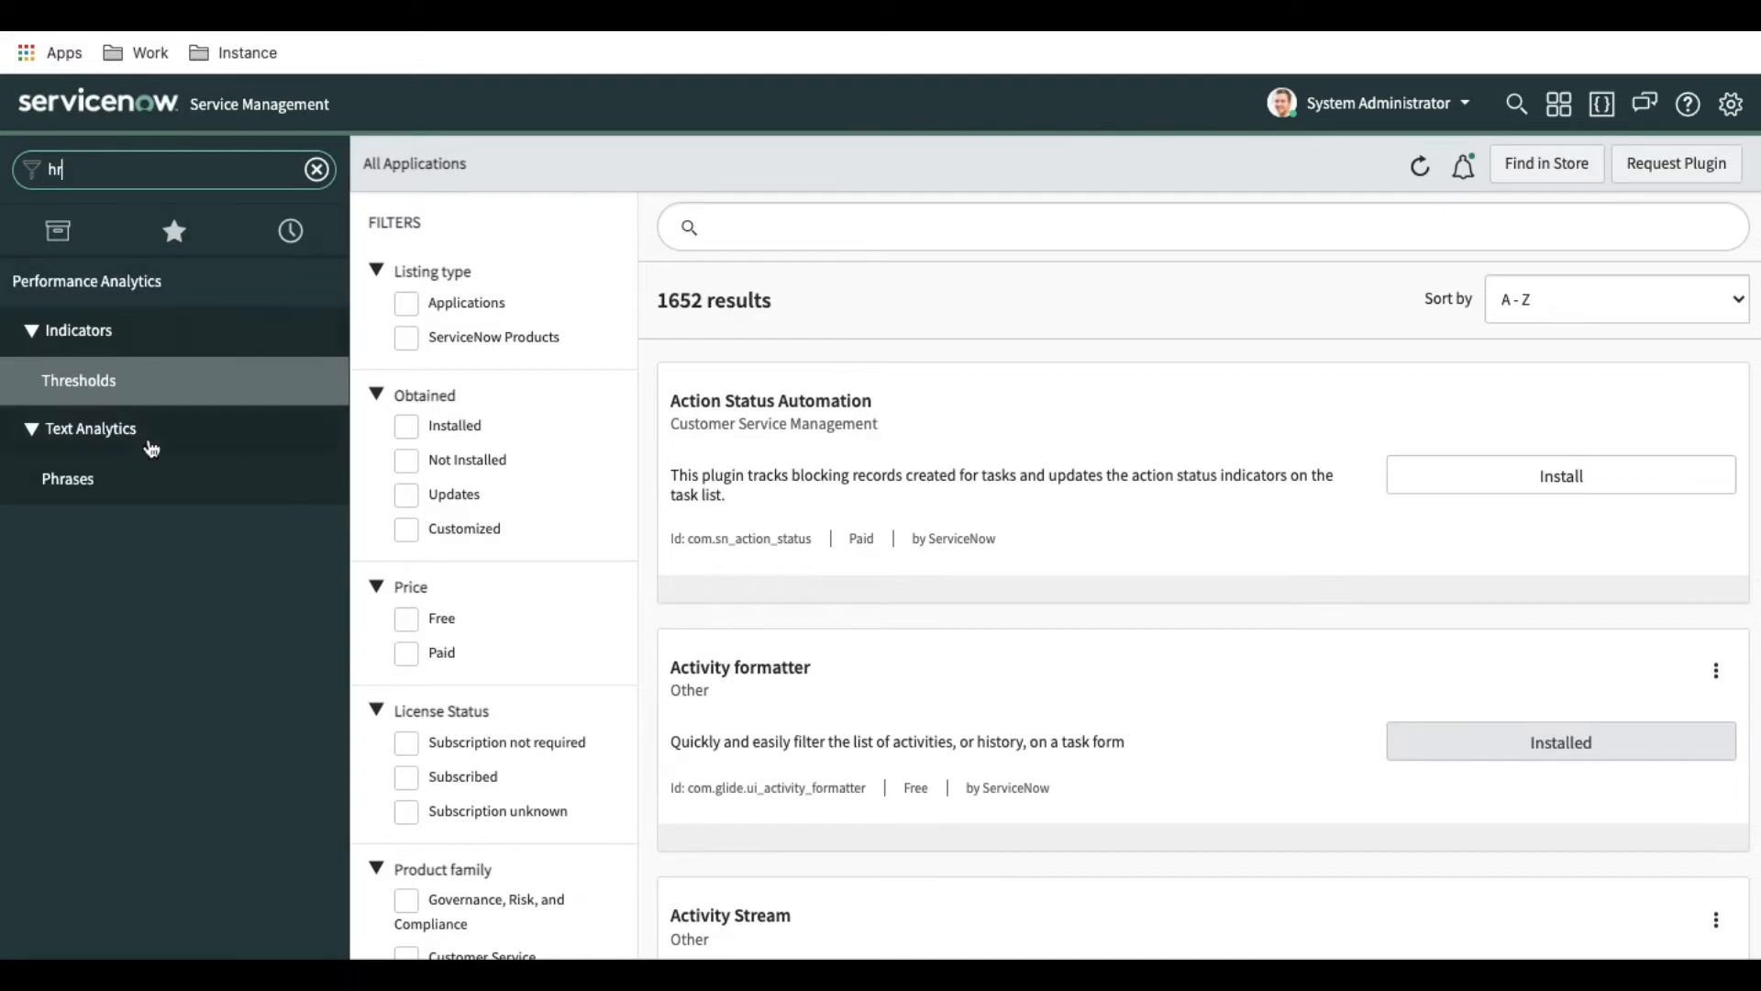
mouse_move(703, 316)
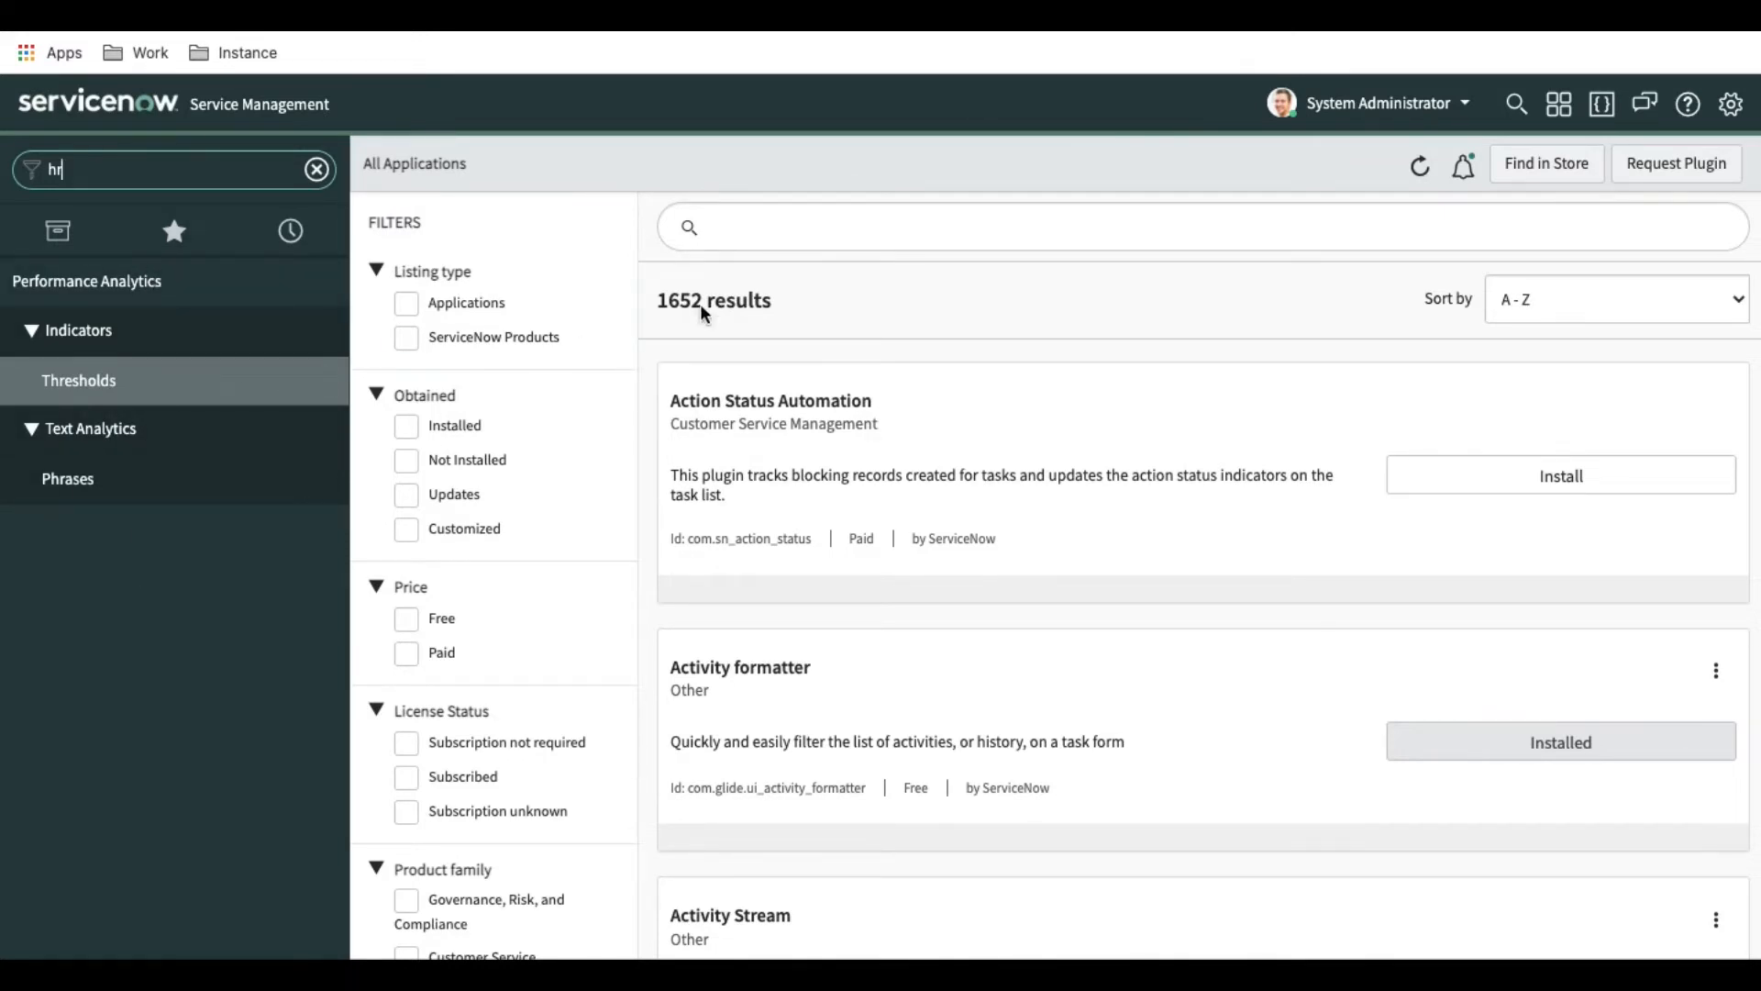
Search the plugin catalogue for 'human res' and scroll to Human Resources Scoped App: Core among 23 results
left_click(1123, 227)
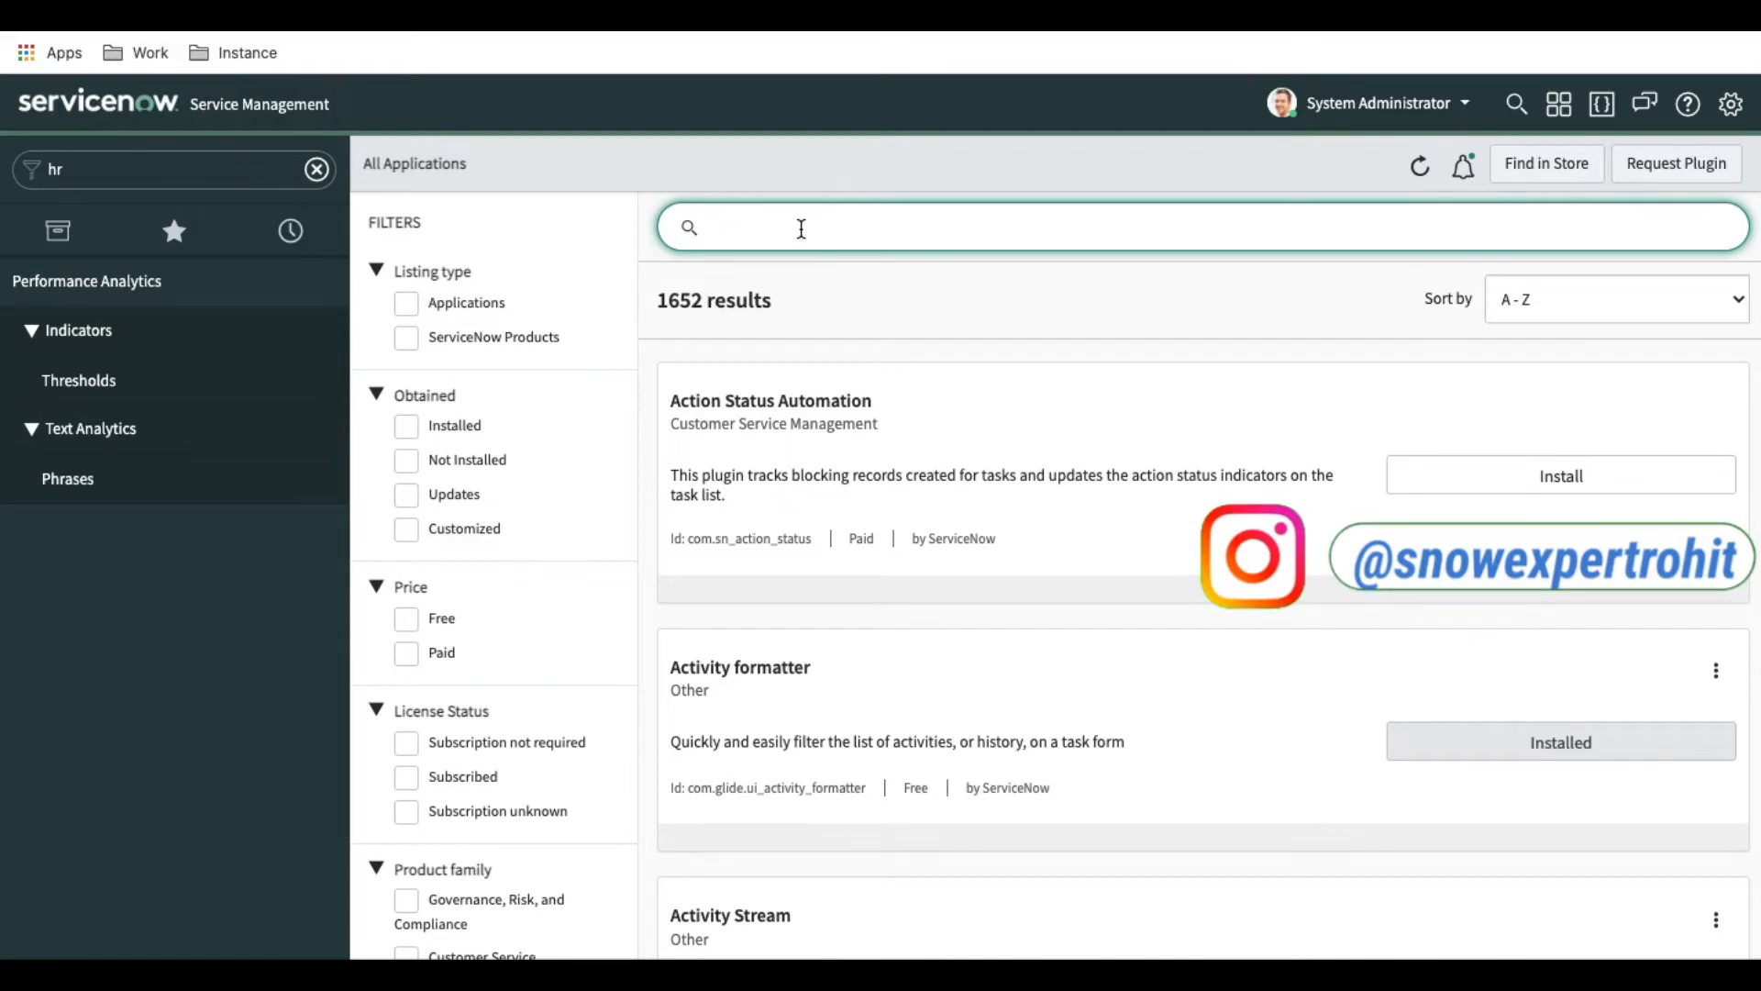
type("human re")
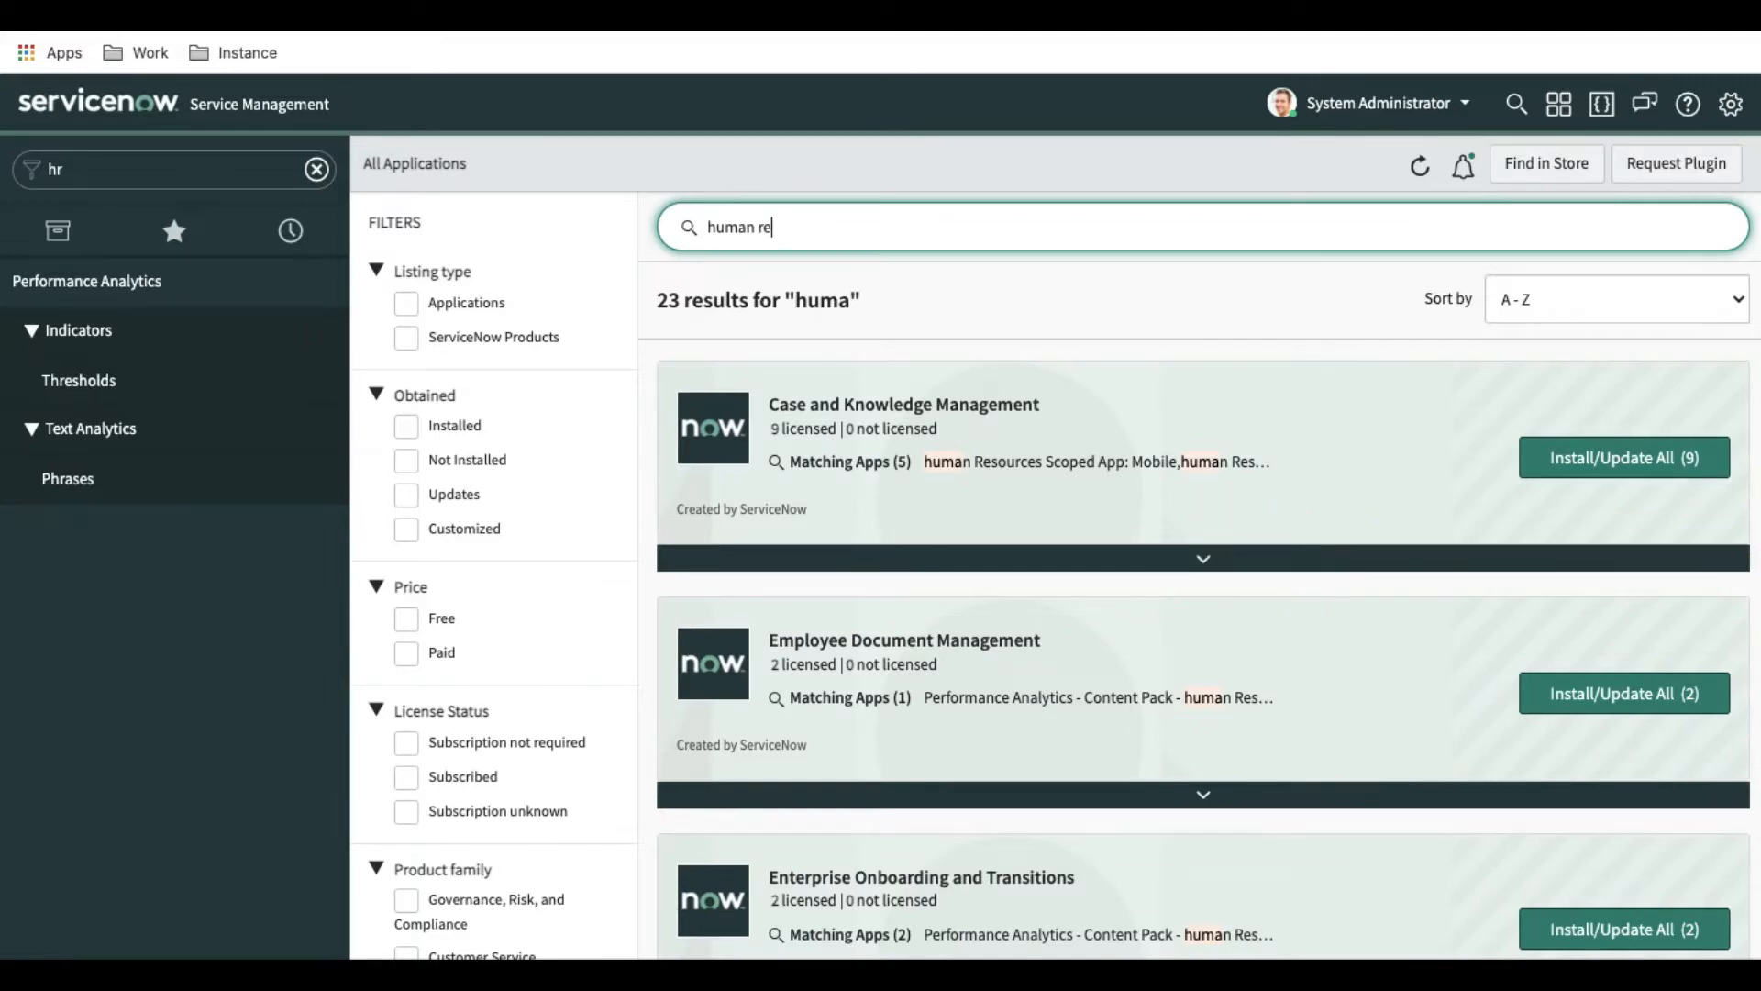
type("s")
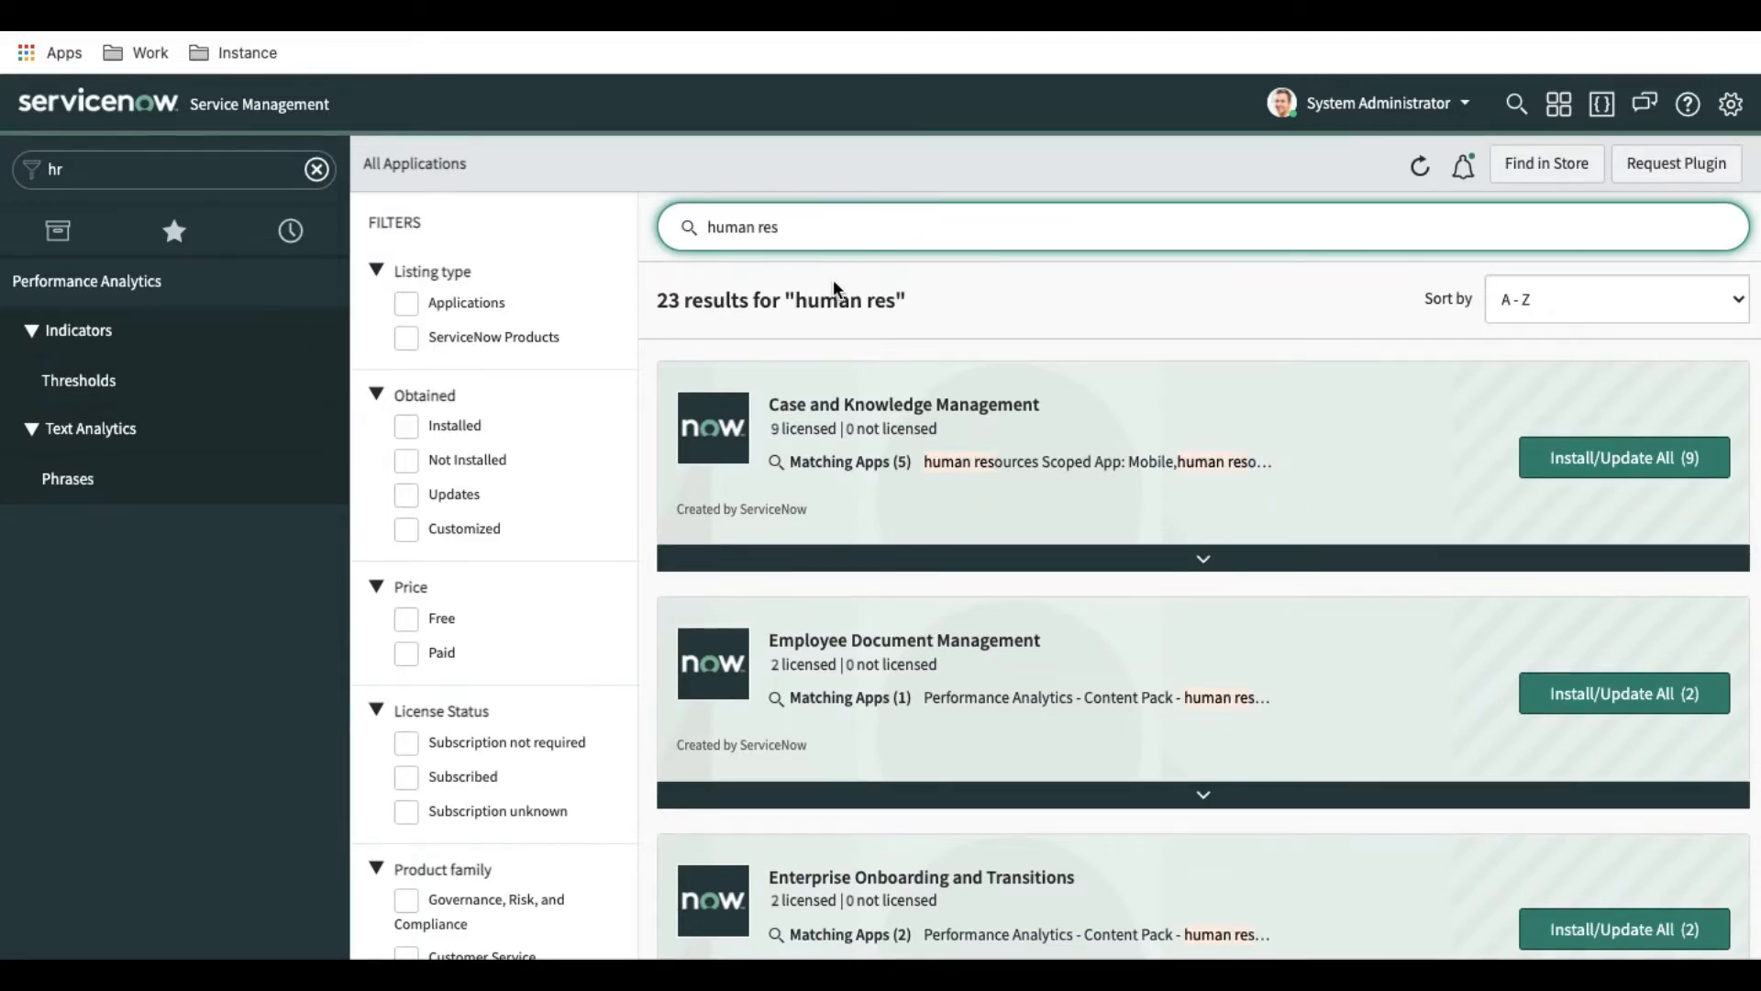
scroll("down", 3)
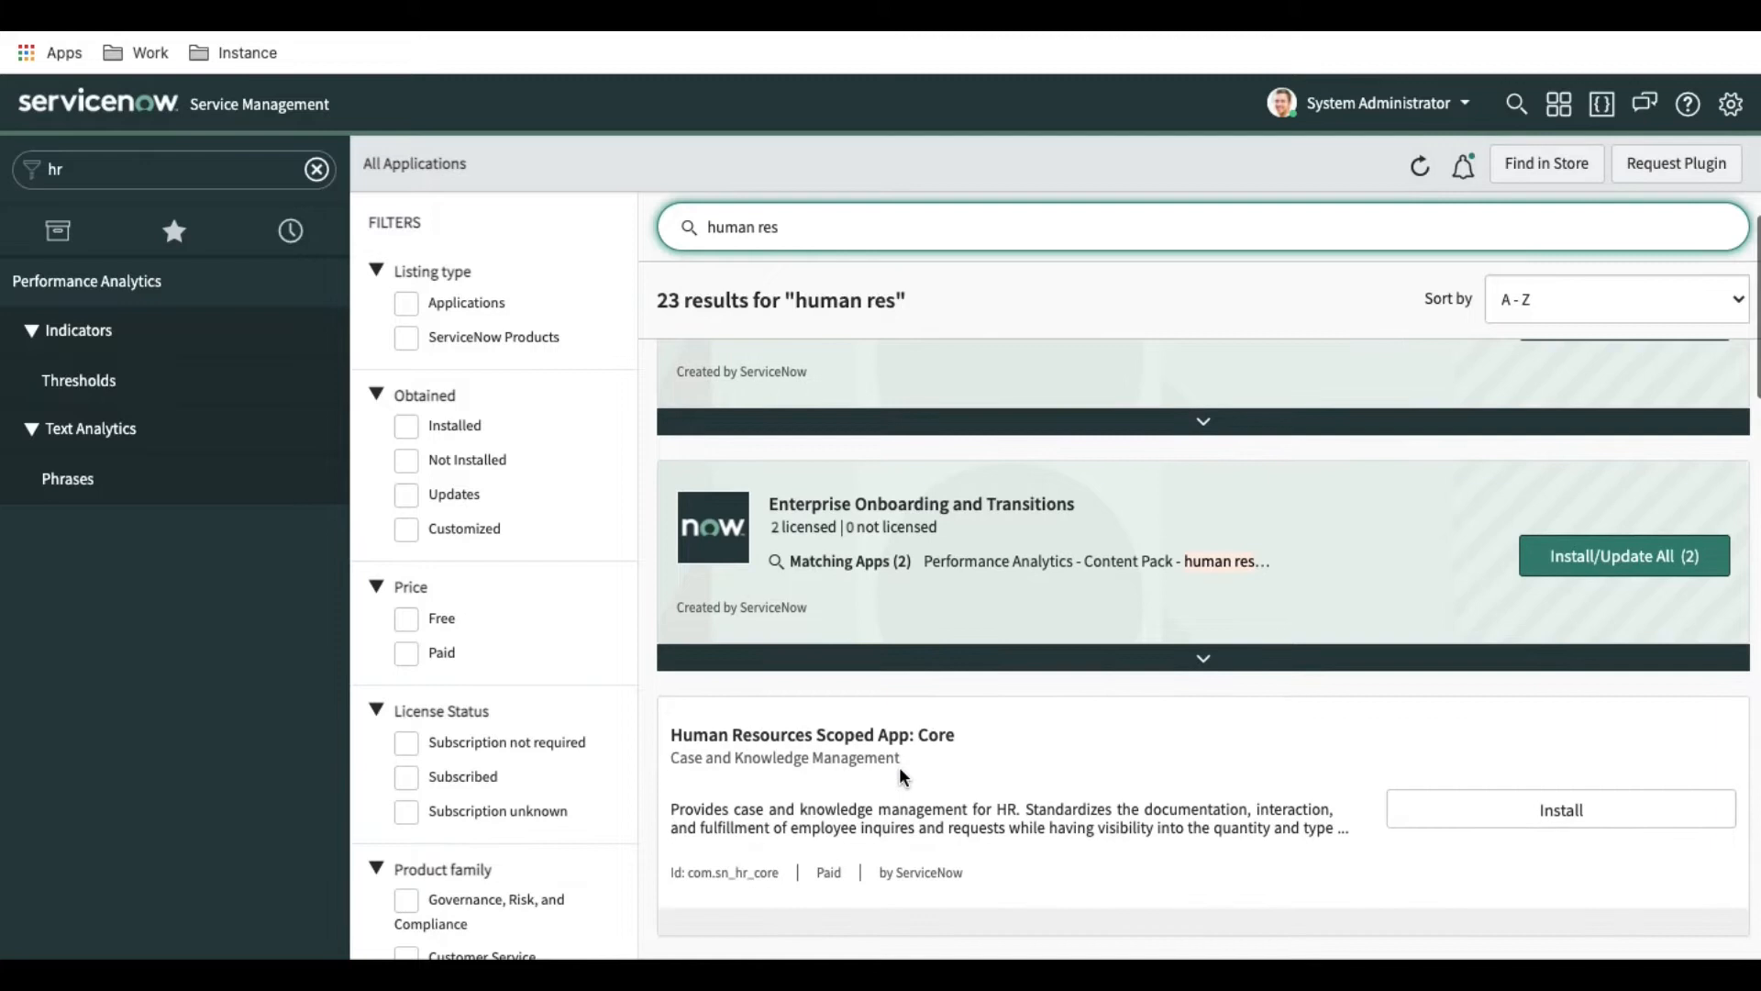
scroll("down", 3)
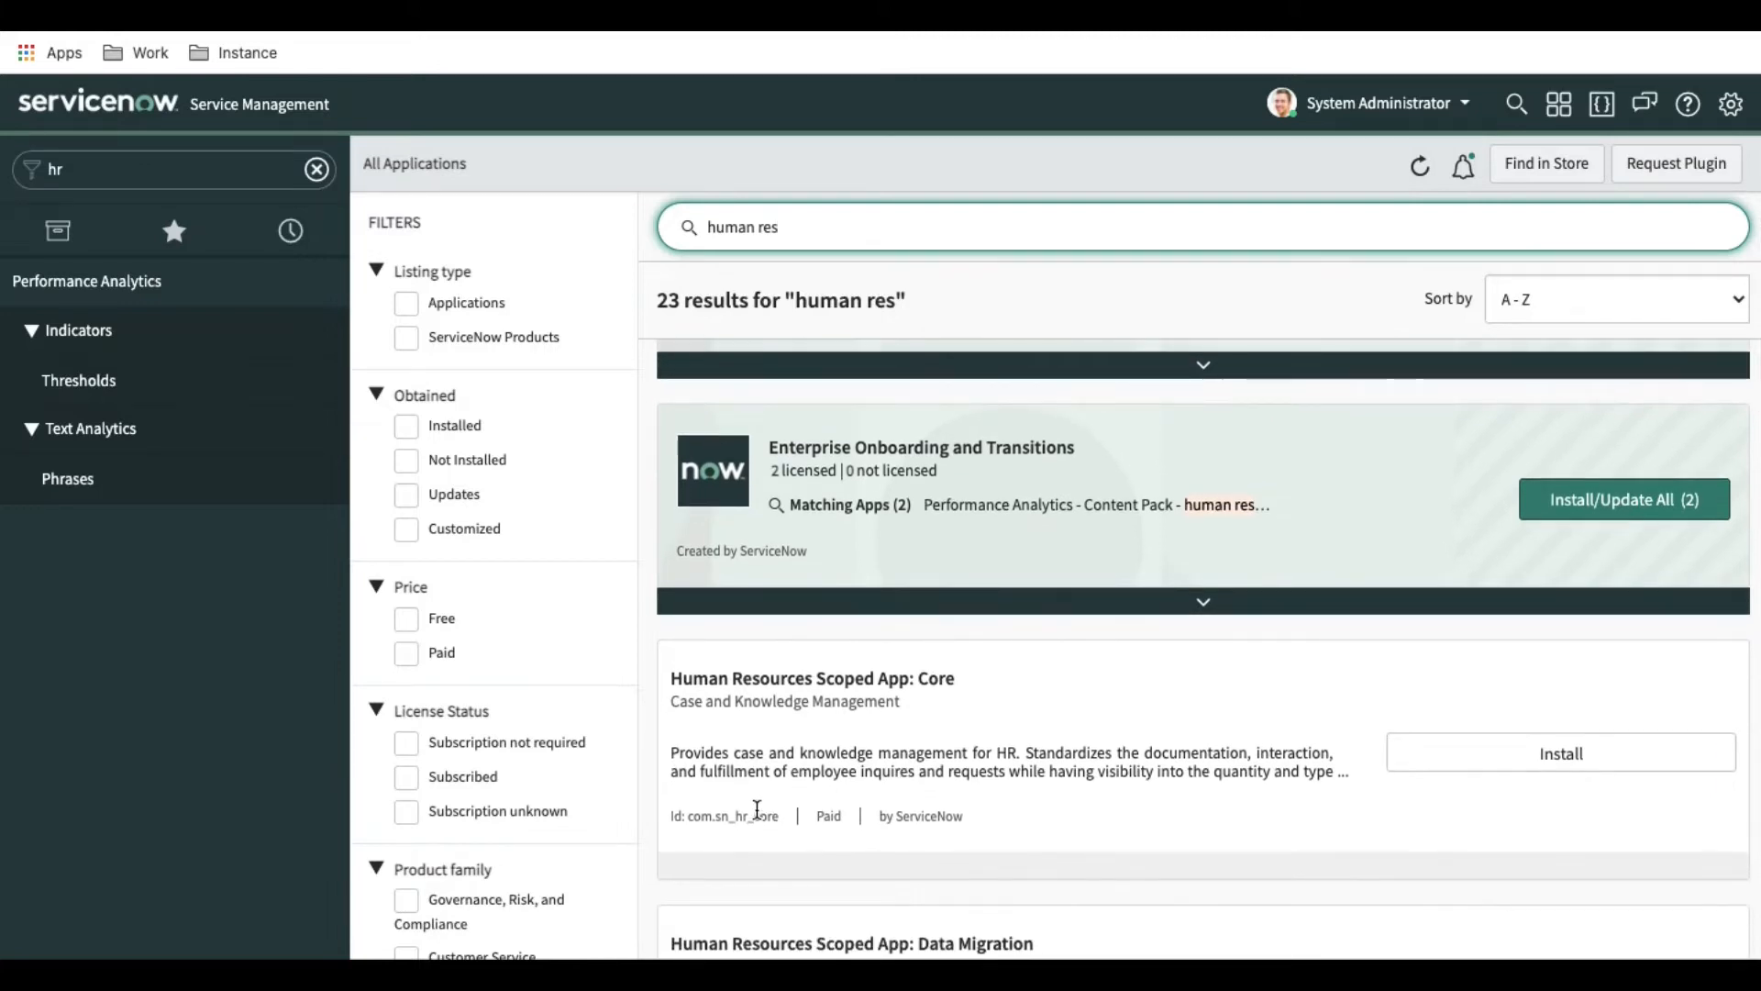
mouse_move(874, 685)
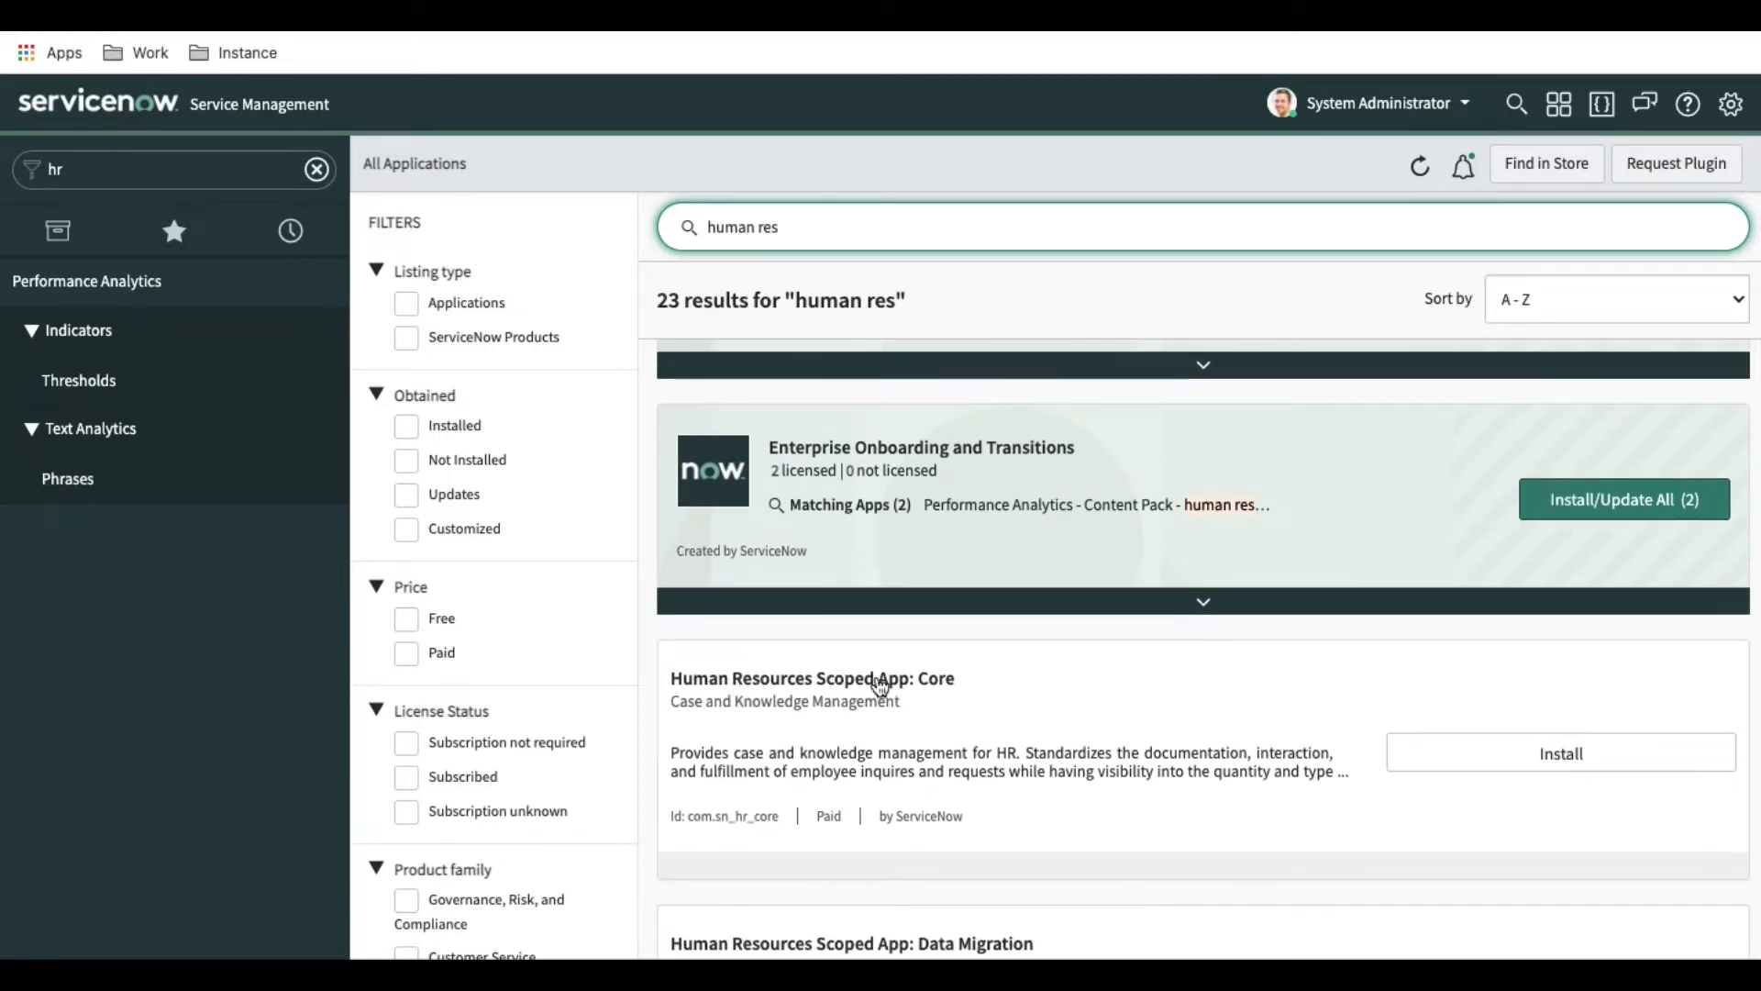
mouse_move(705, 714)
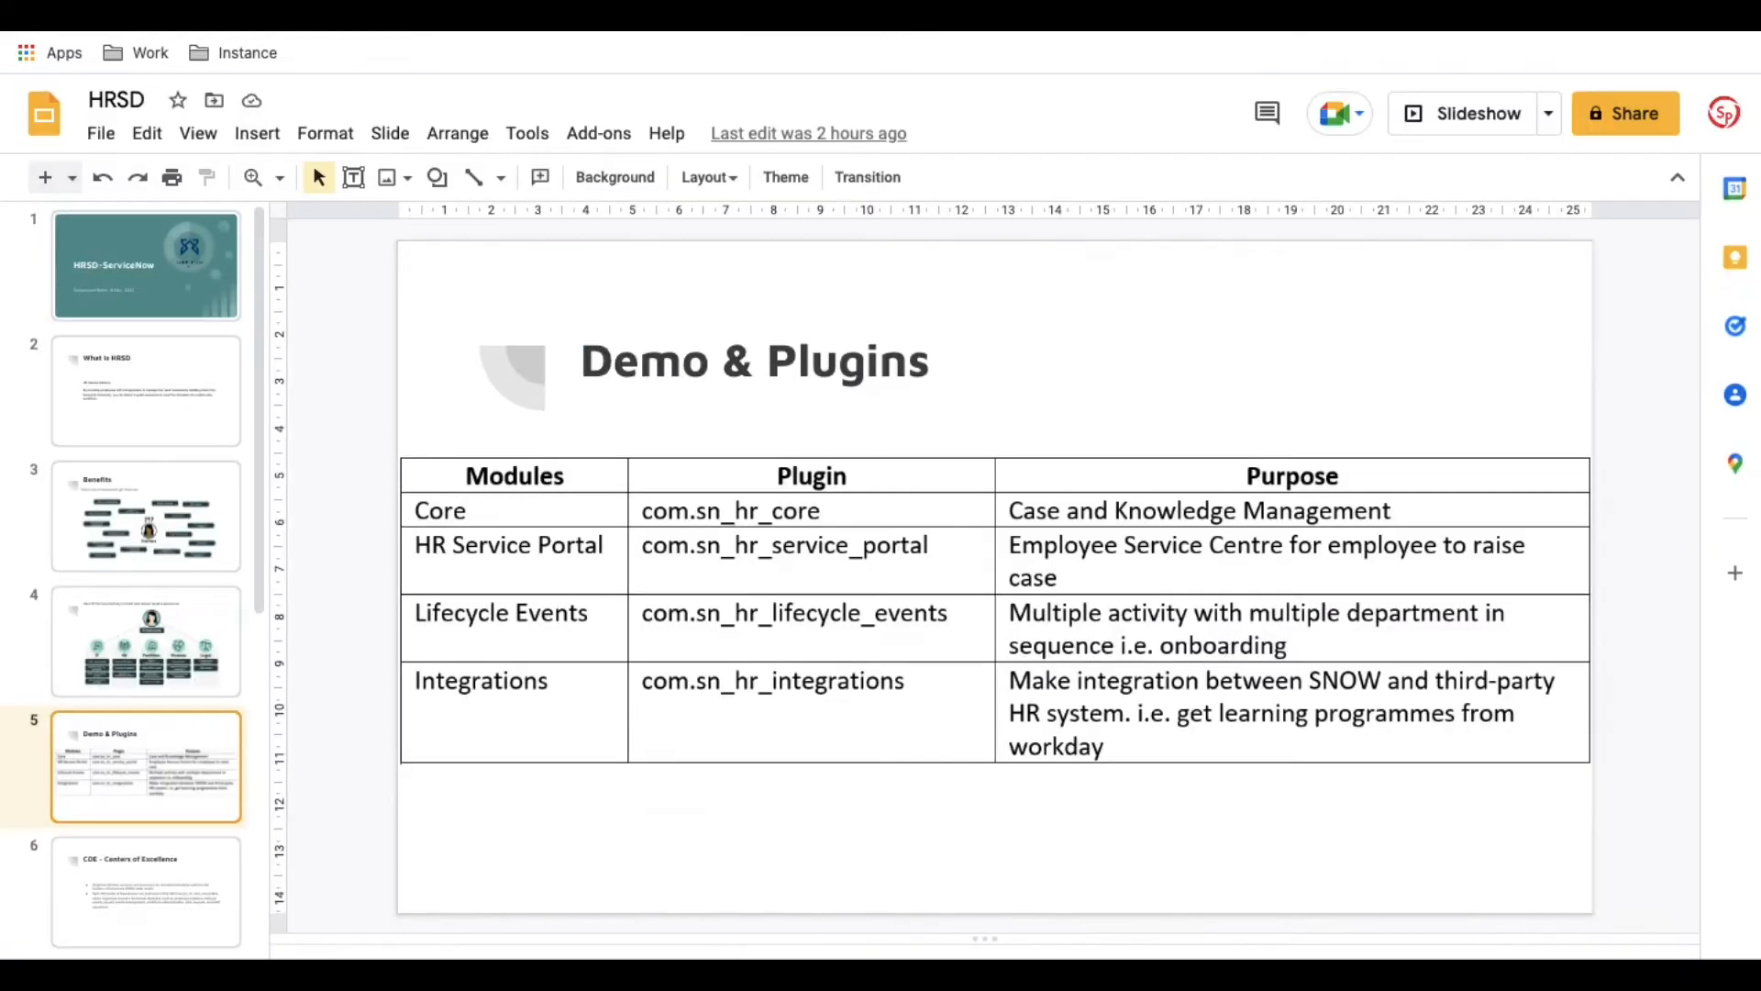
mouse_move(651, 515)
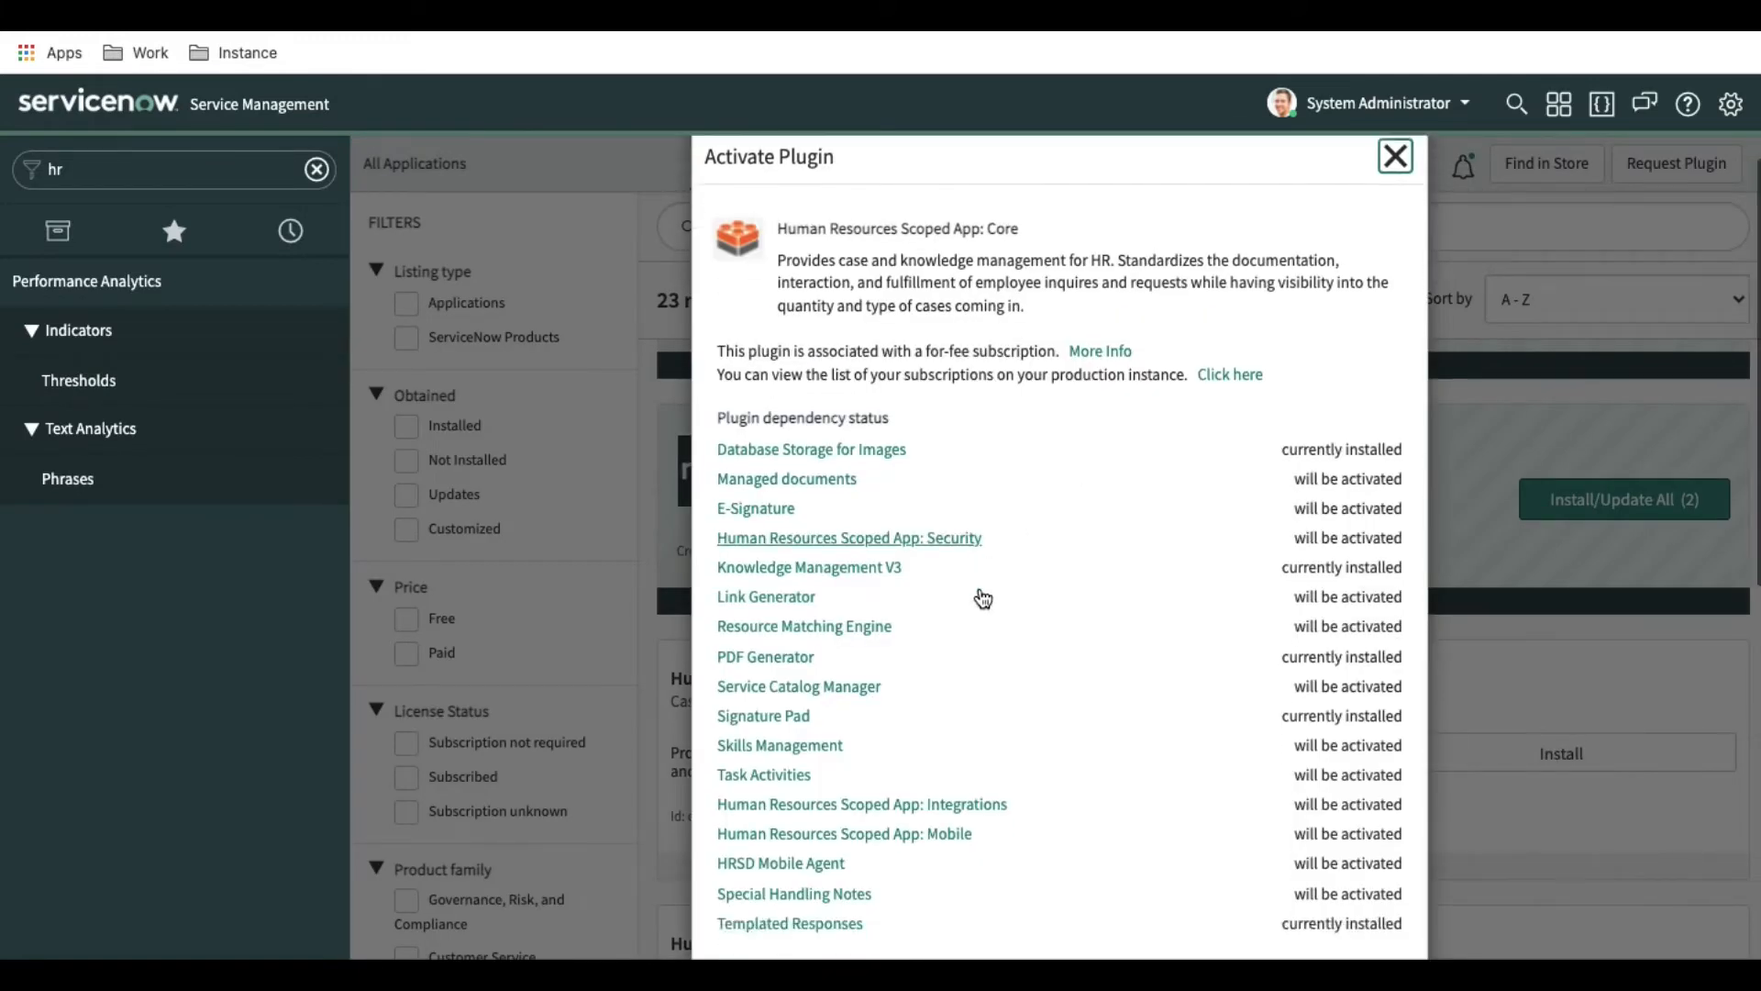
scroll("down", 3)
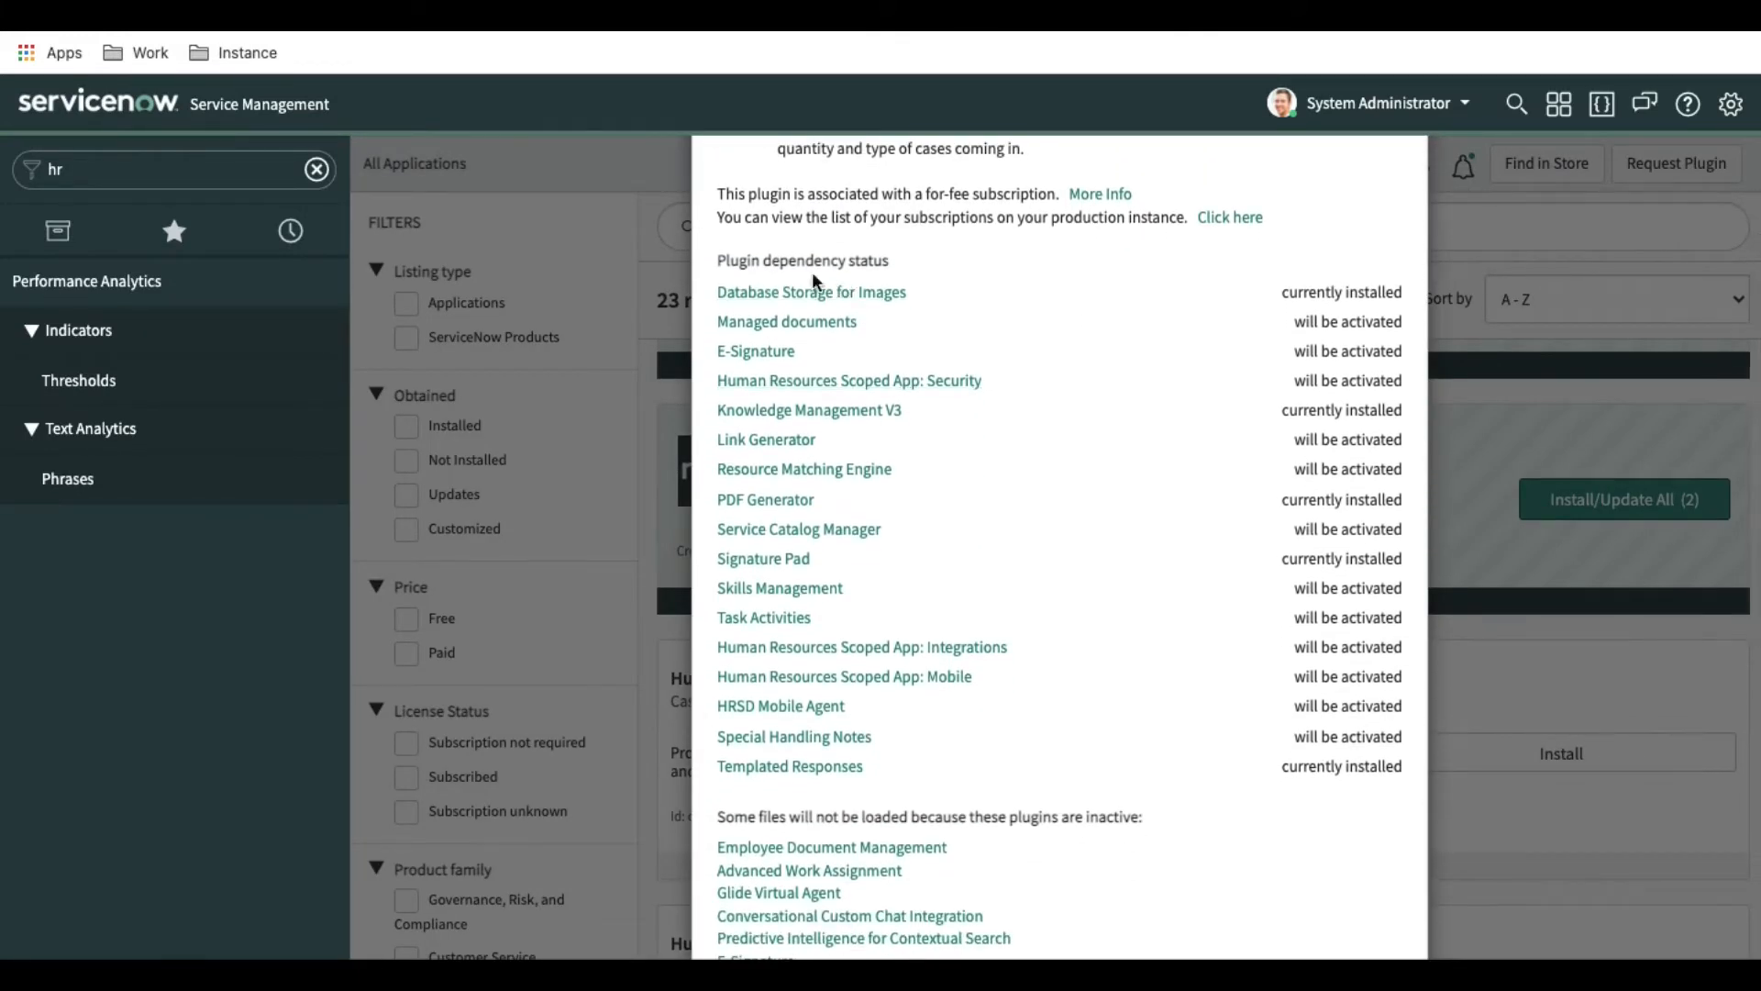
mouse_move(866, 252)
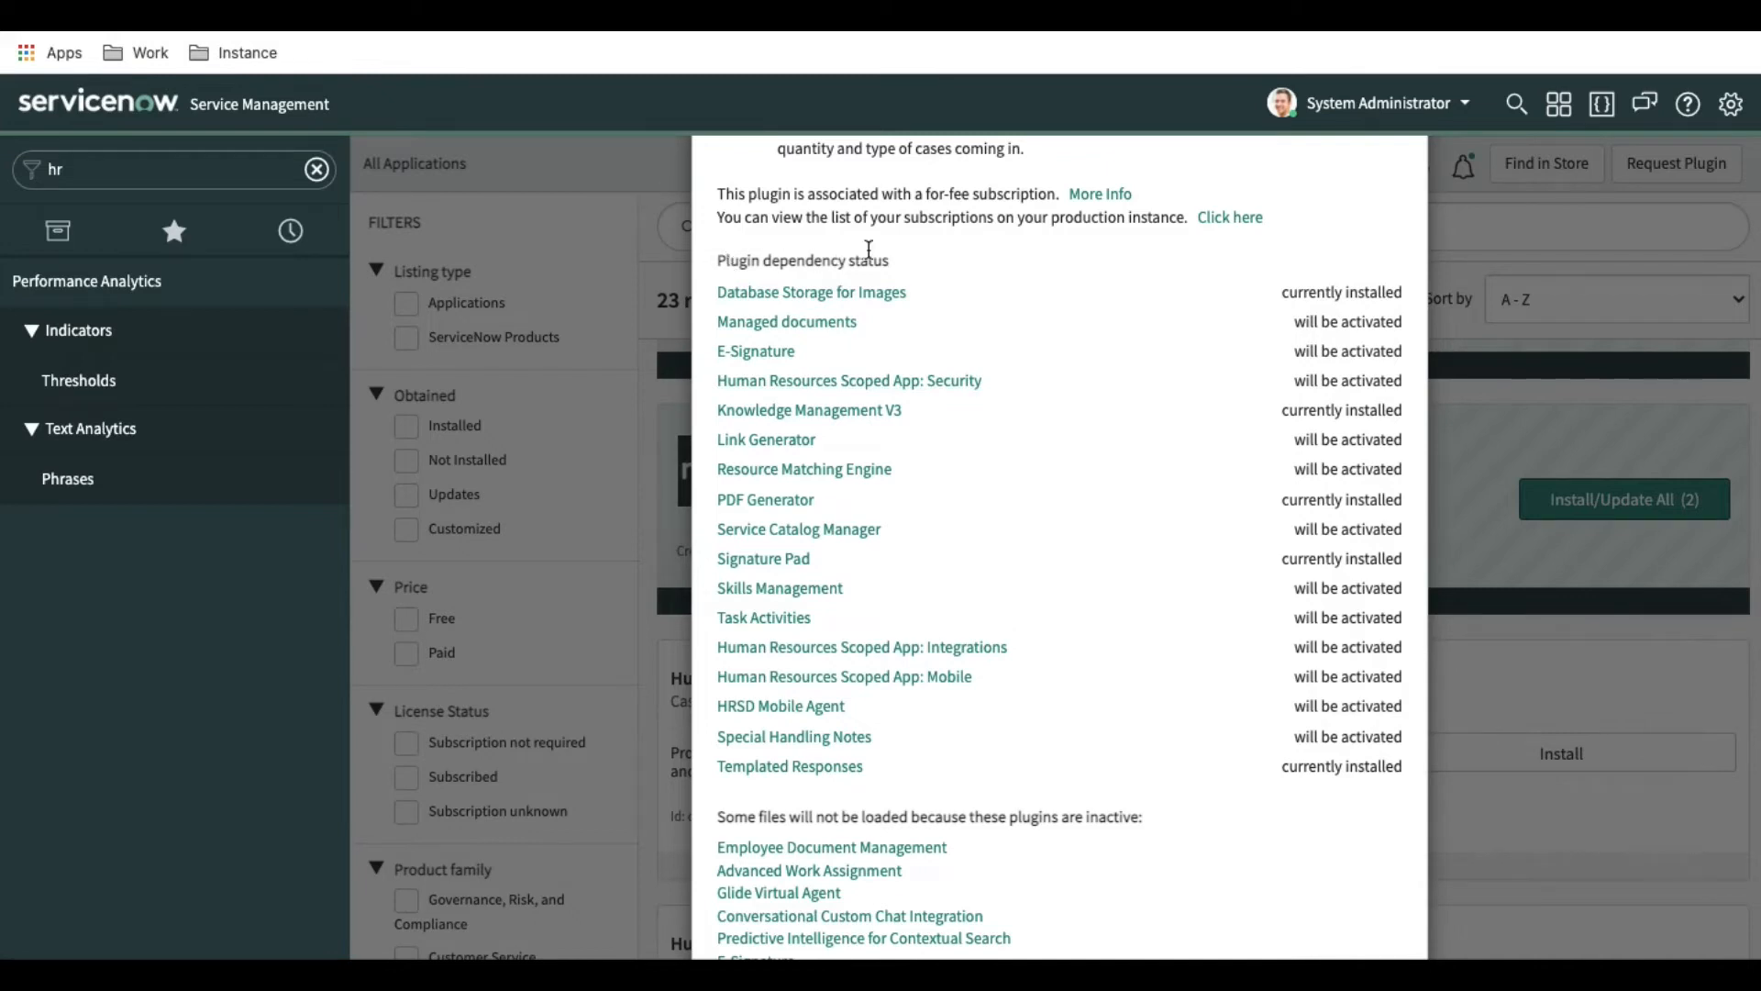
mouse_move(1309, 352)
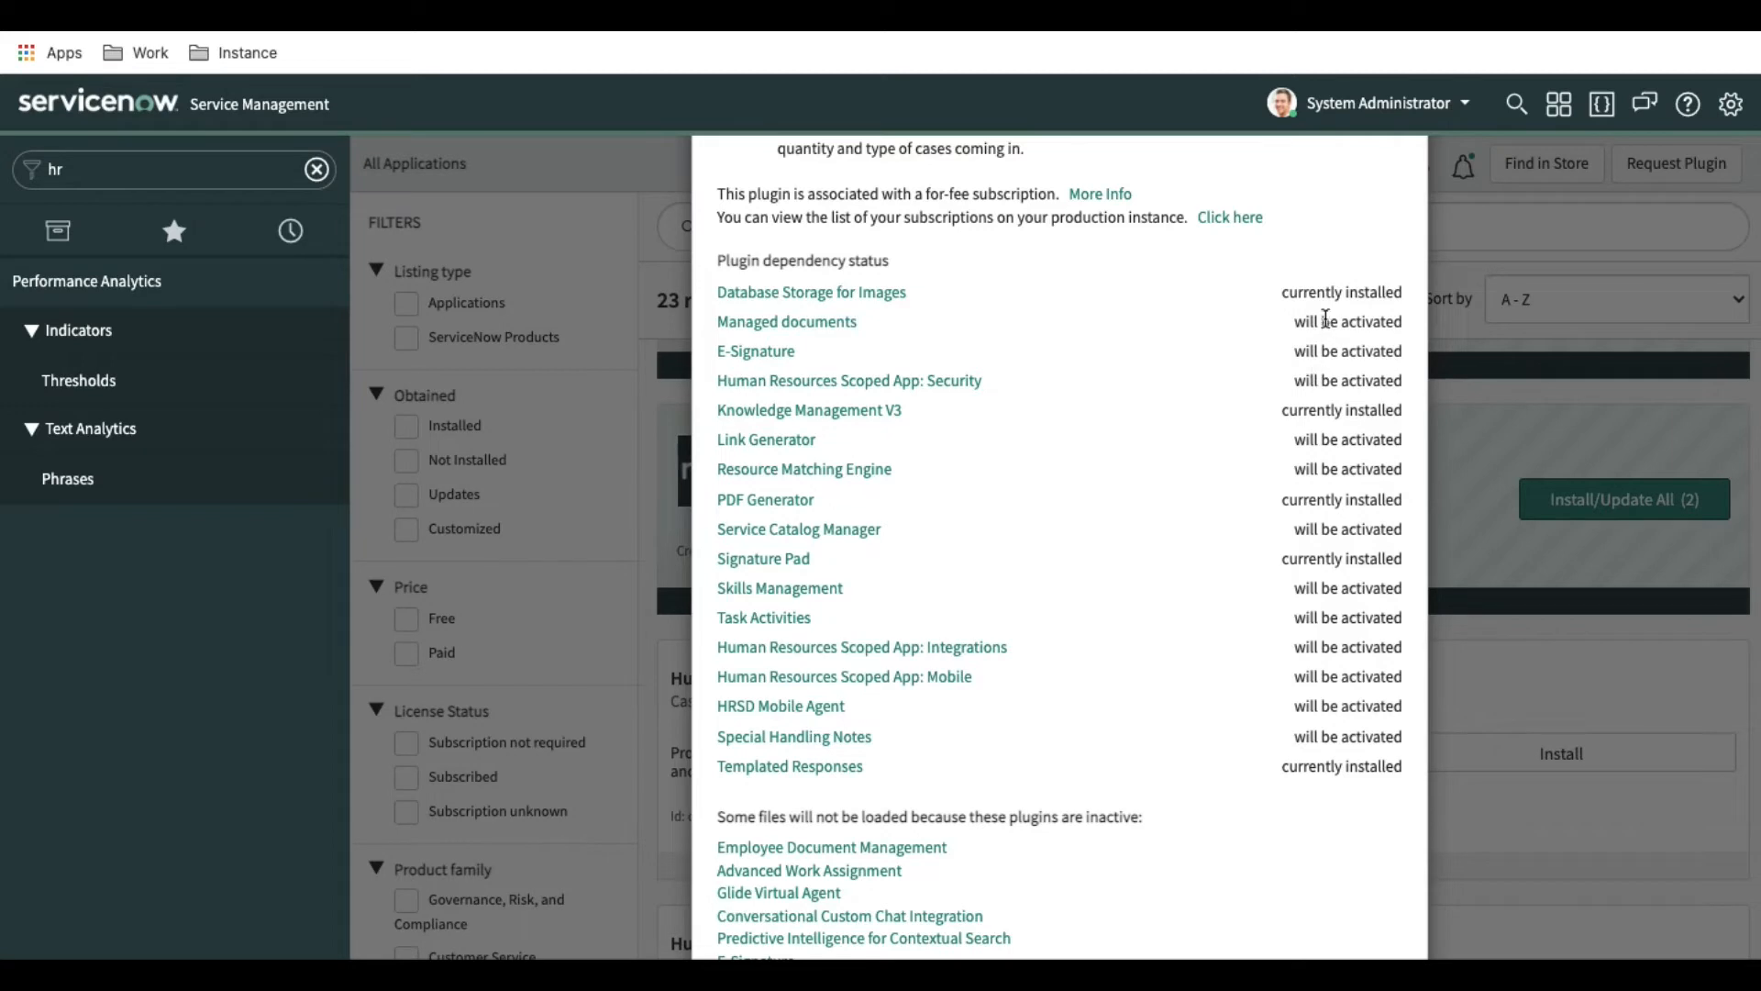
mouse_move(1354, 250)
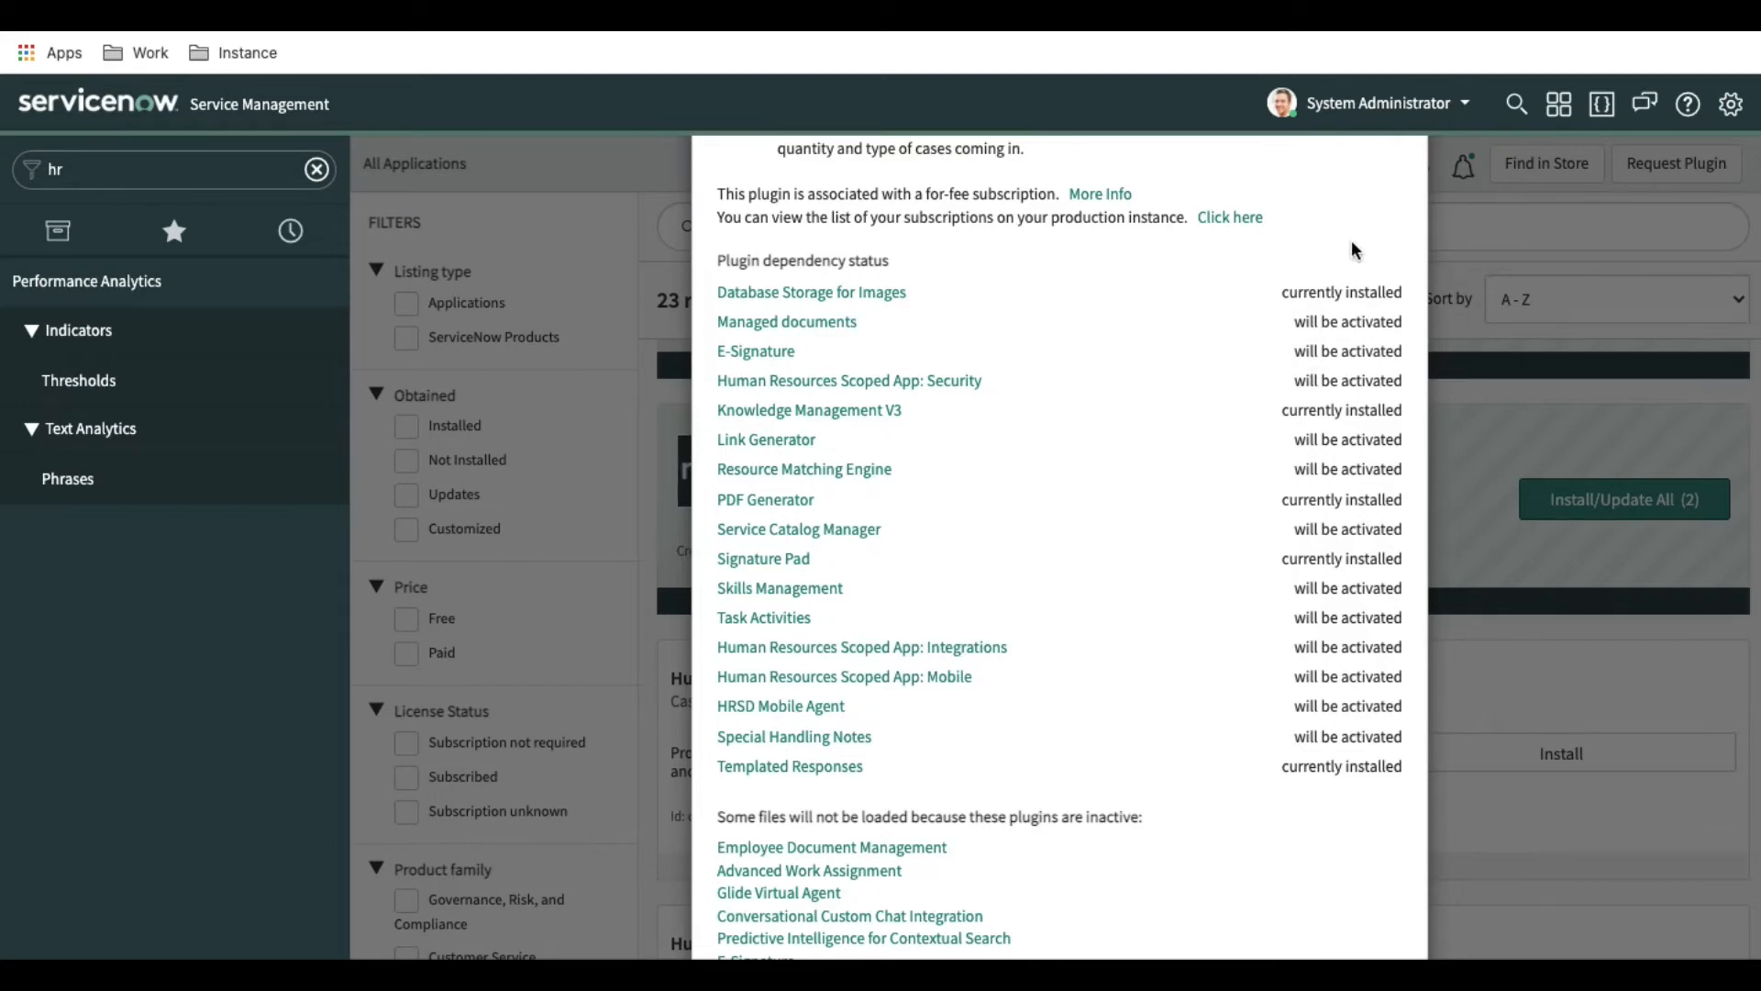
mouse_move(1310, 328)
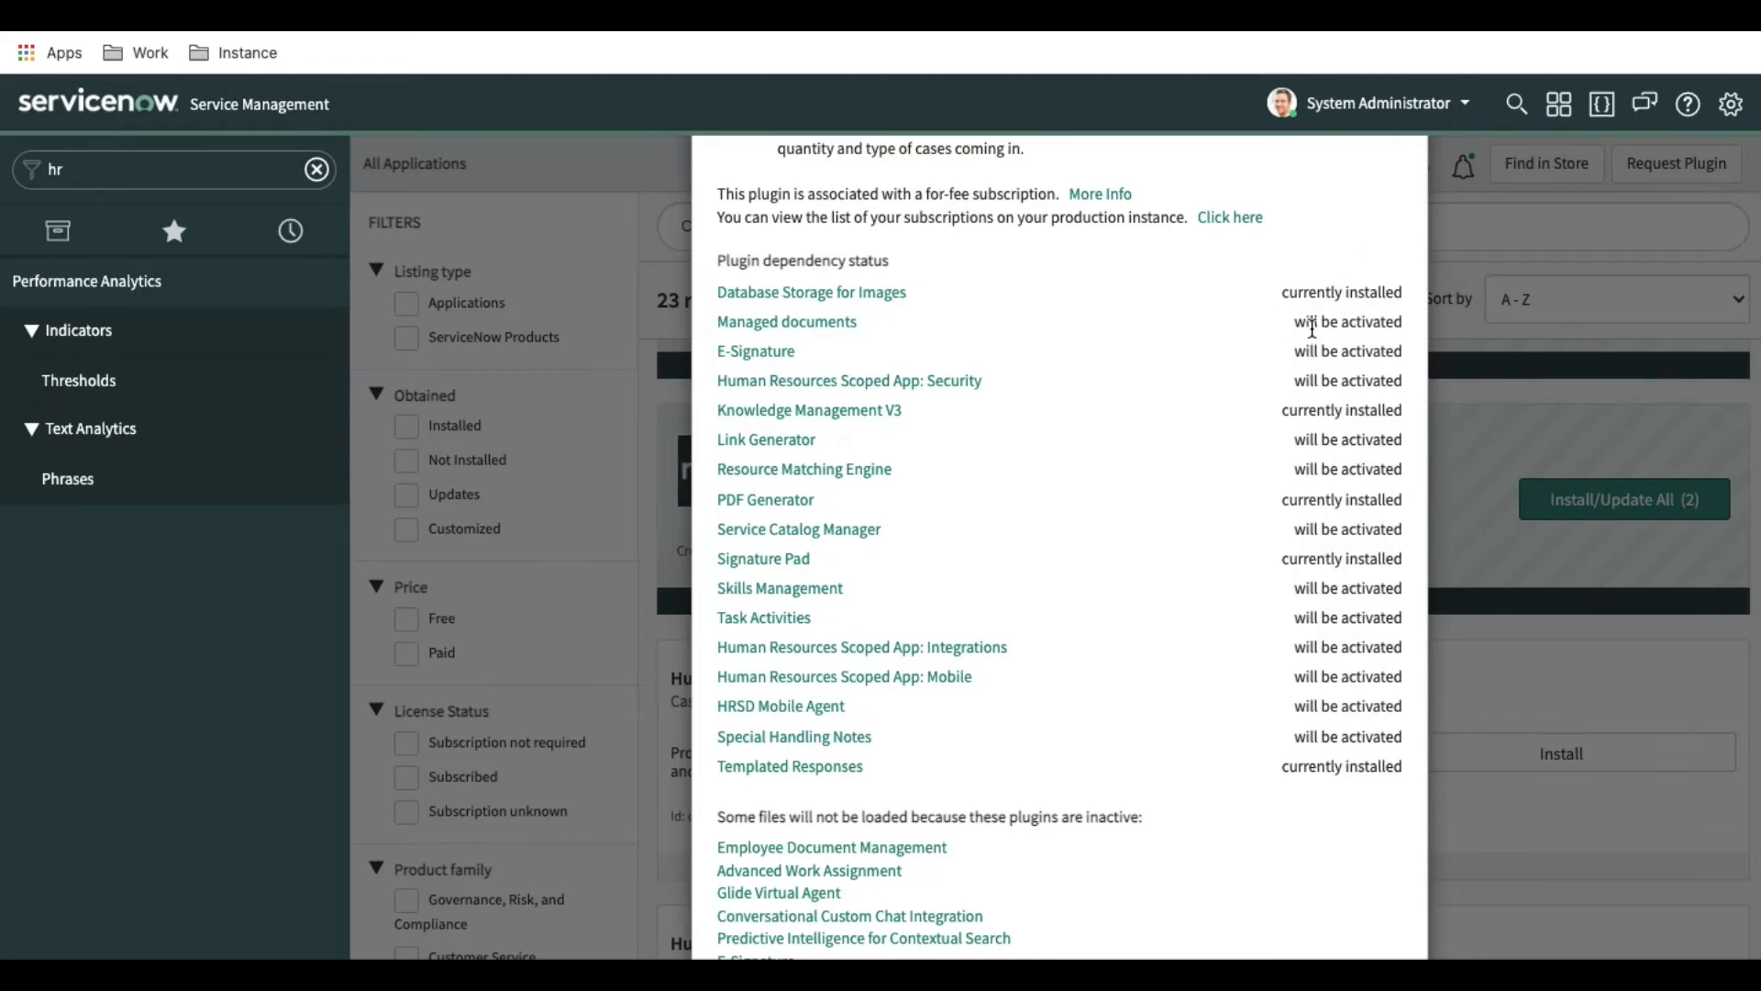
mouse_move(754, 350)
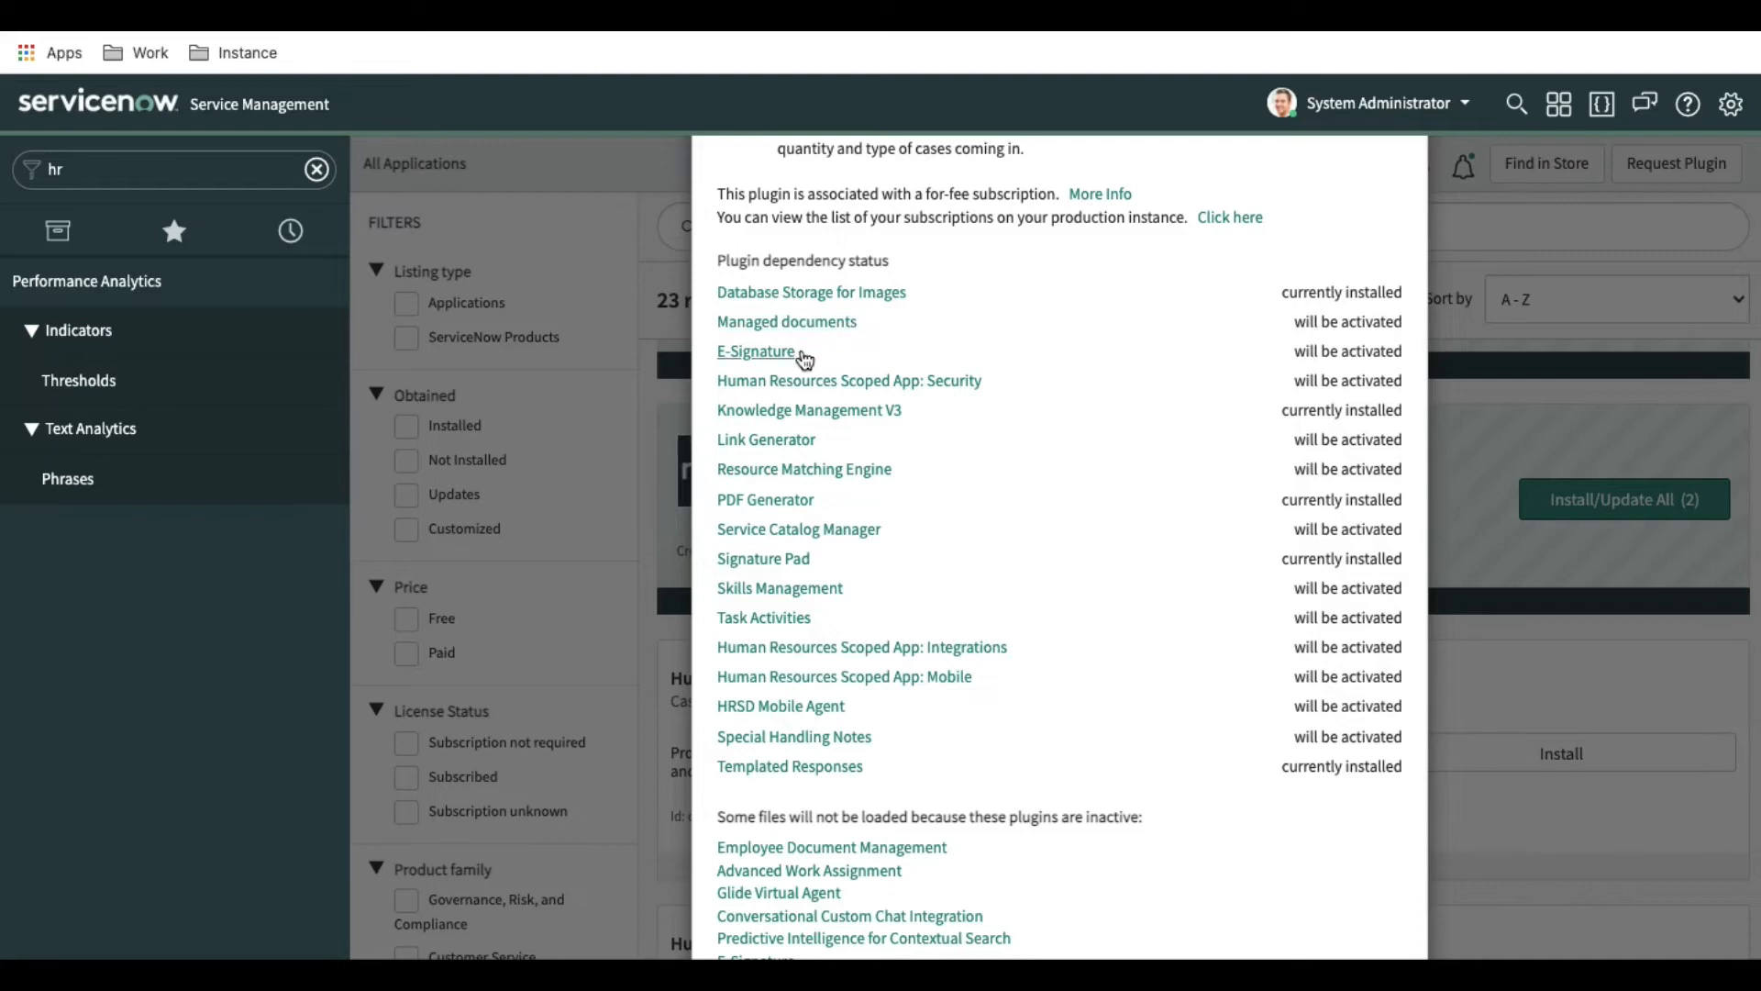
mouse_move(1374, 417)
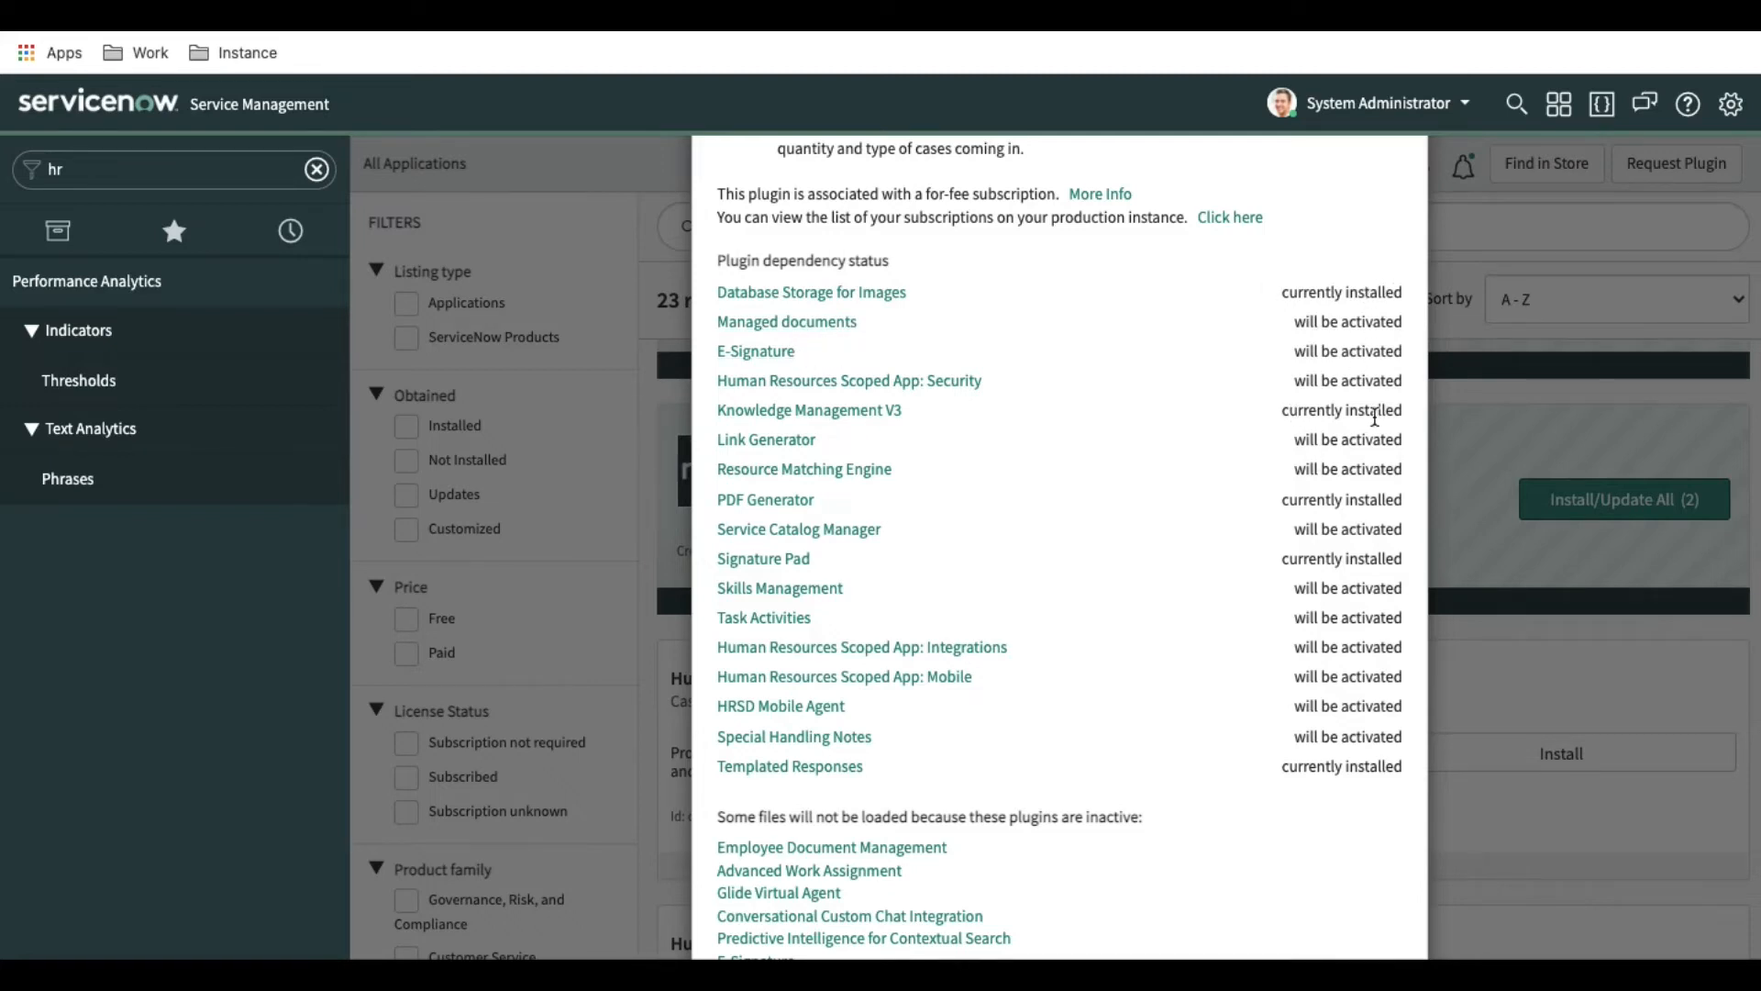
Enable Load demo data in the activation dialog and activate Human Resources Scoped App: Core
scroll("down", 3)
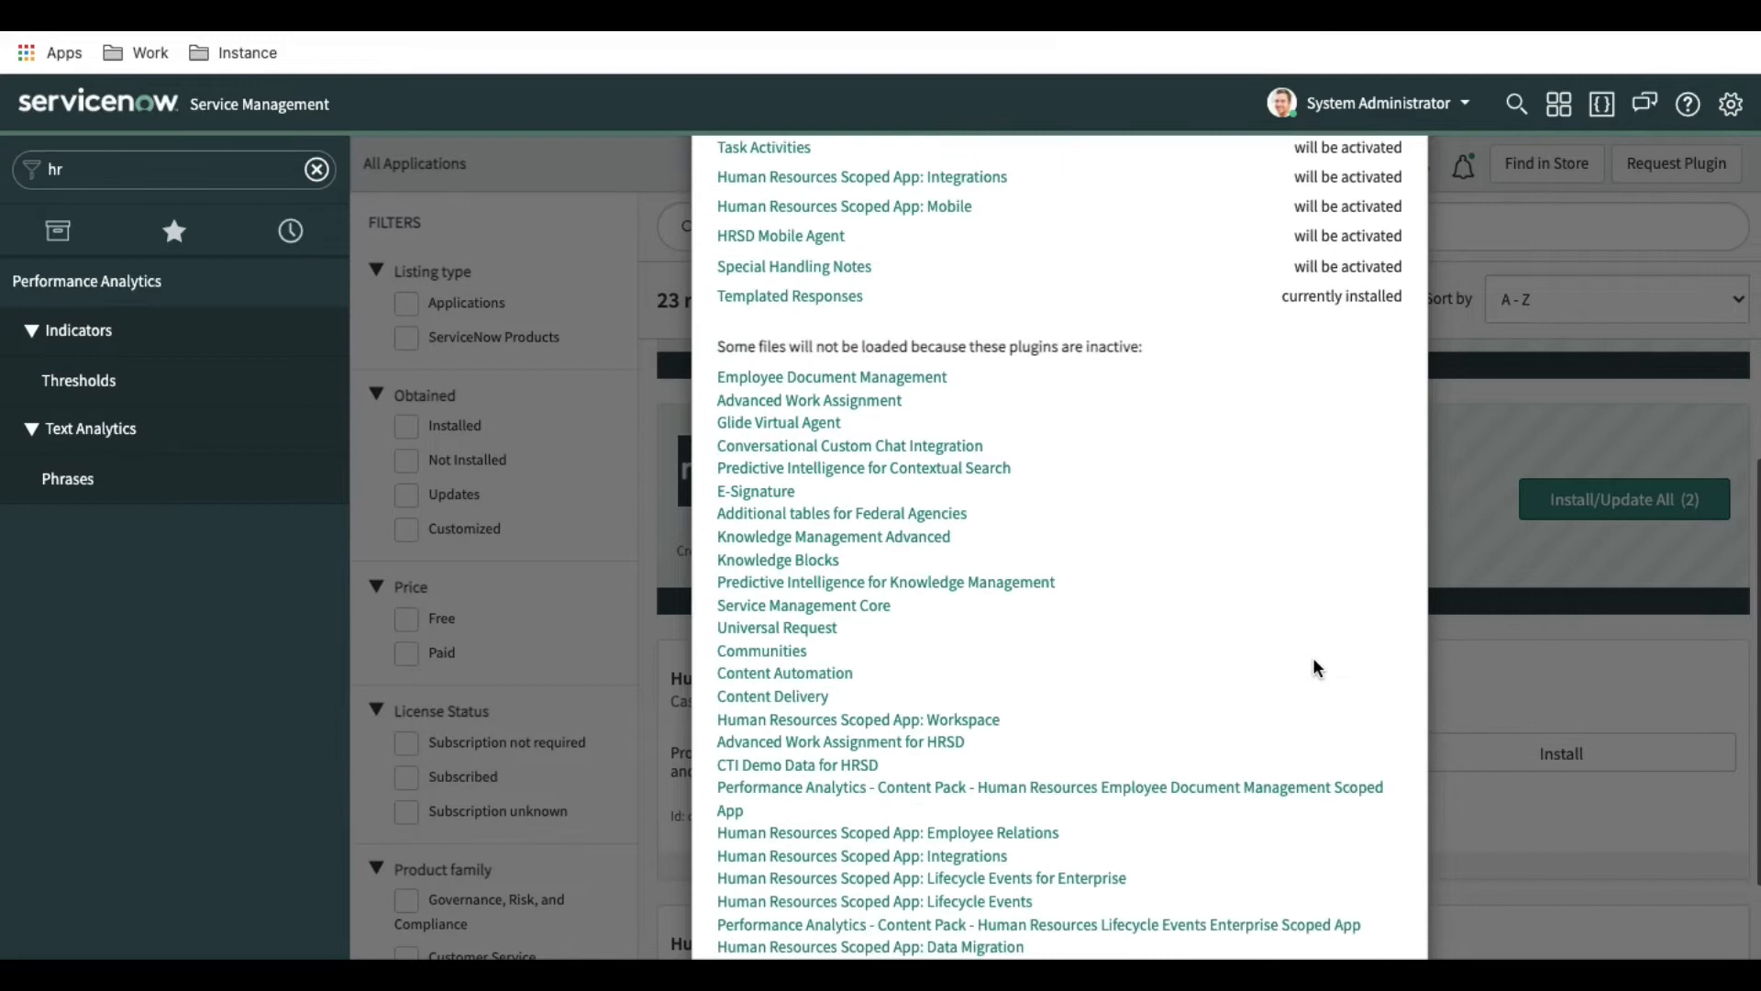
scroll("down", 3)
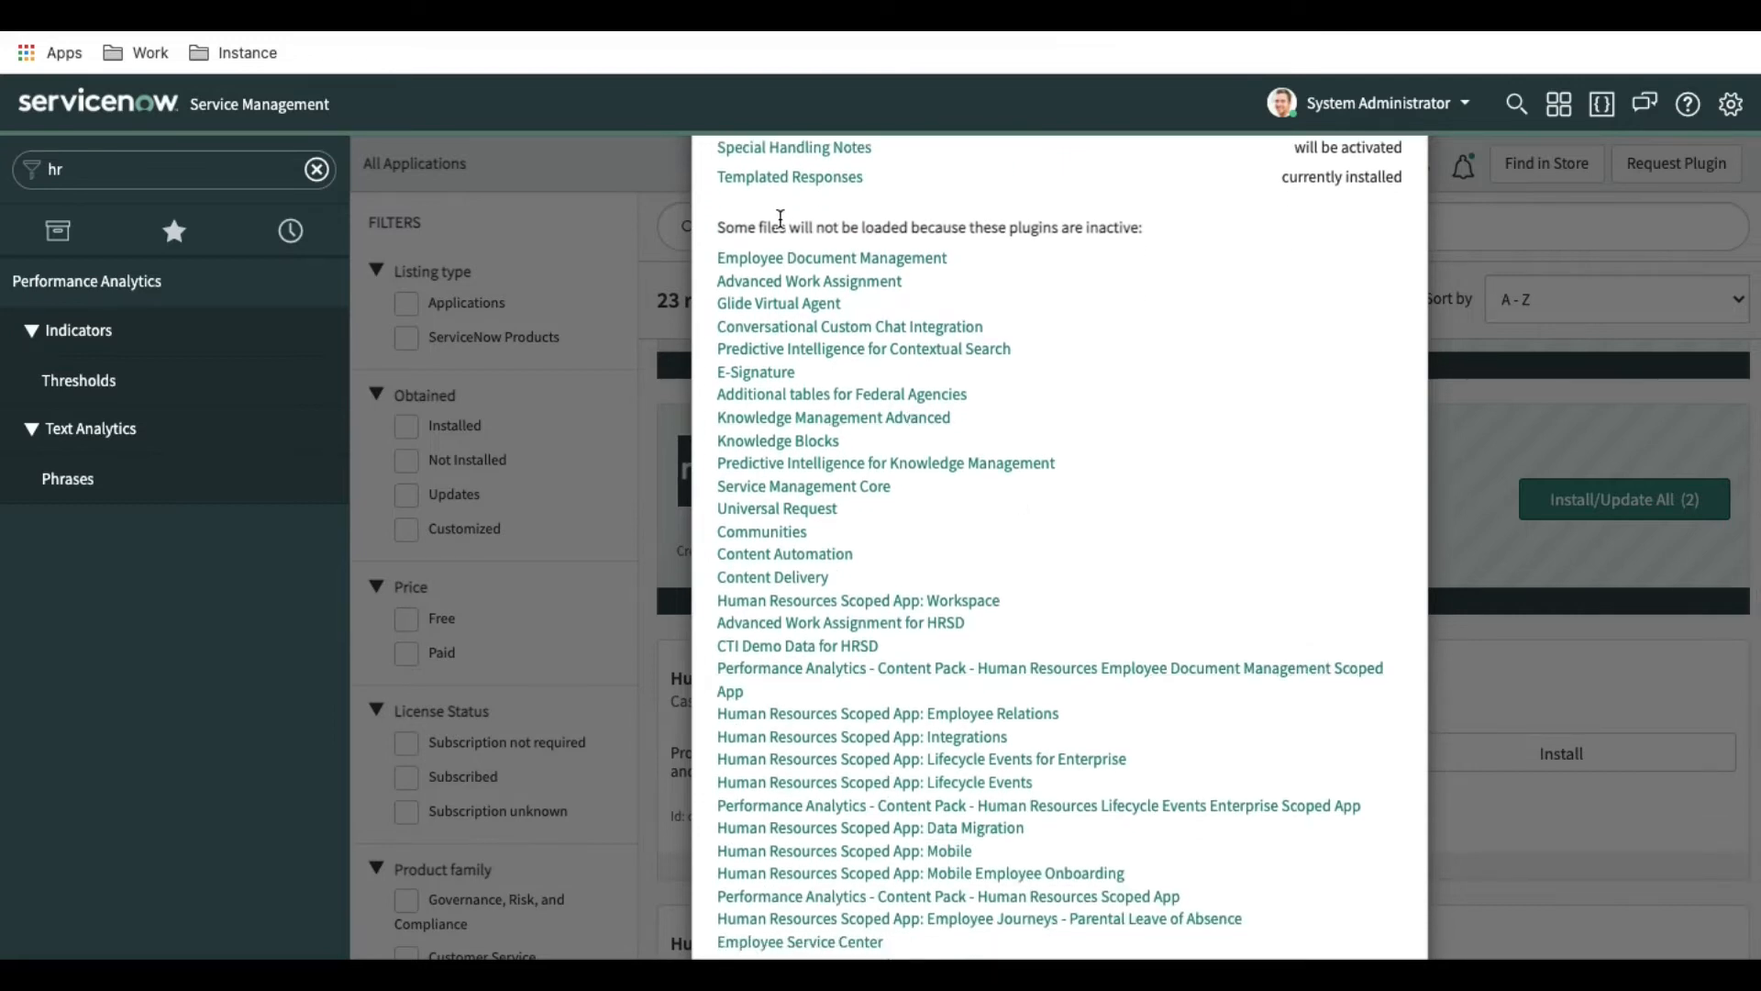
mouse_move(1044, 257)
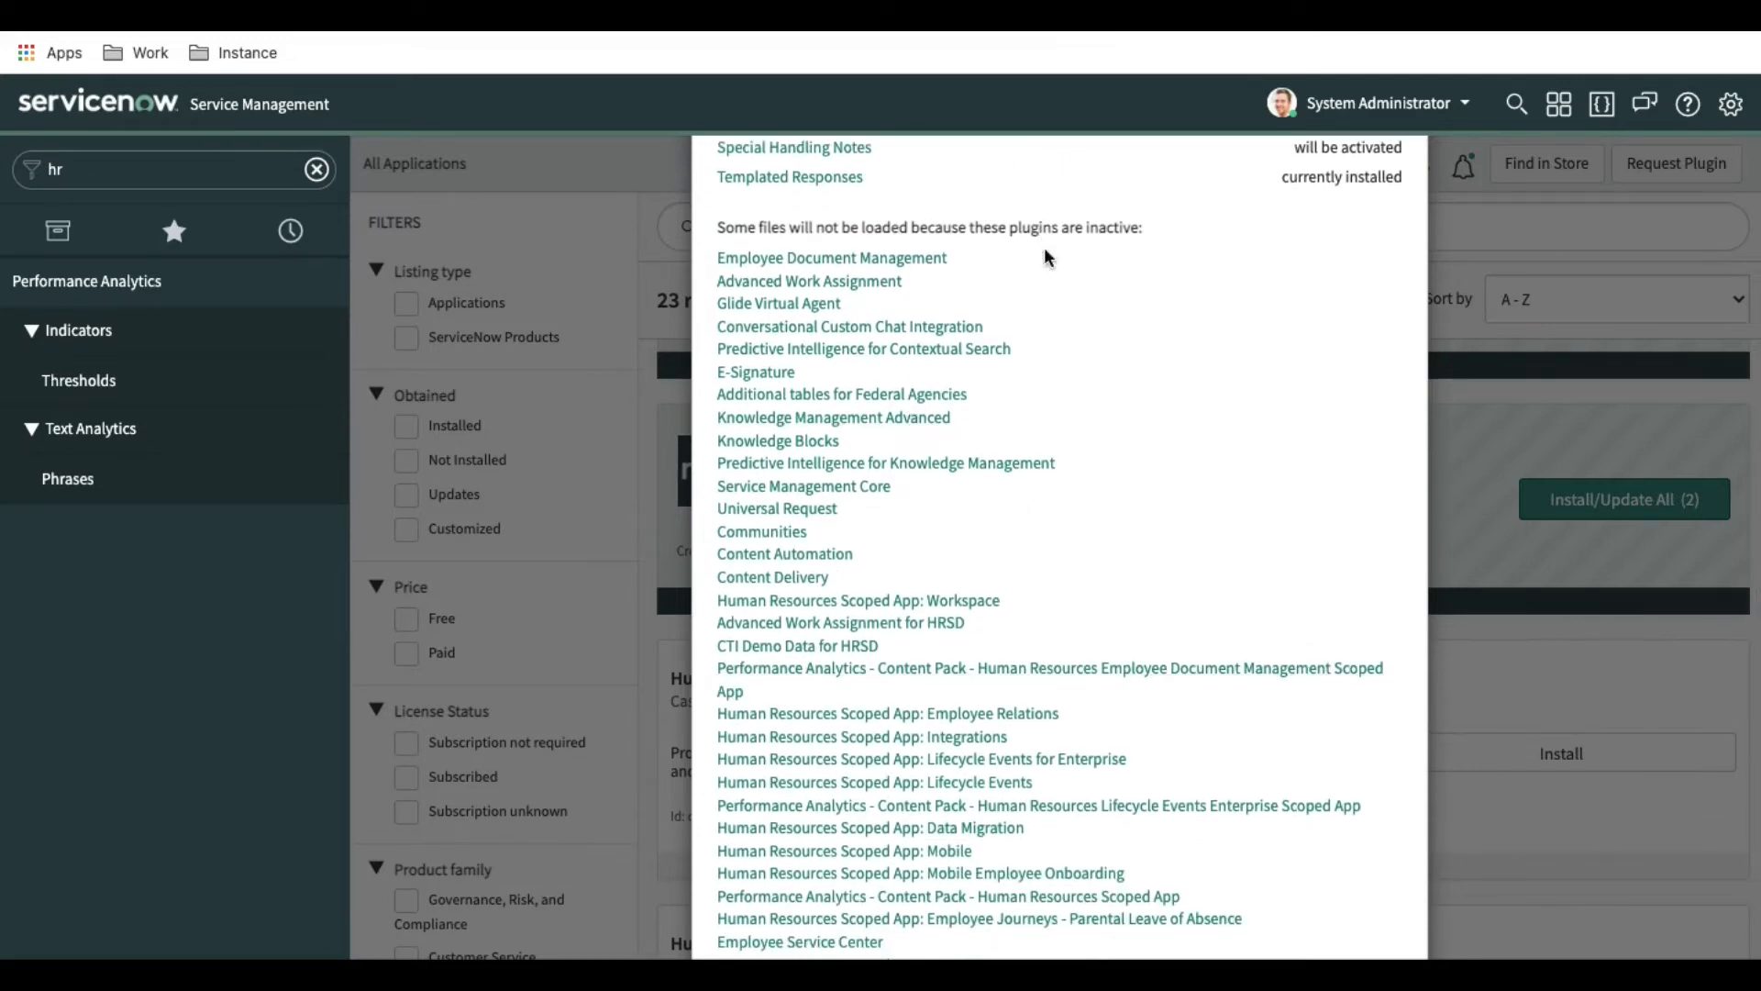
scroll("down", 3)
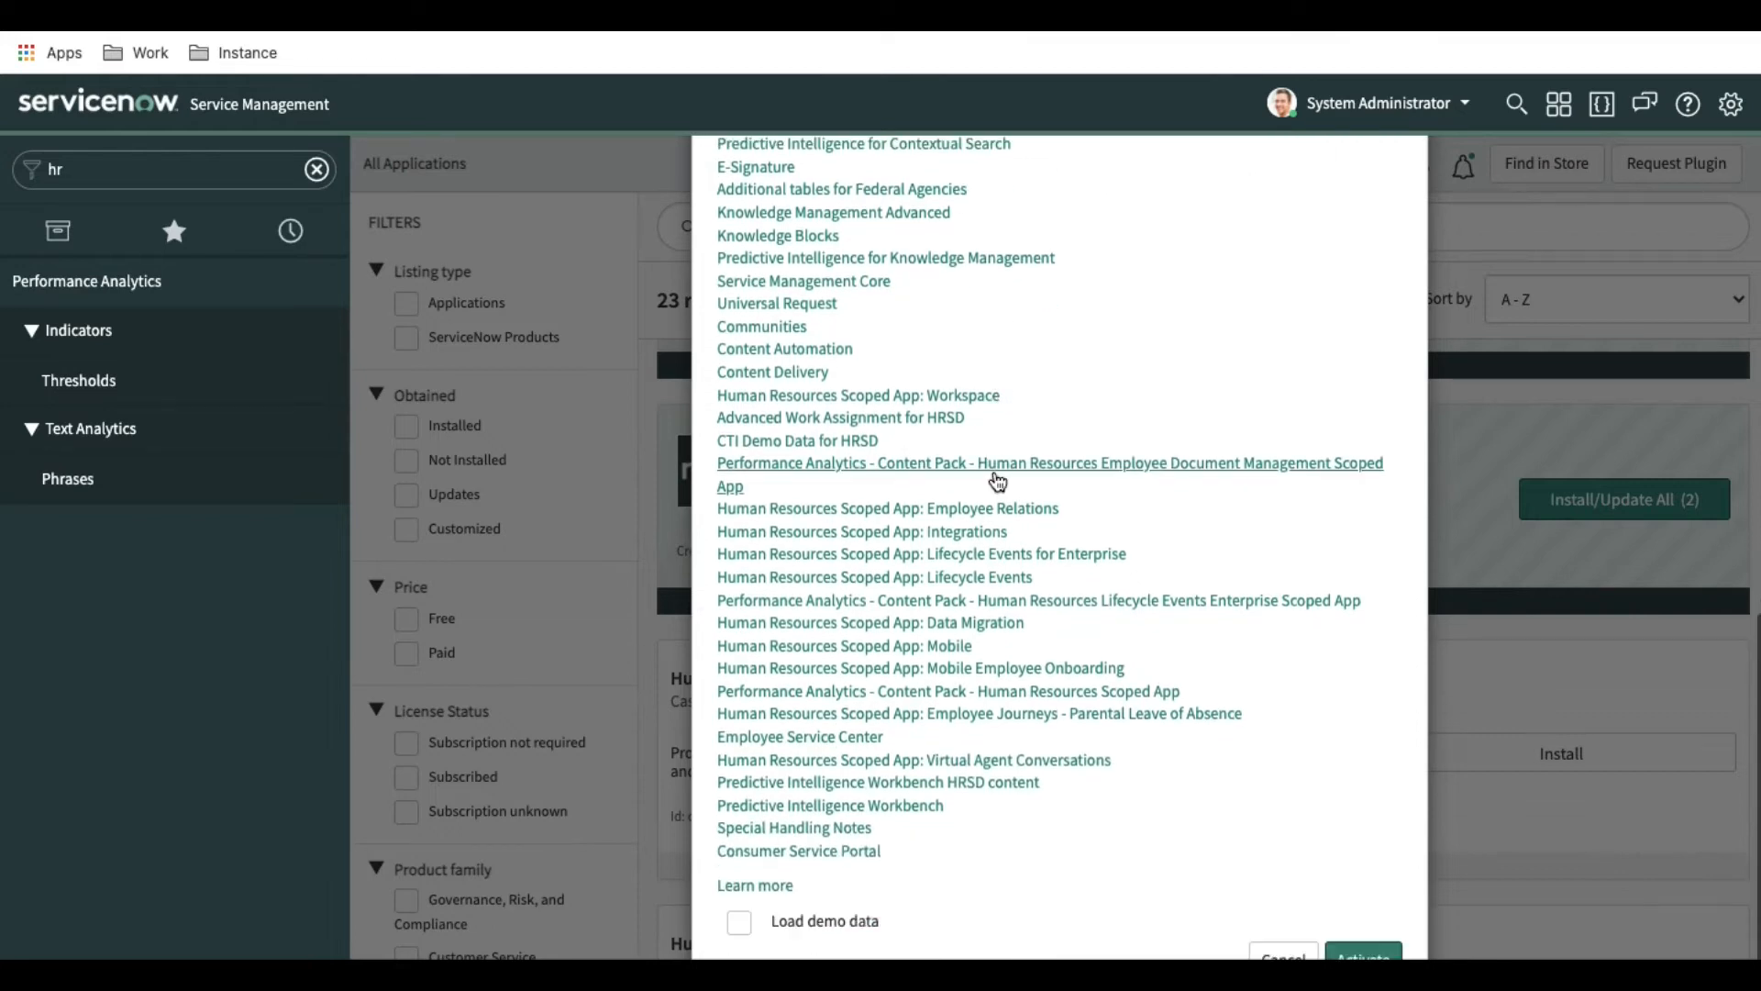
mouse_move(793, 440)
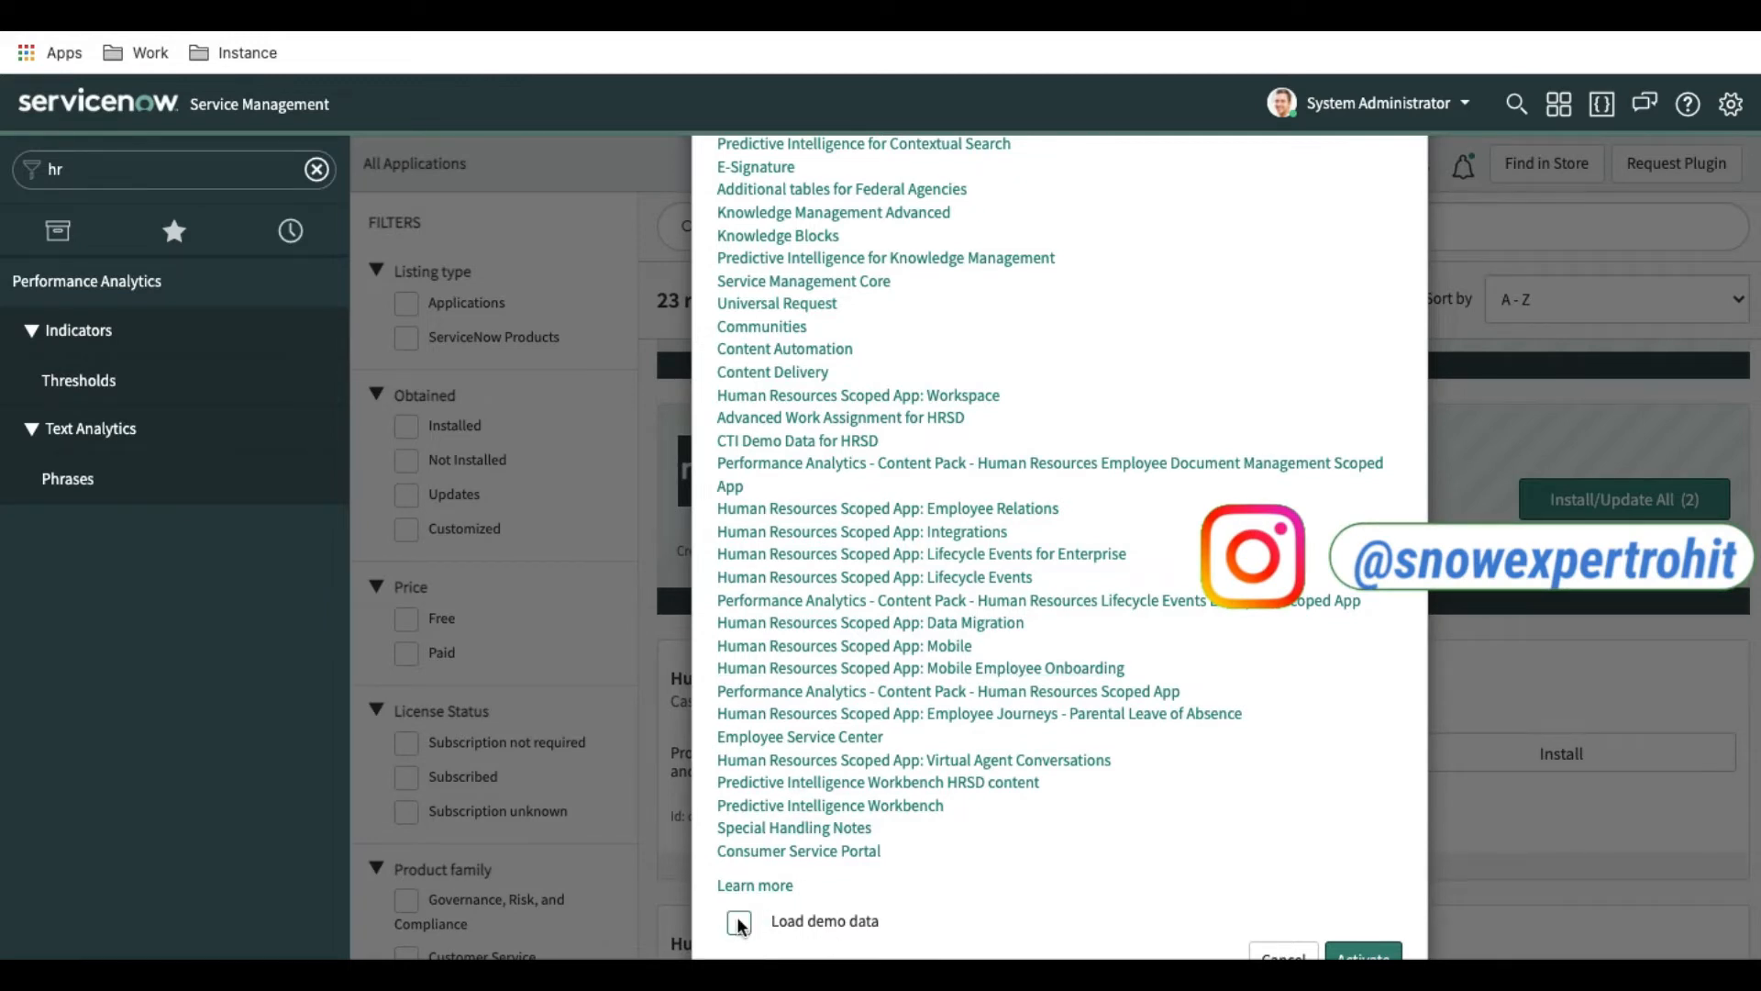
left_click(738, 921)
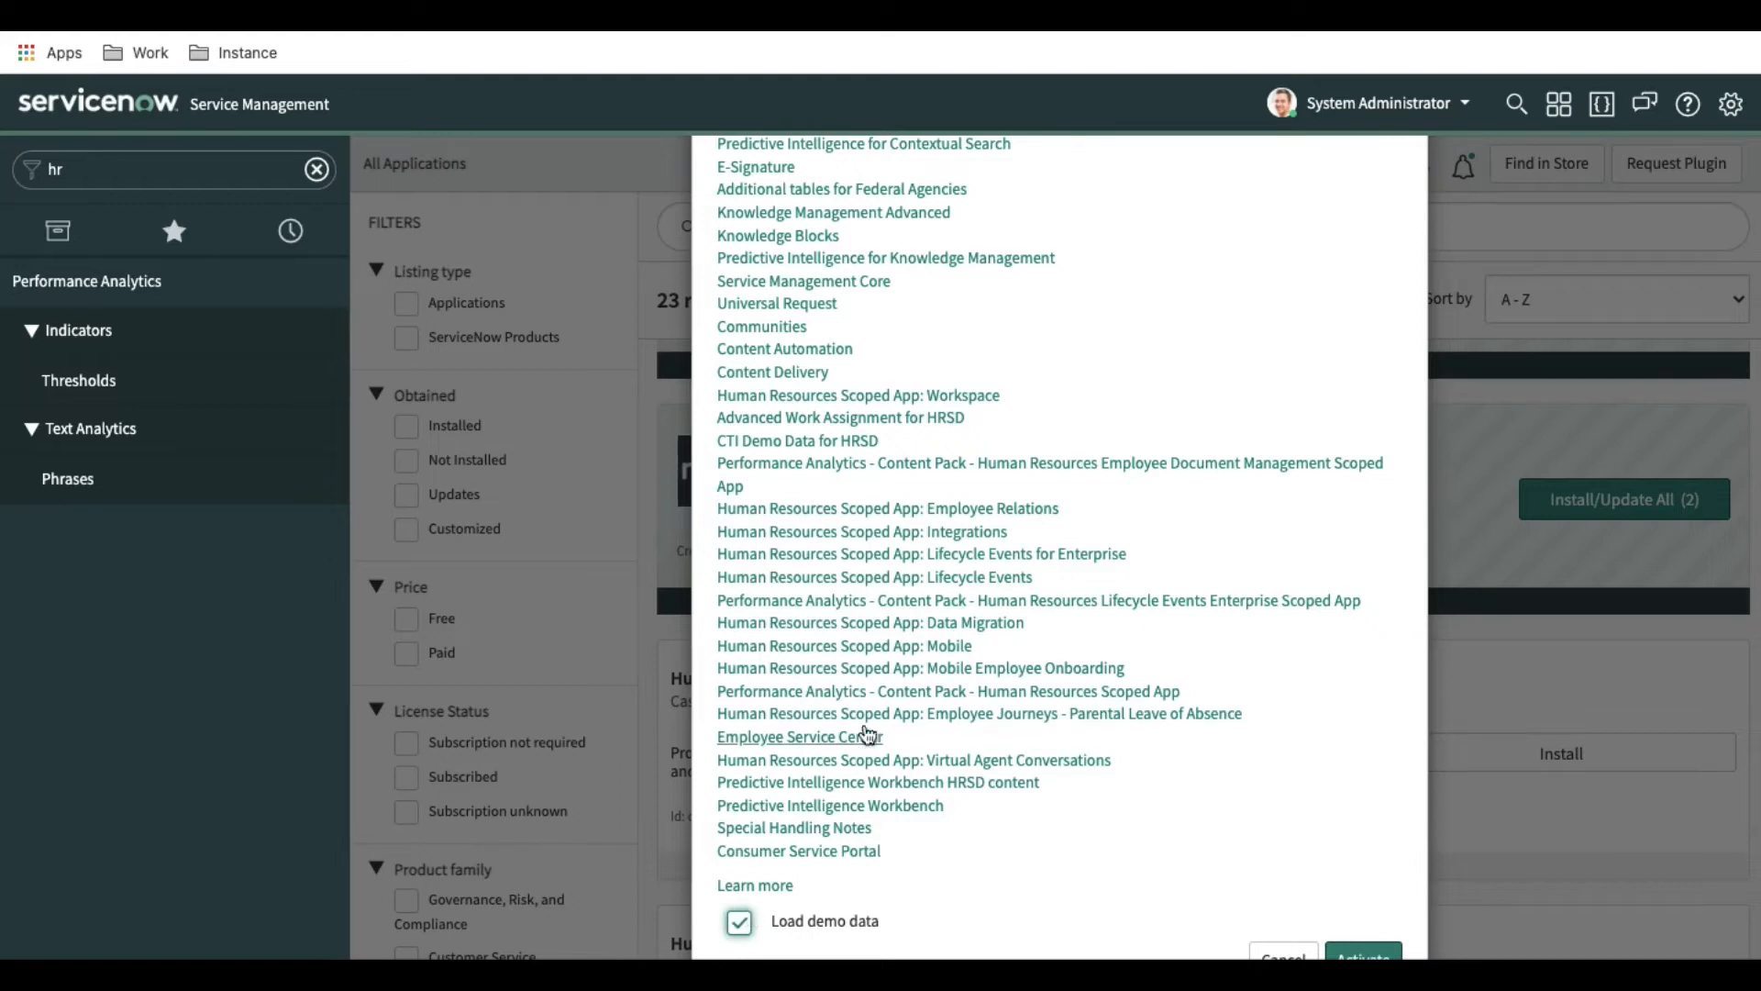
mouse_move(888, 646)
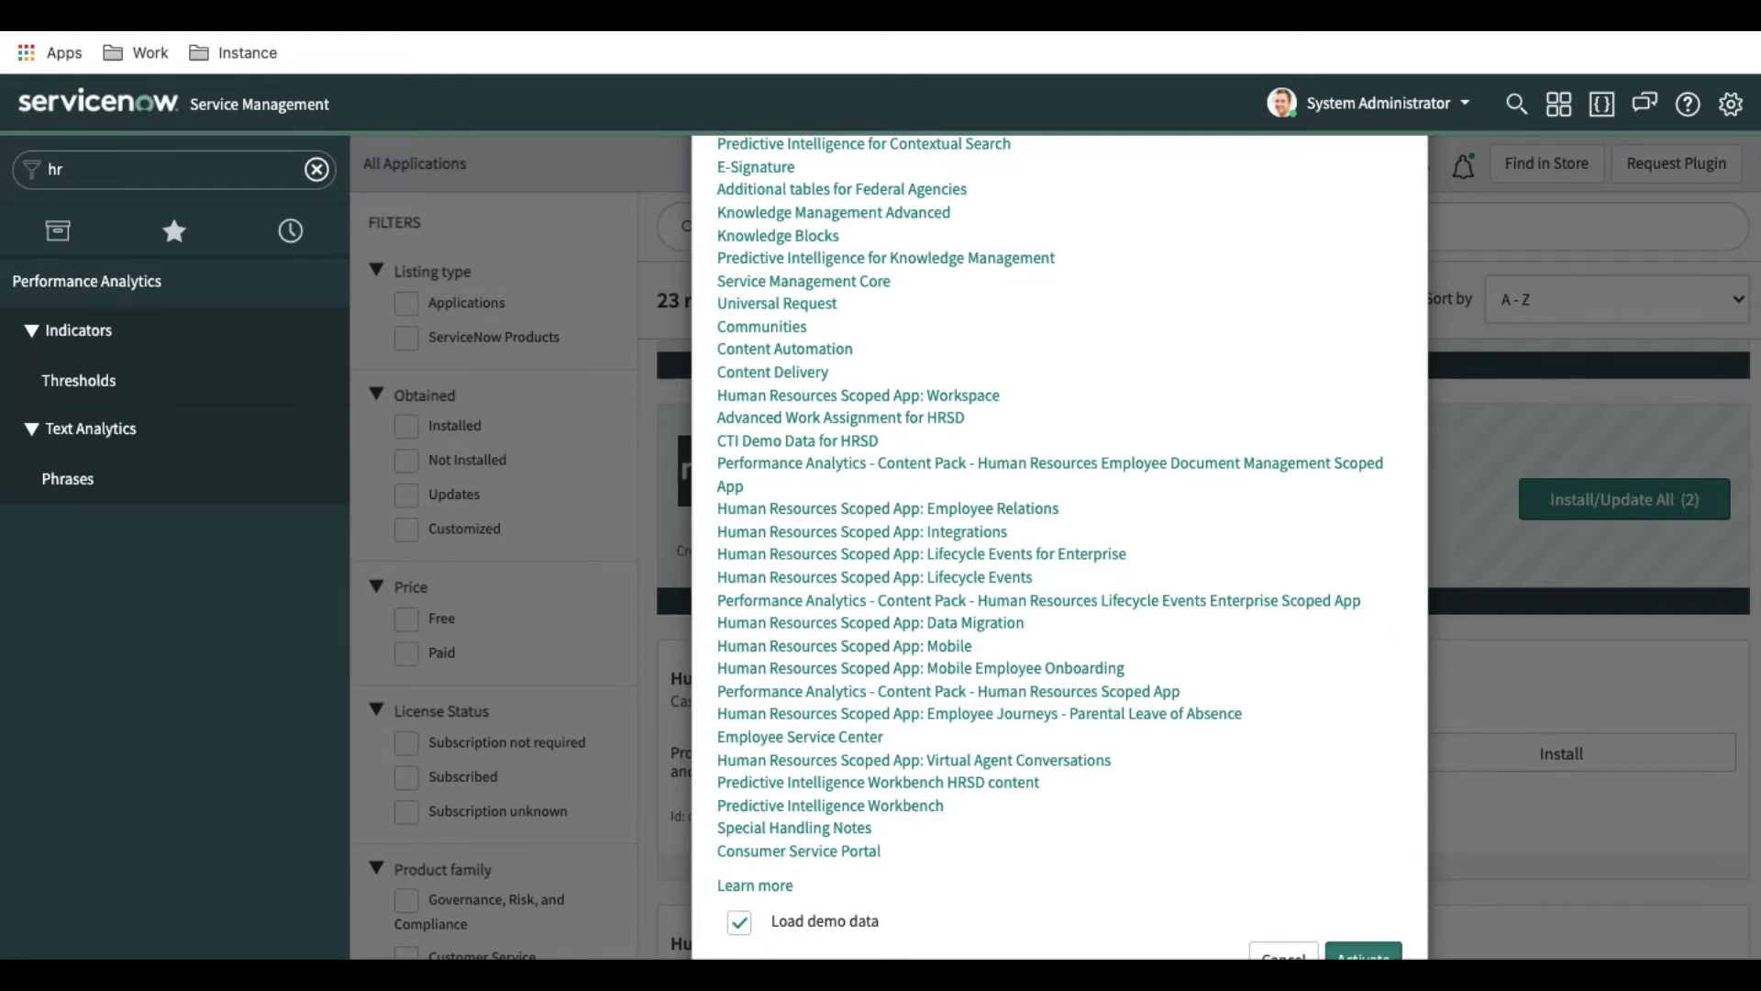
left_click(1363, 954)
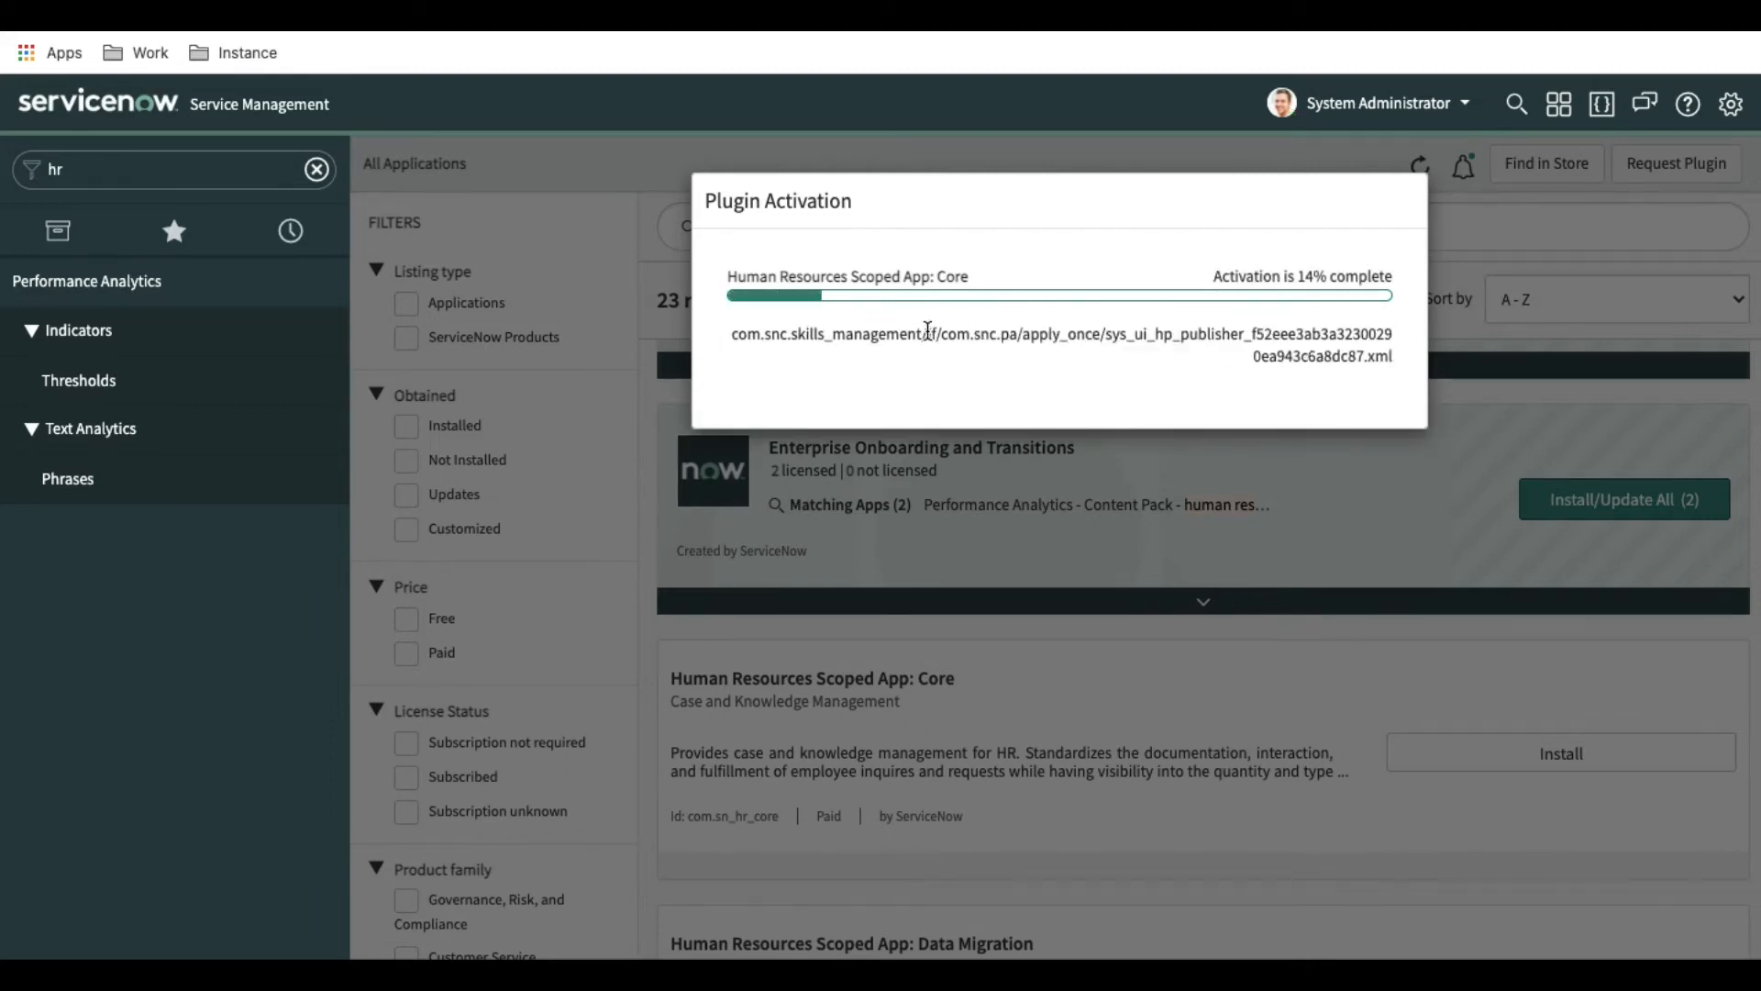
mouse_move(857, 323)
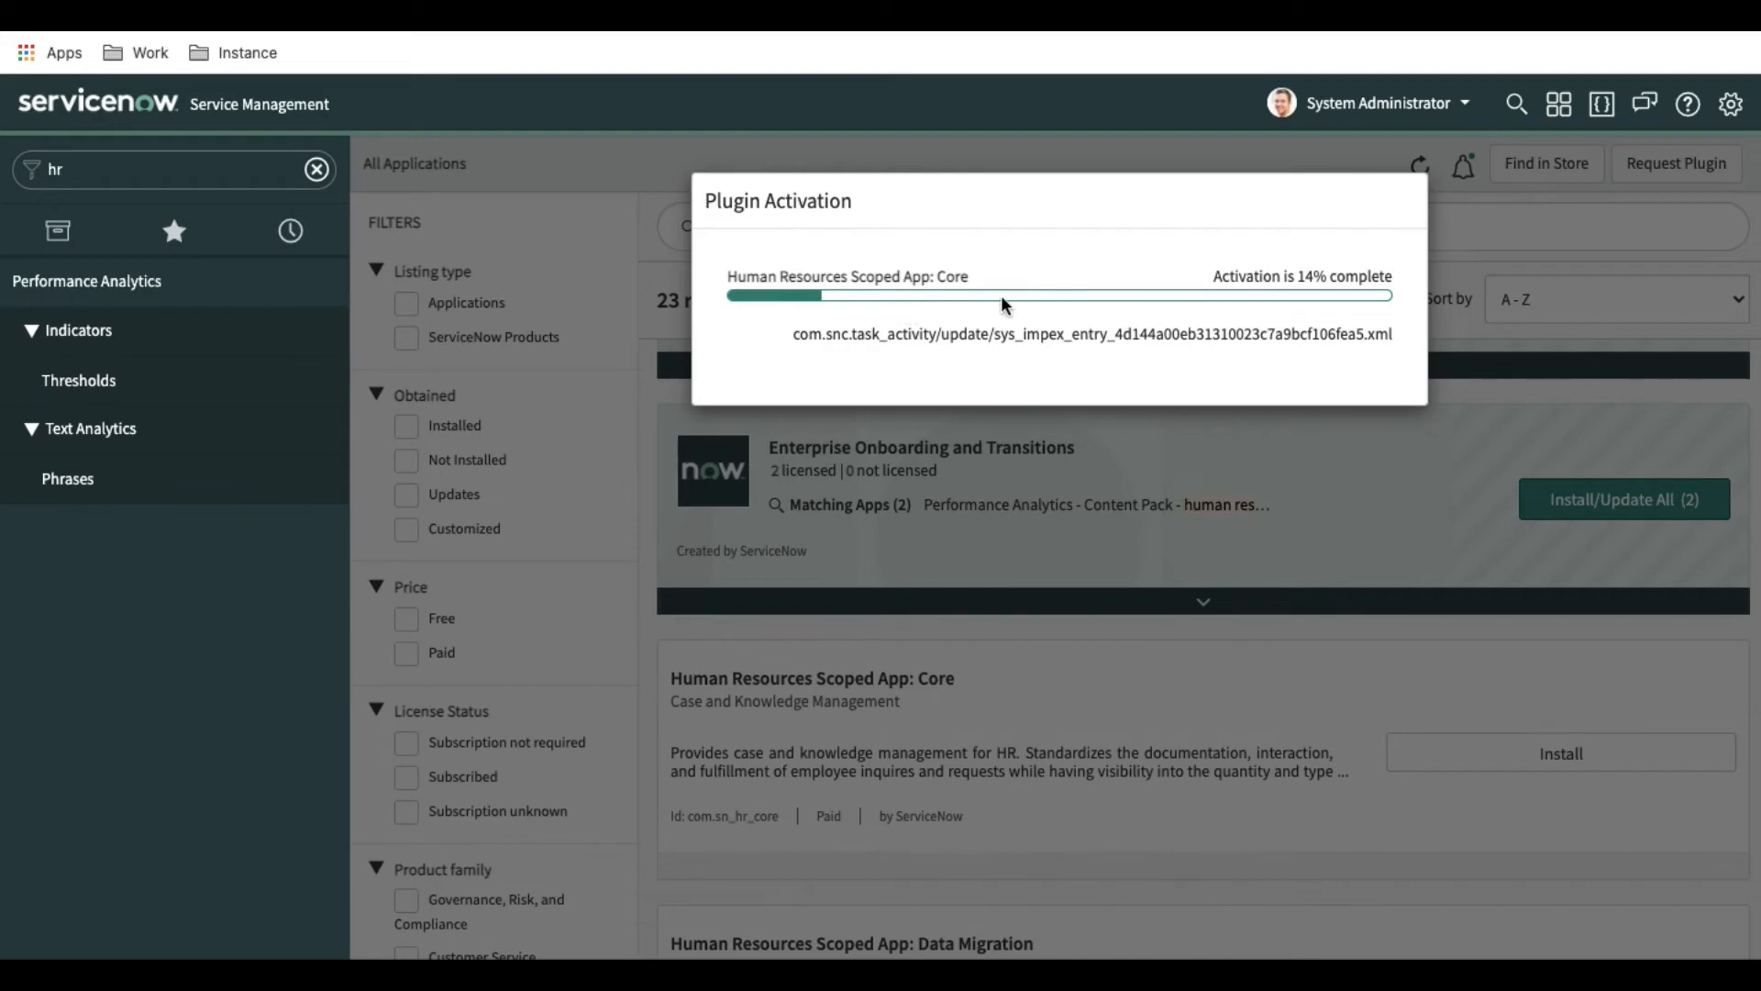
mouse_move(1308, 275)
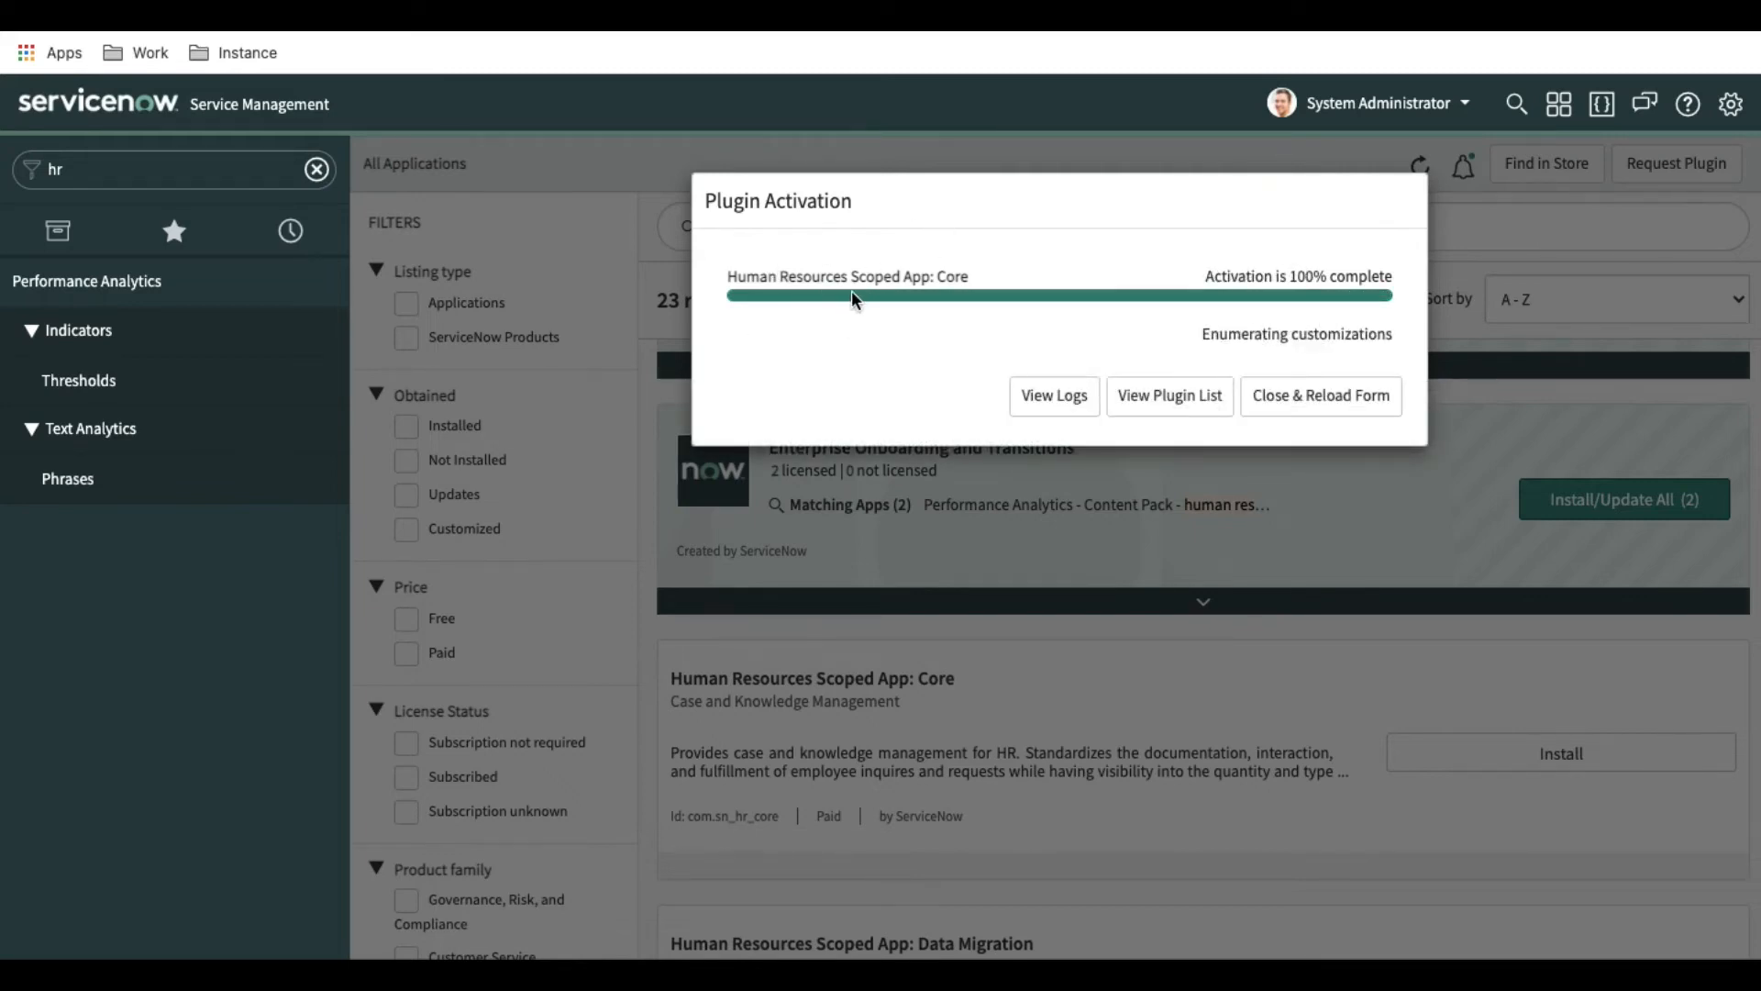
mouse_move(829, 252)
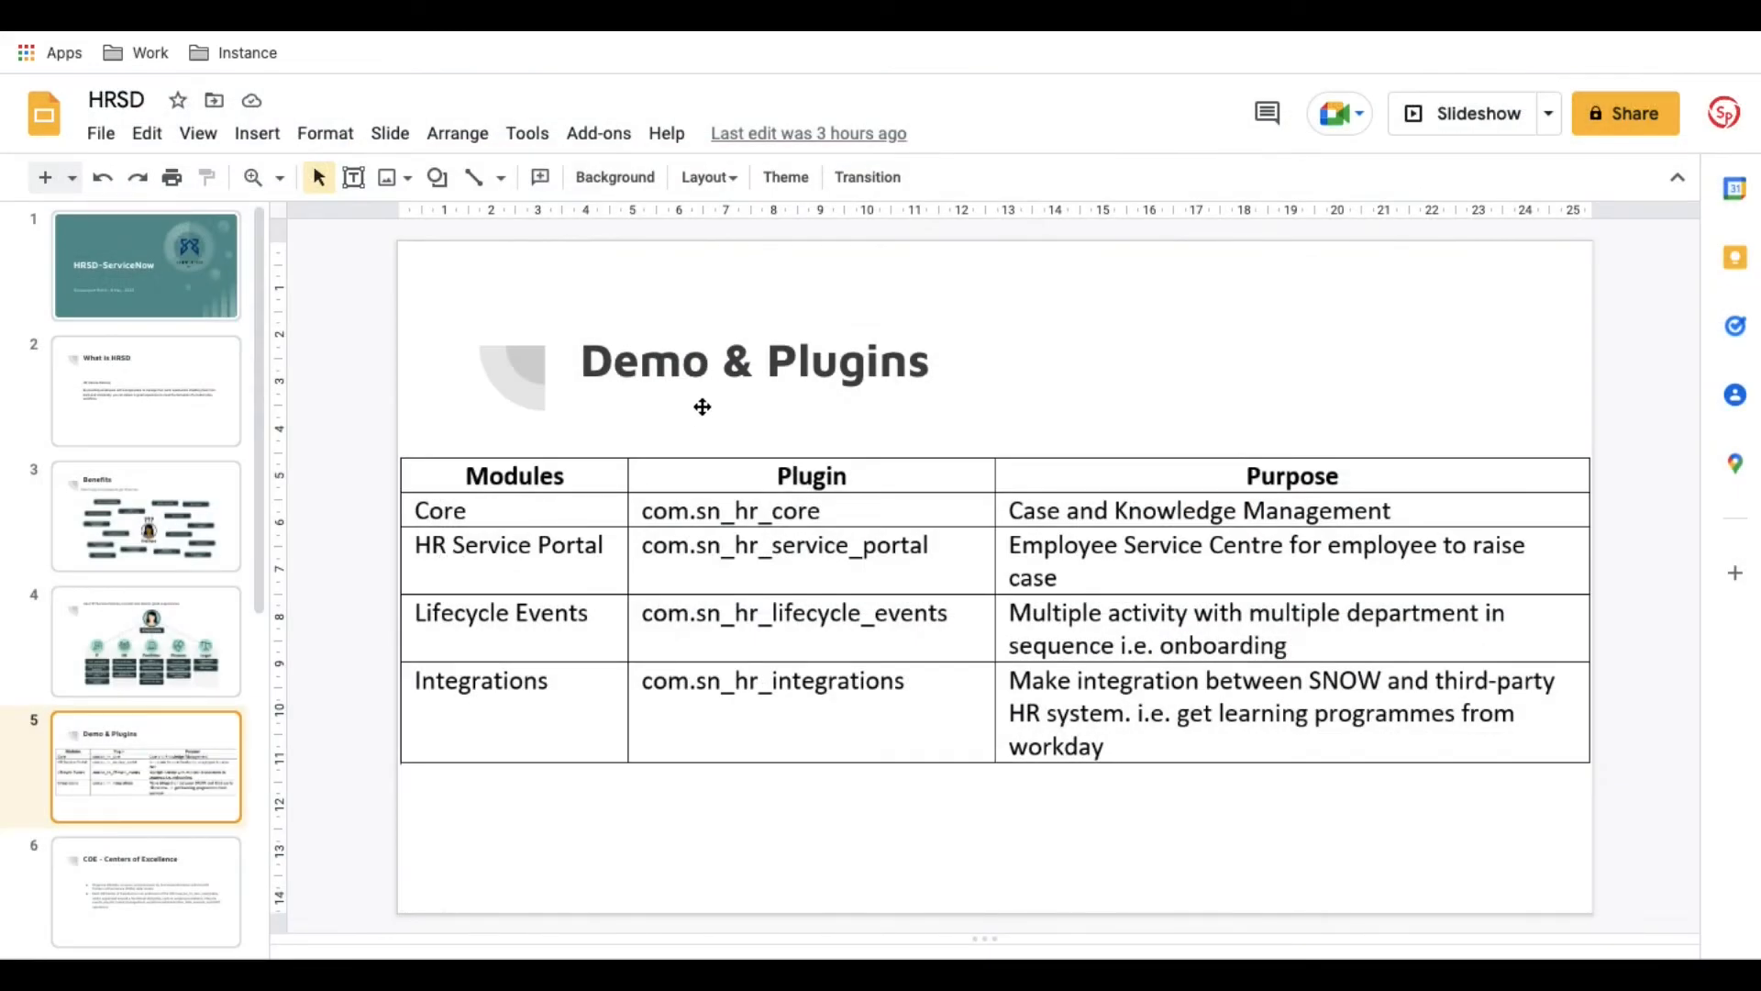
mouse_move(518, 561)
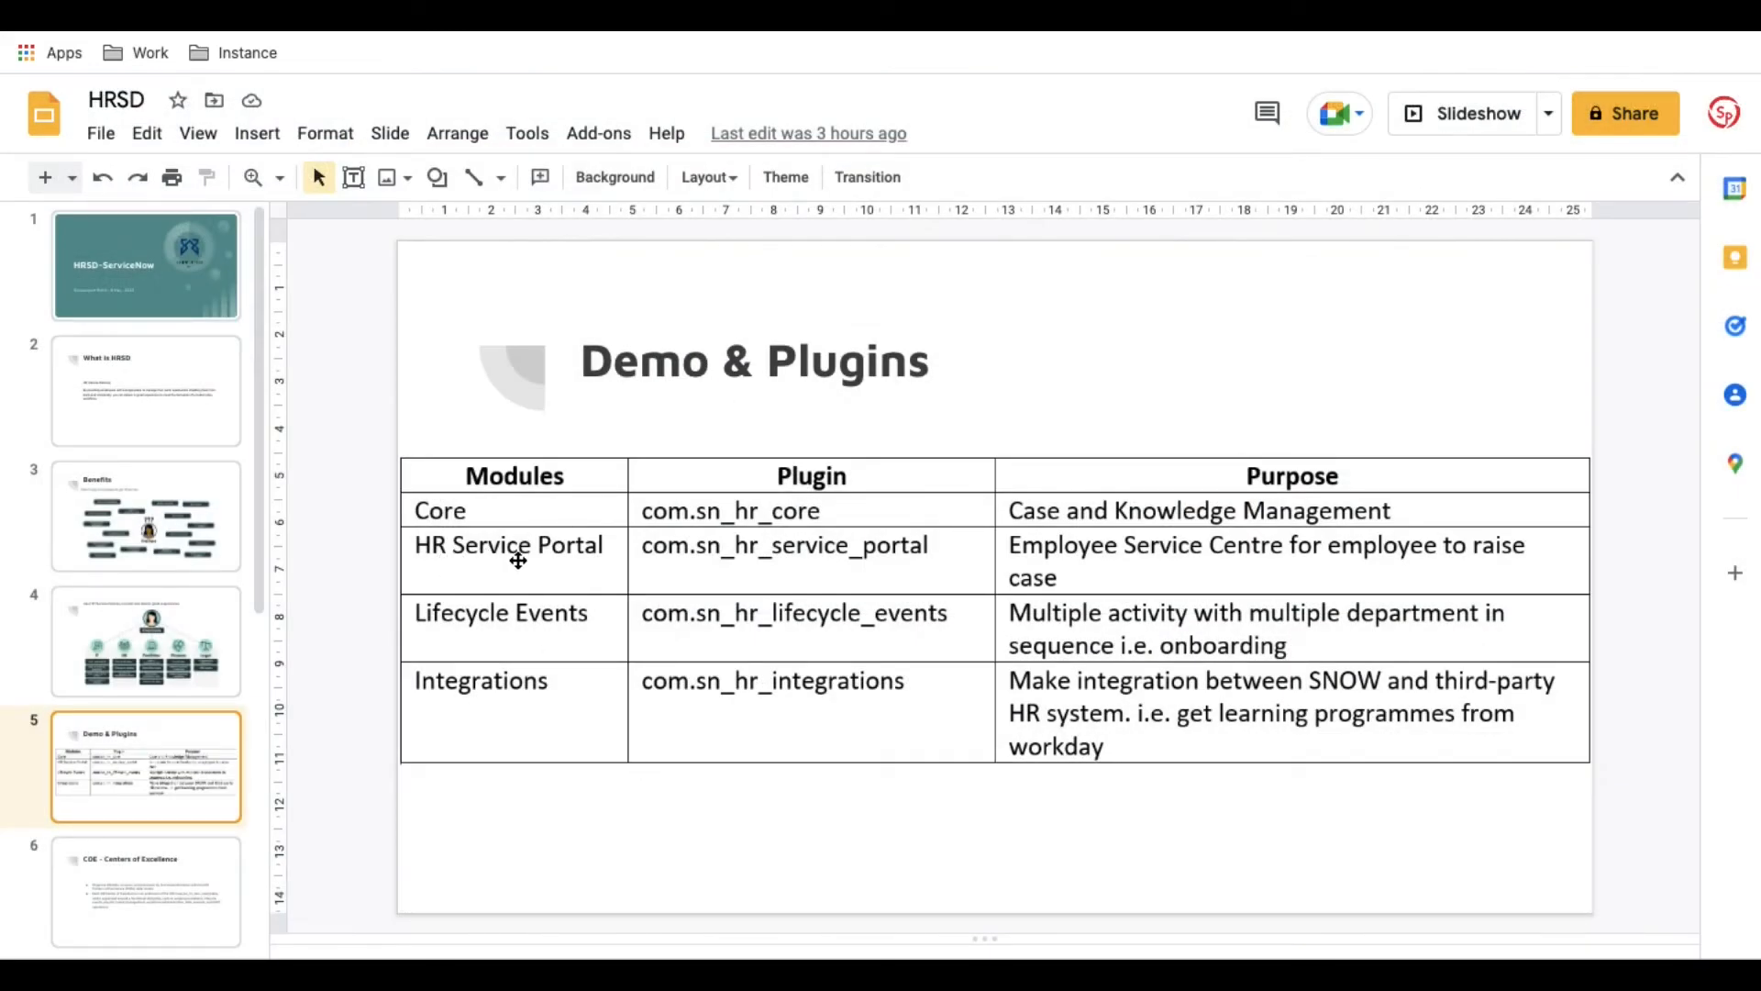
mouse_move(814, 558)
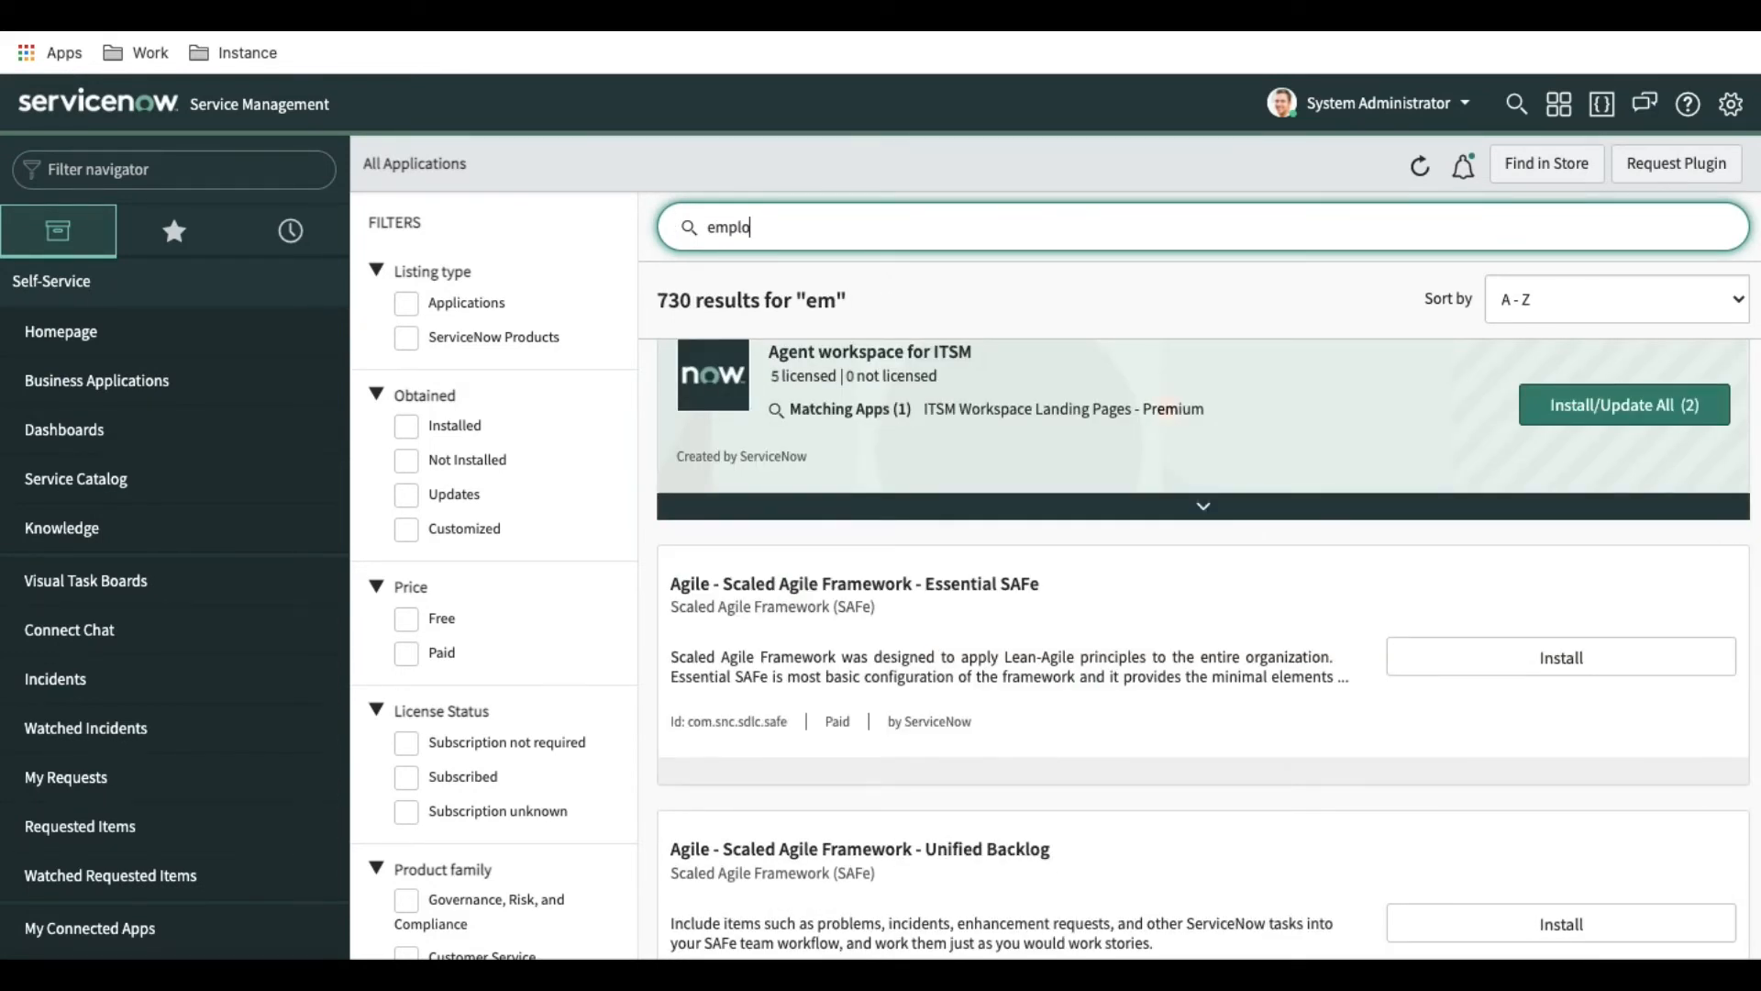
Search for Employee Service Center and start its Install/Update All
type("yee s")
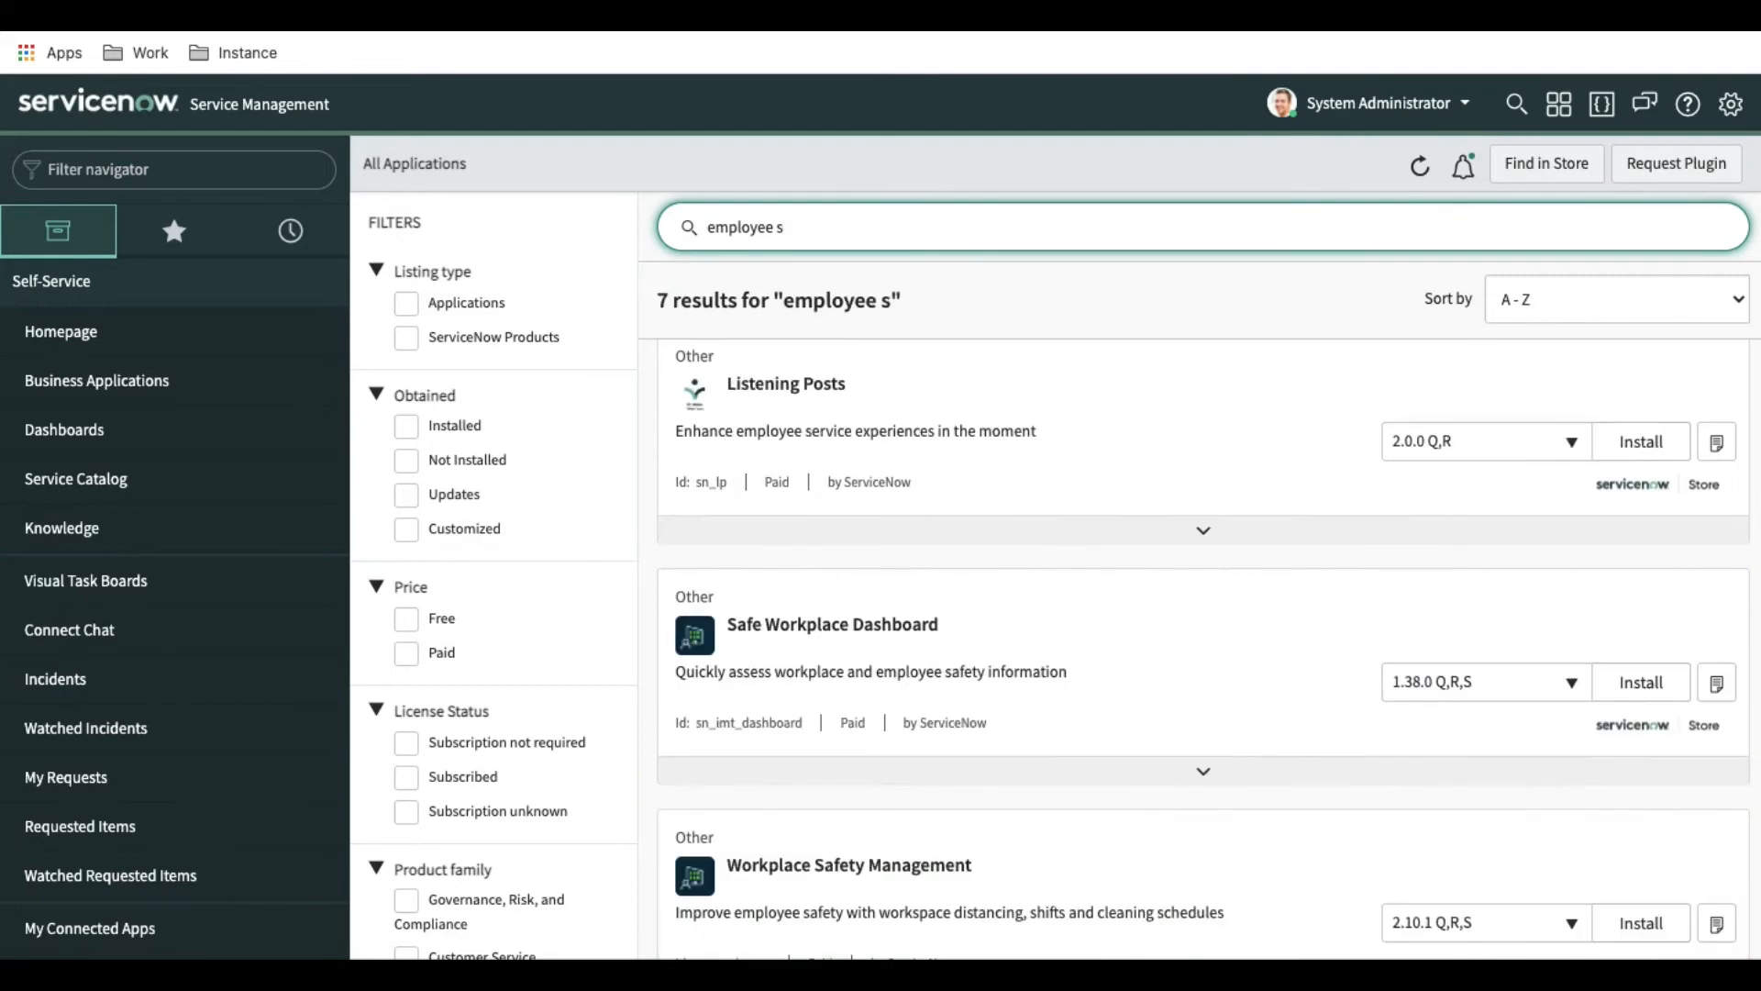
mouse_move(1068, 578)
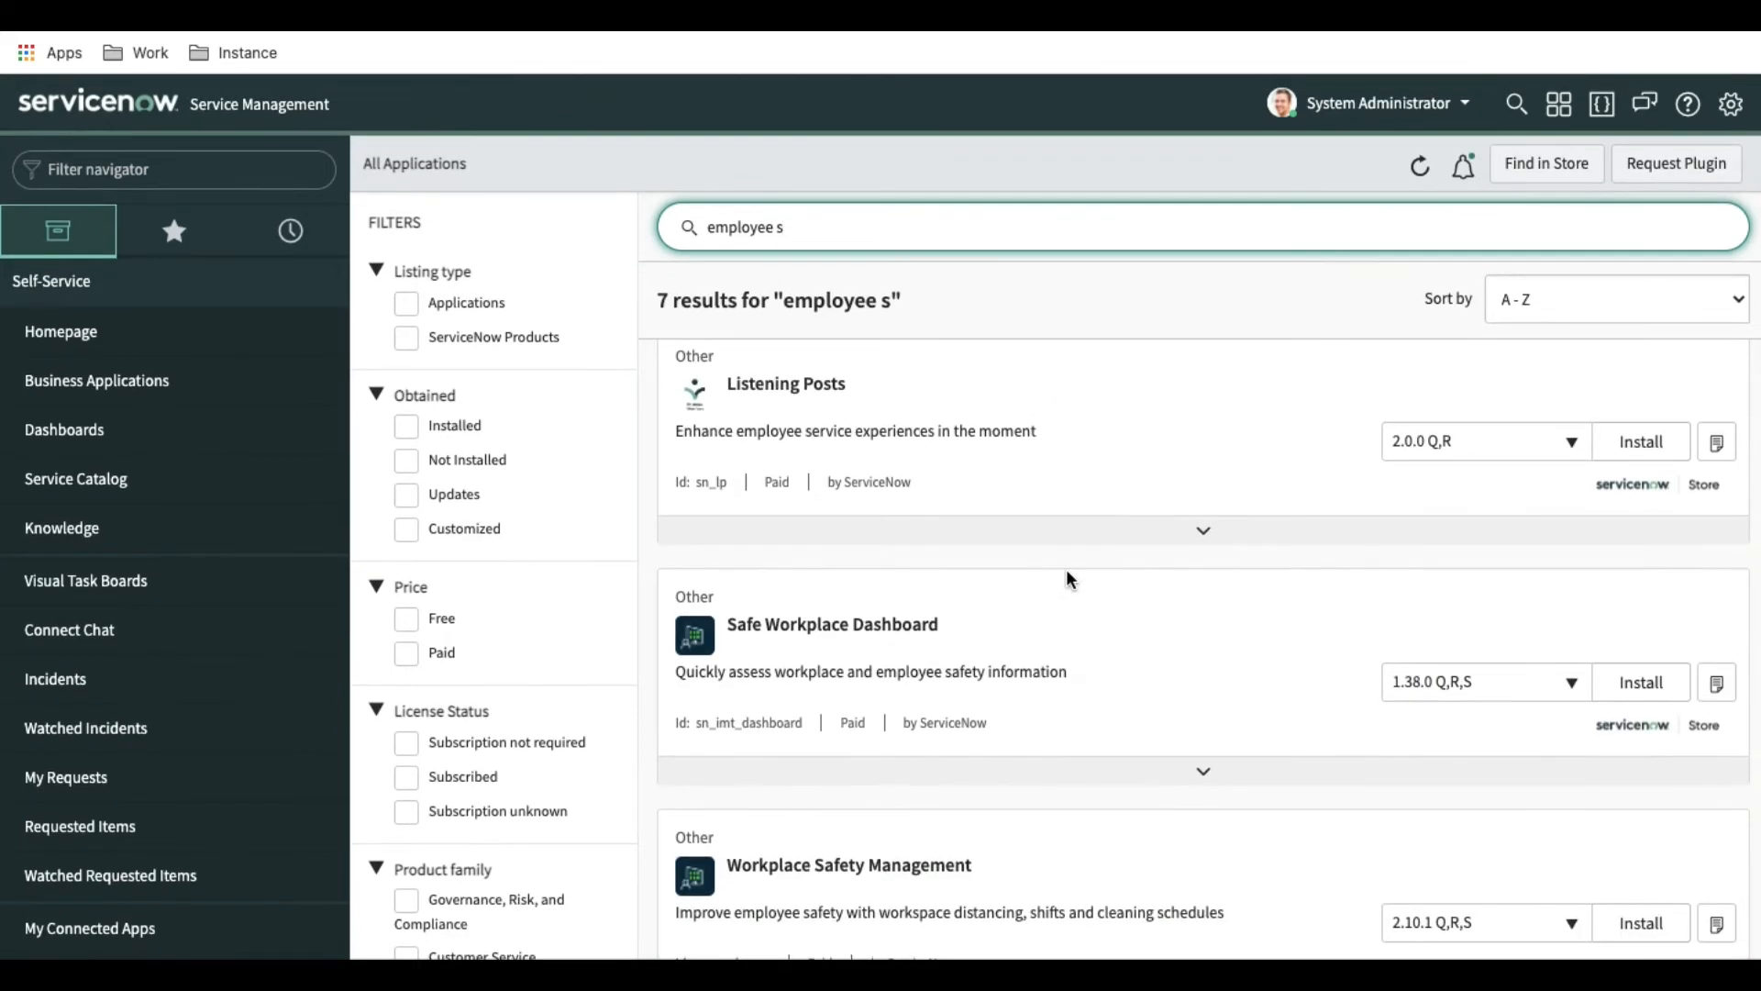
scroll("up", 3)
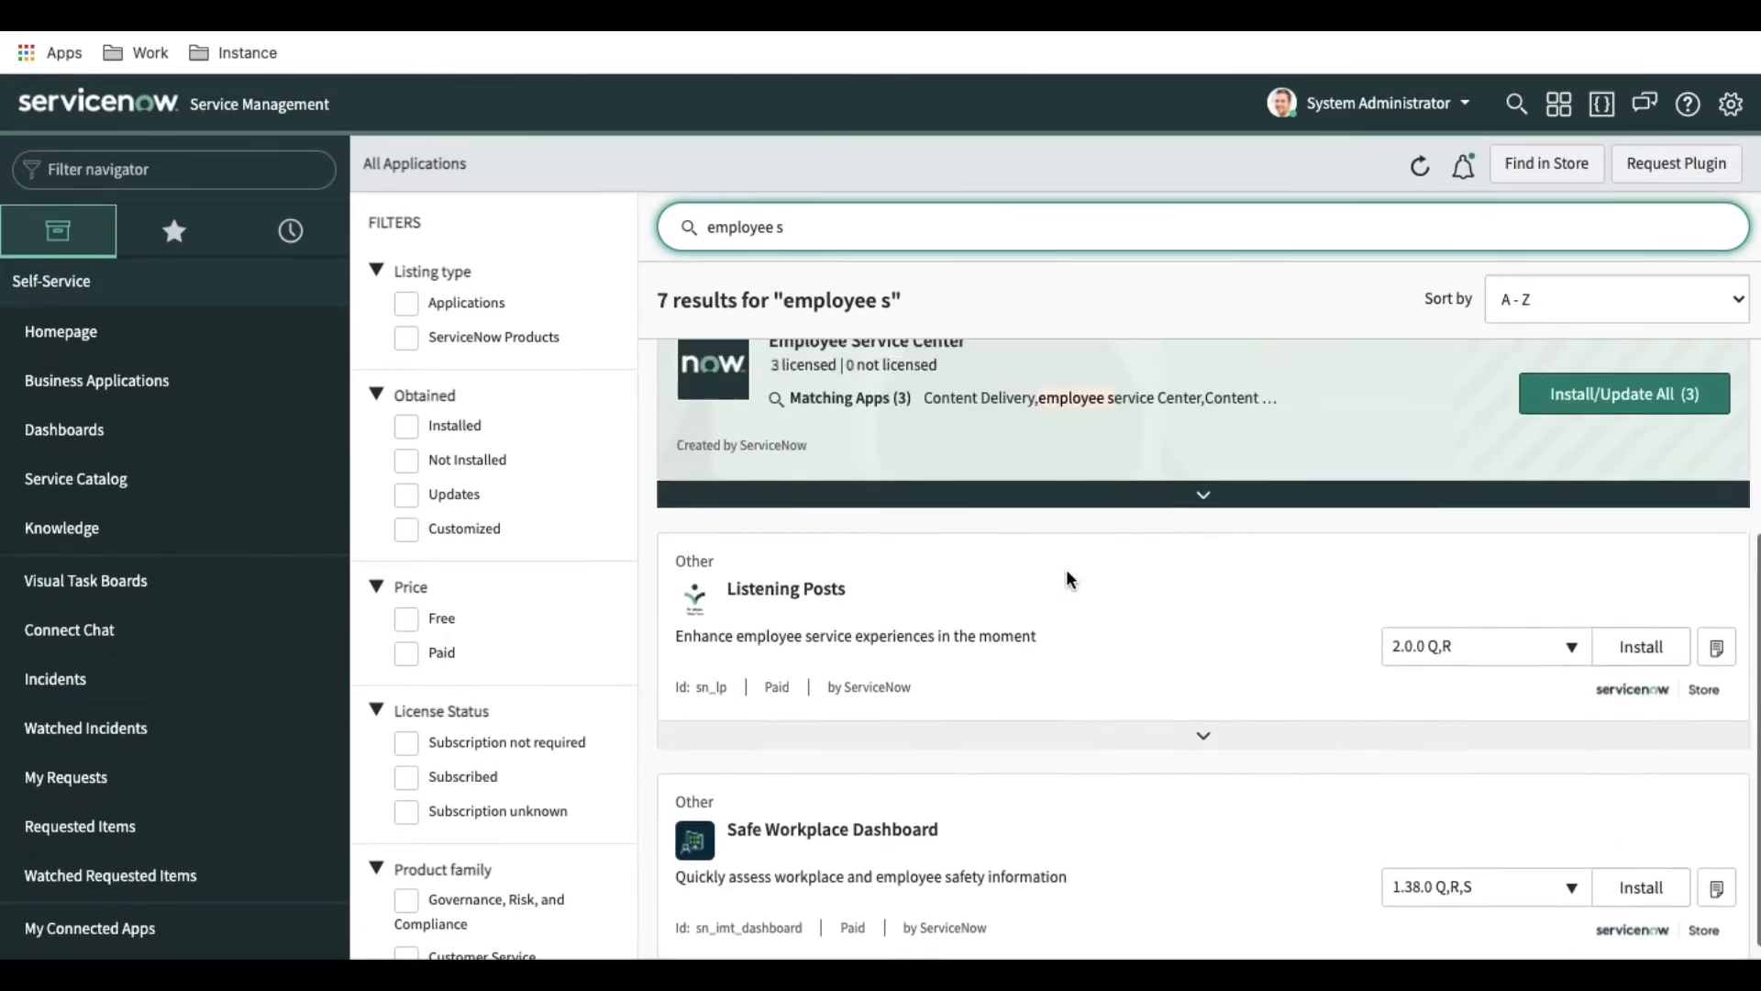
scroll("up", 3)
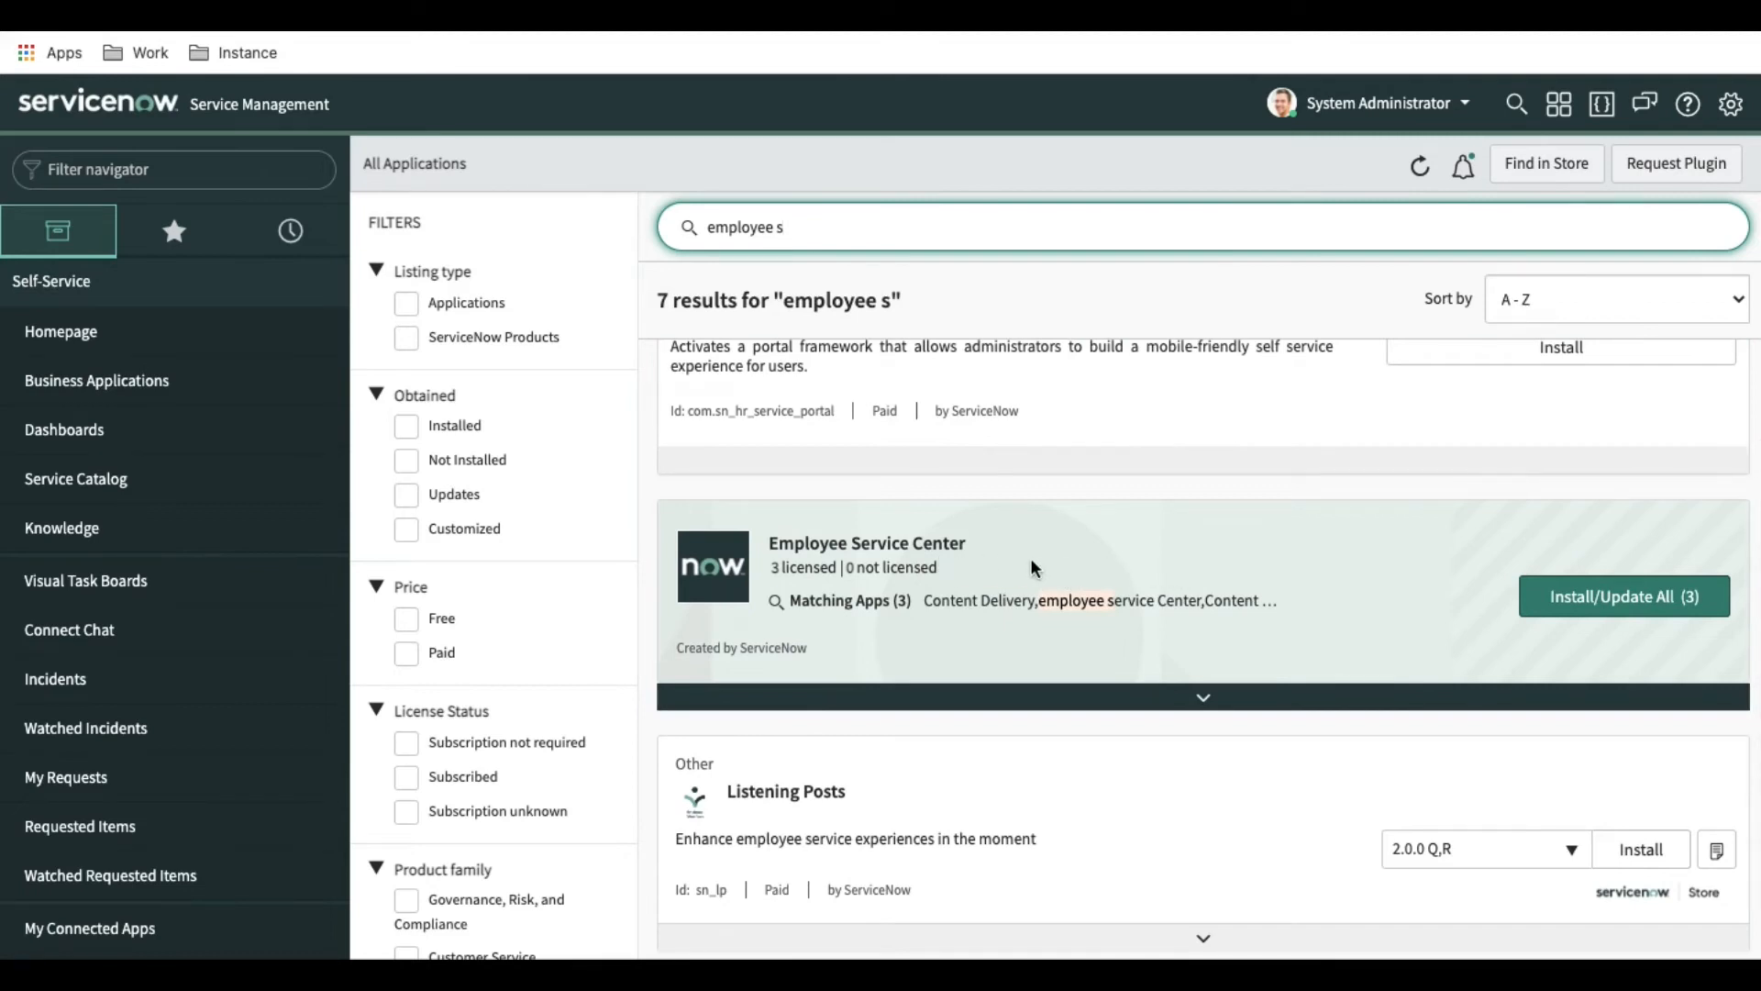
left_click(1622, 596)
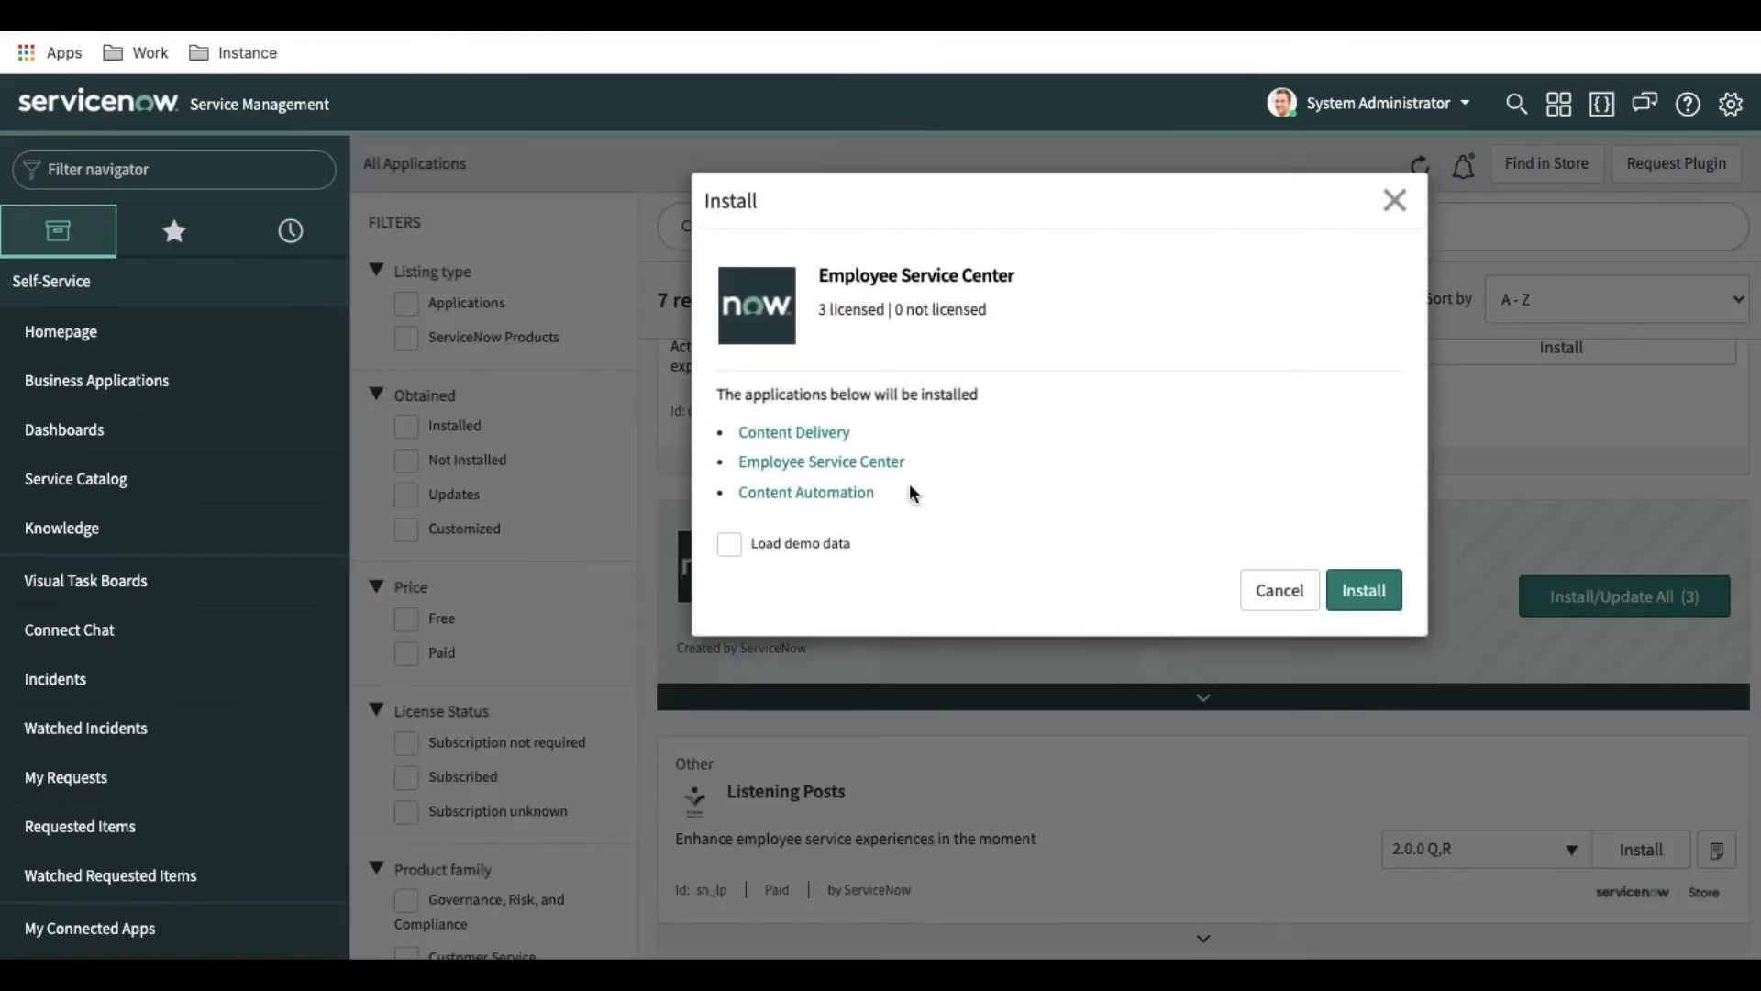
Keep Load demo data checked and submit the Employee Service Center install
left_click(728, 543)
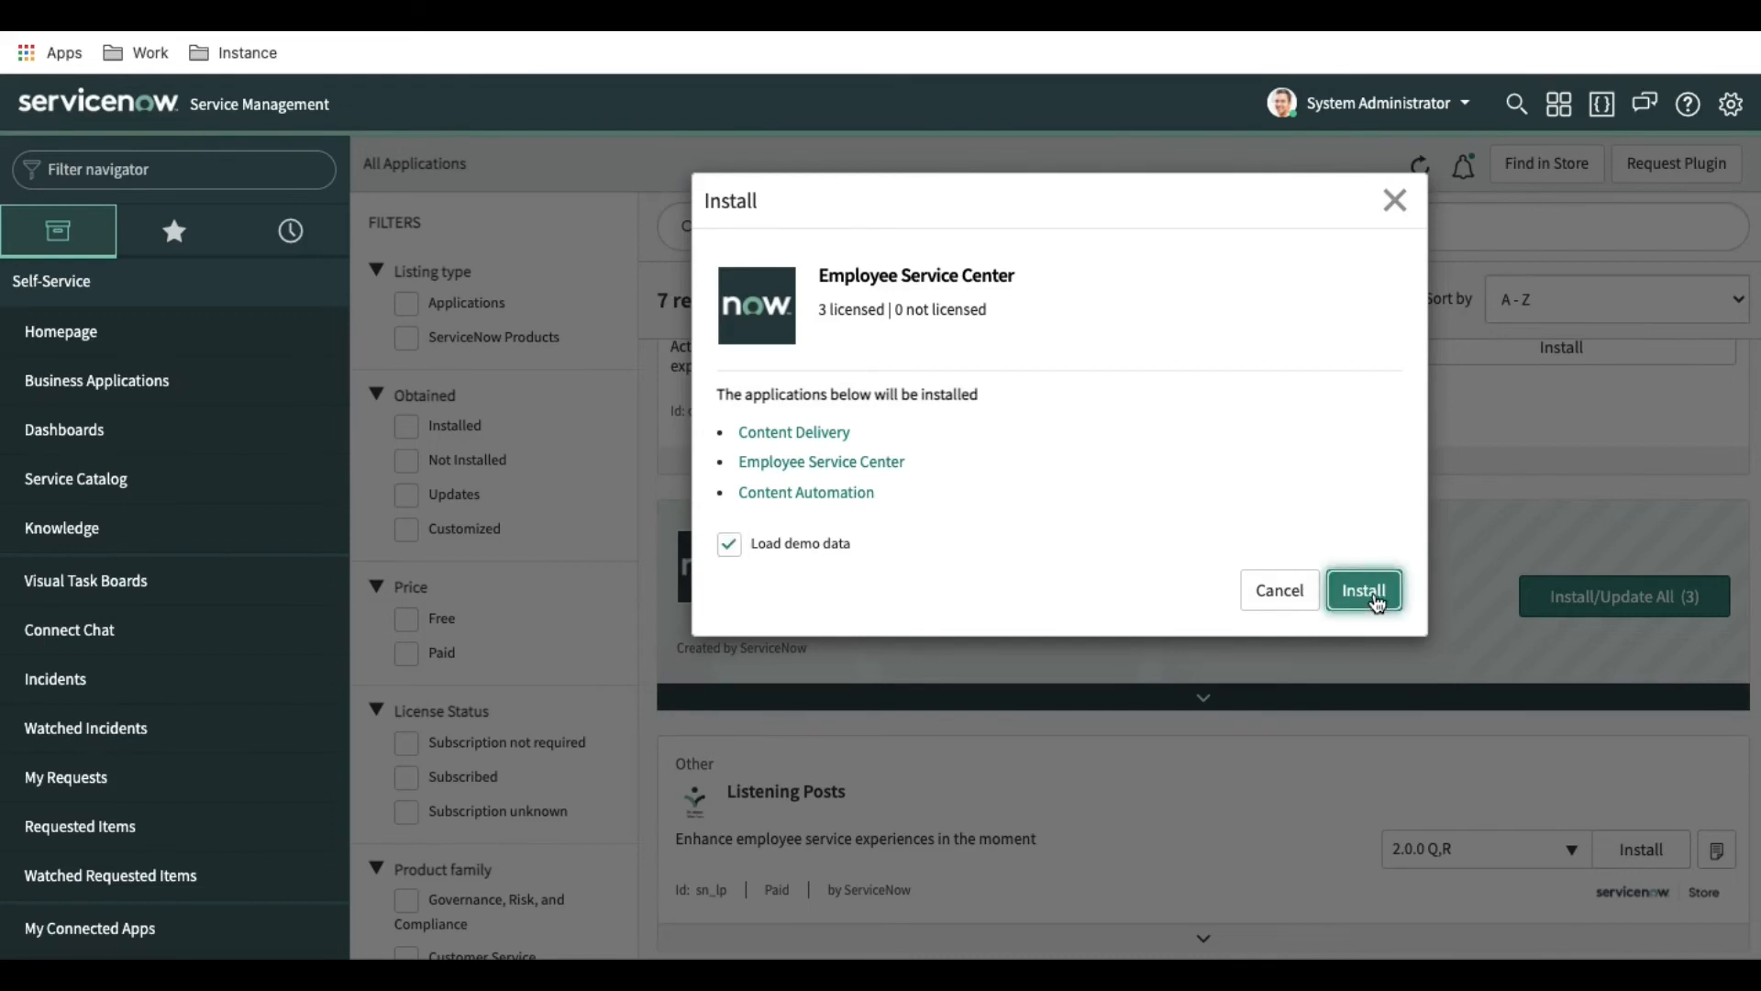
left_click(1363, 589)
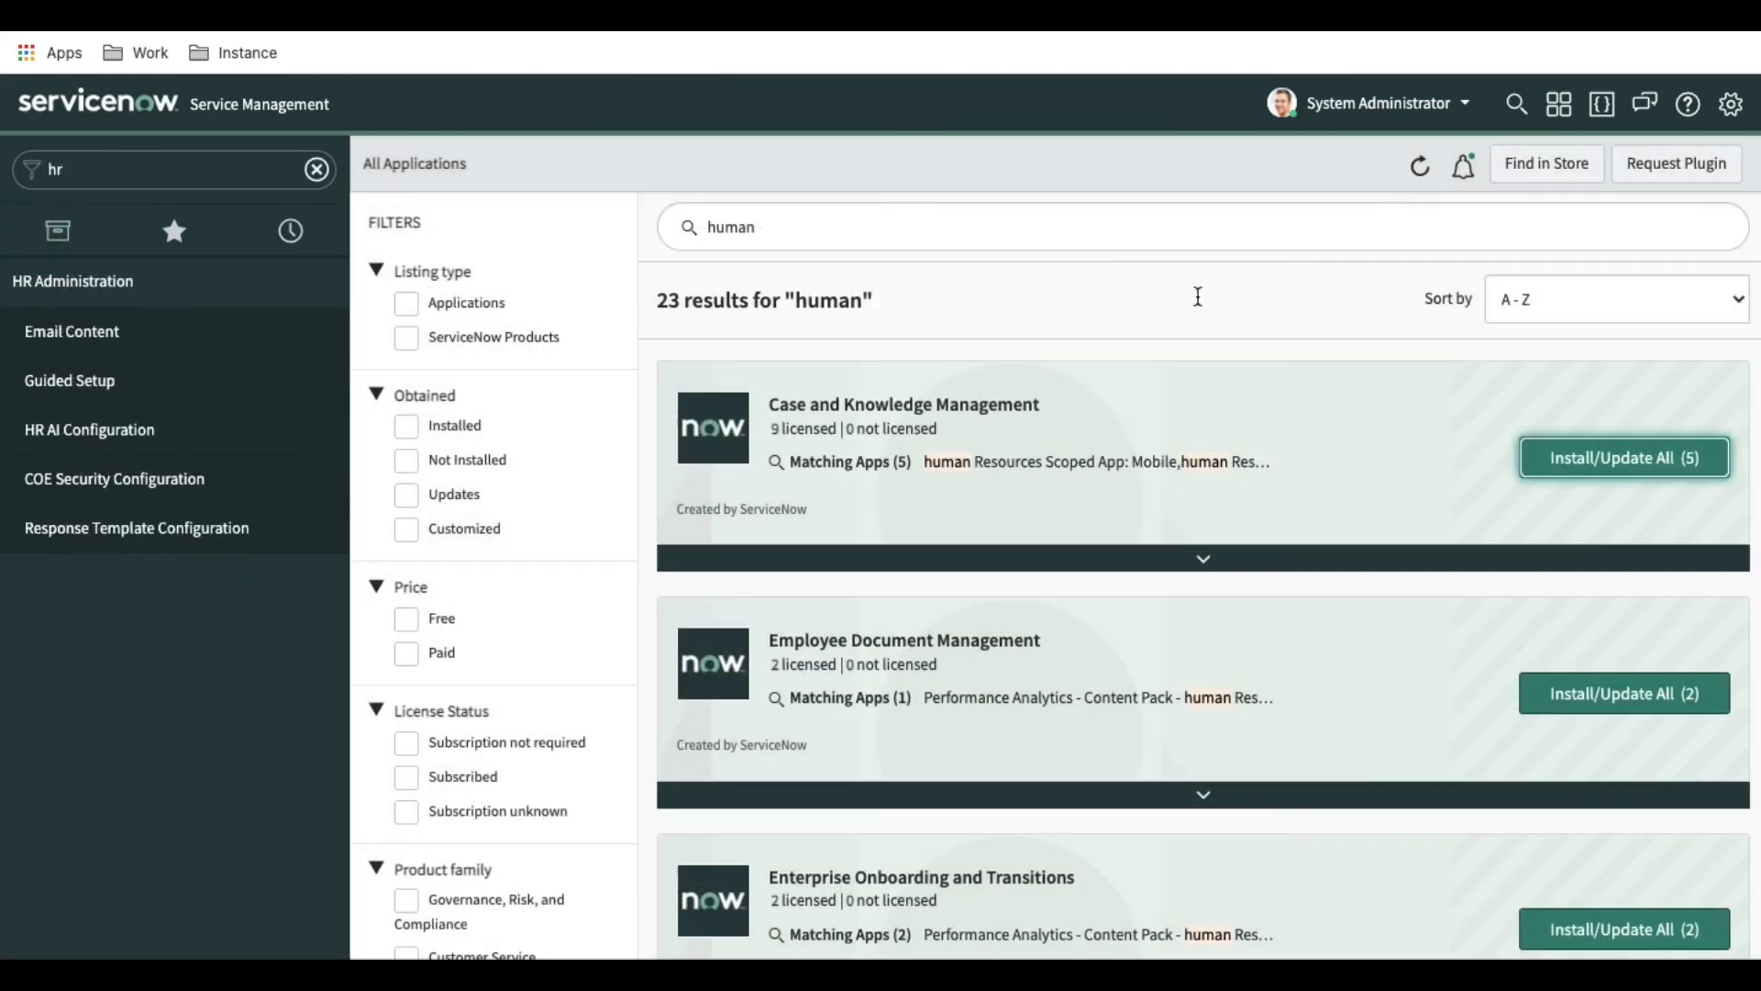
mouse_move(894, 407)
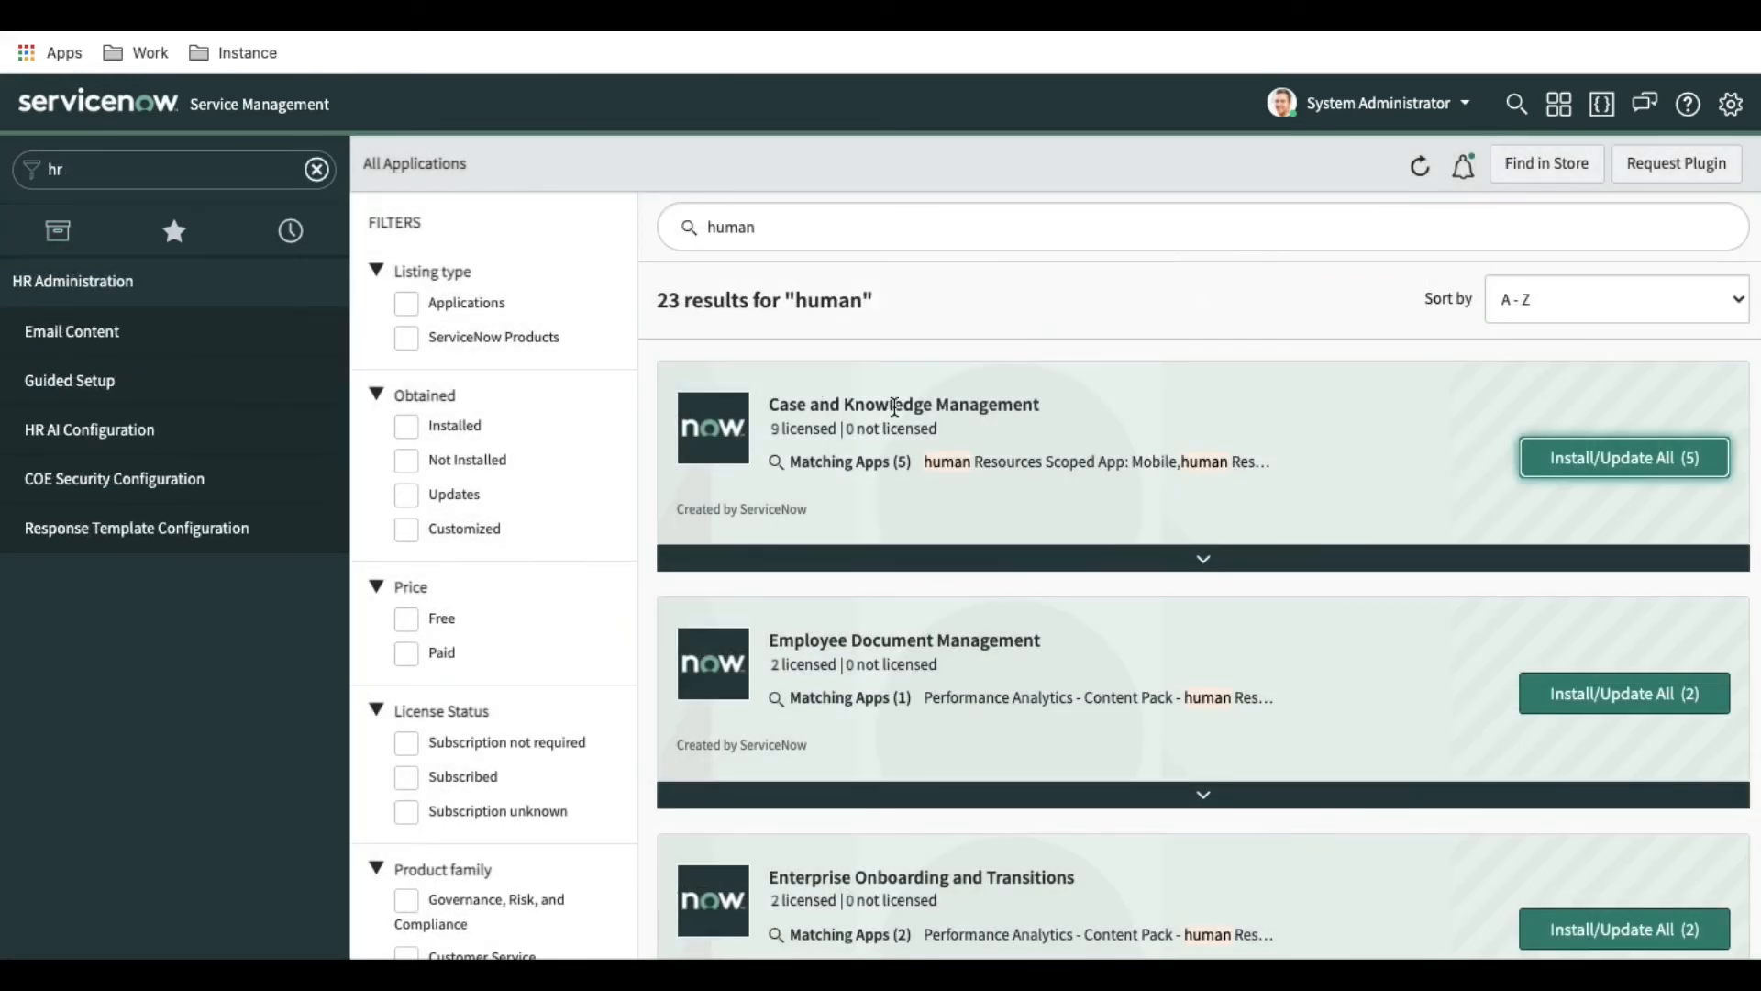
Install Case and Knowledge Management via Install/Update All with Load demo data ticked
left_click(1622, 457)
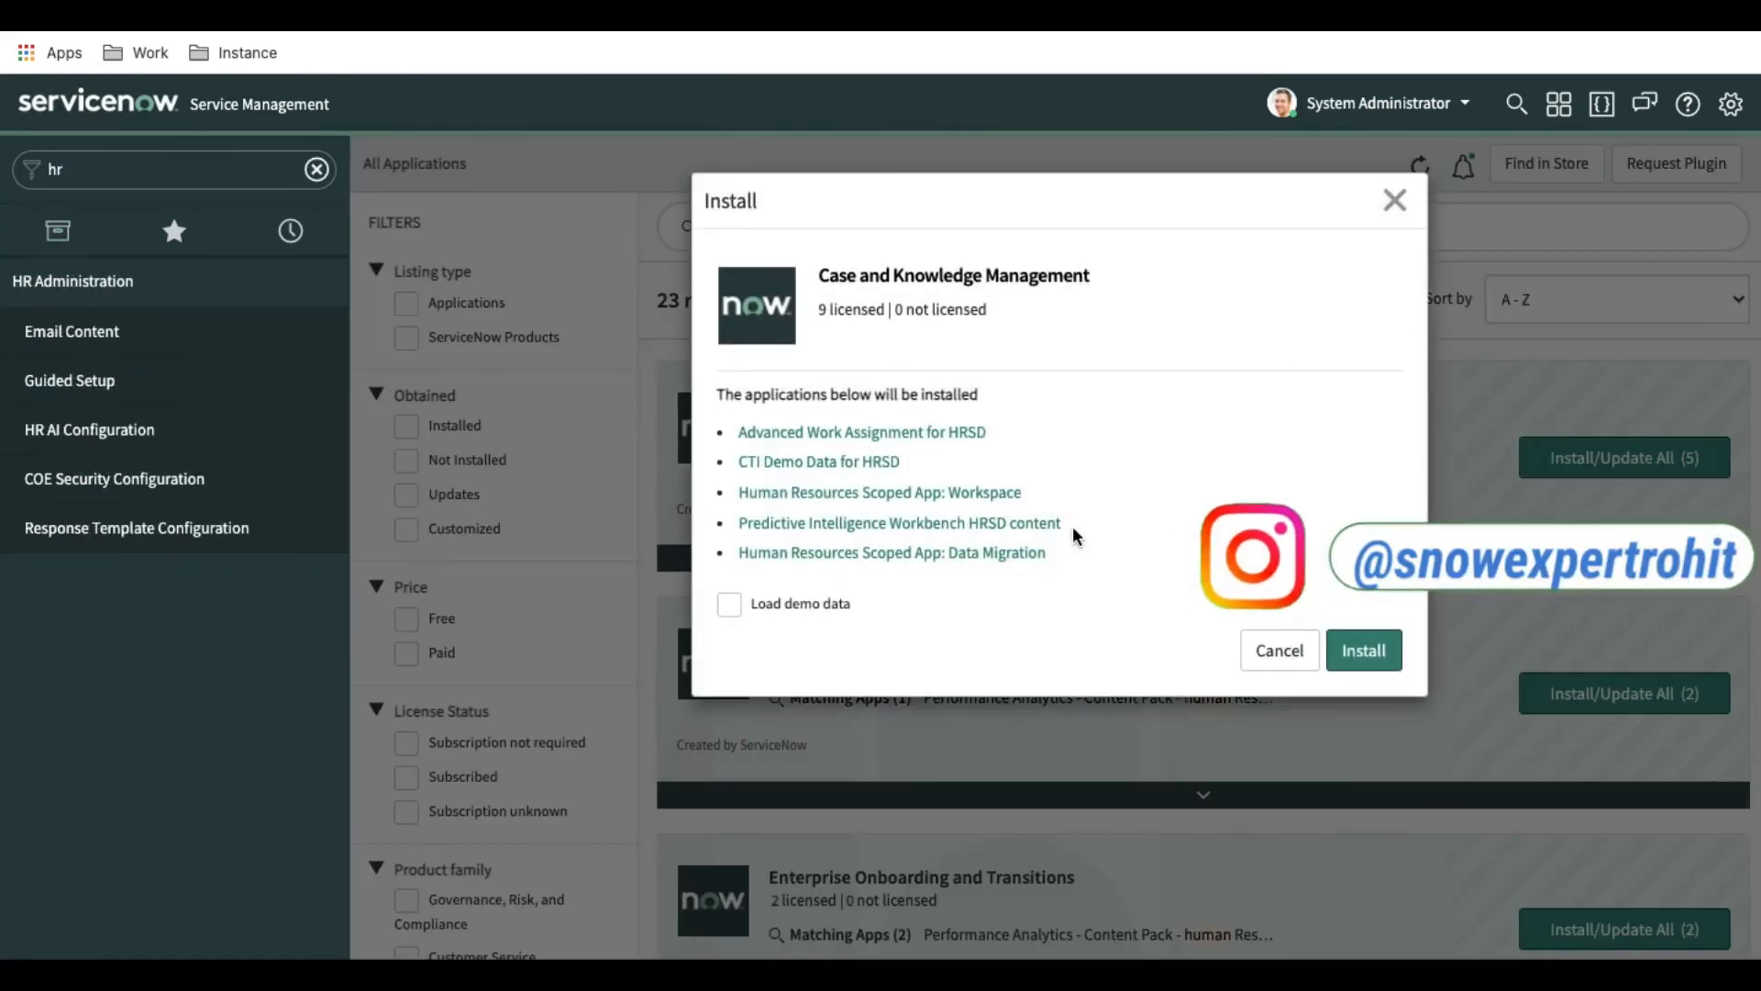
left_click(728, 604)
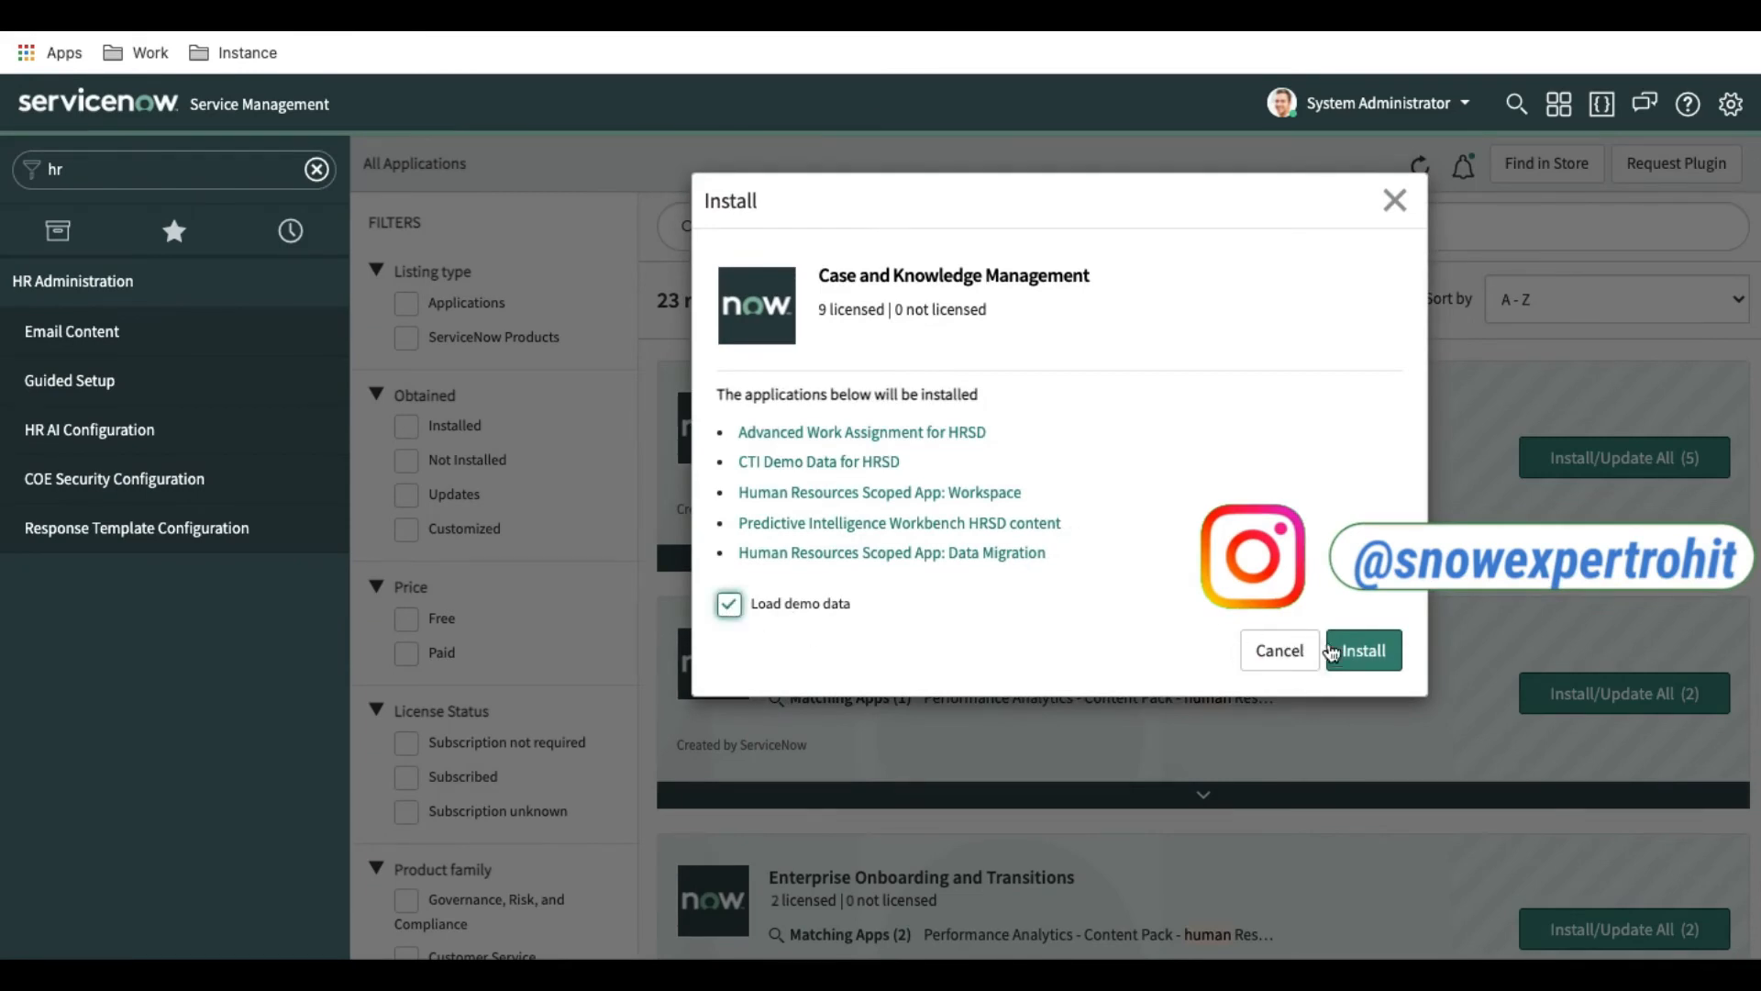
left_click(1363, 650)
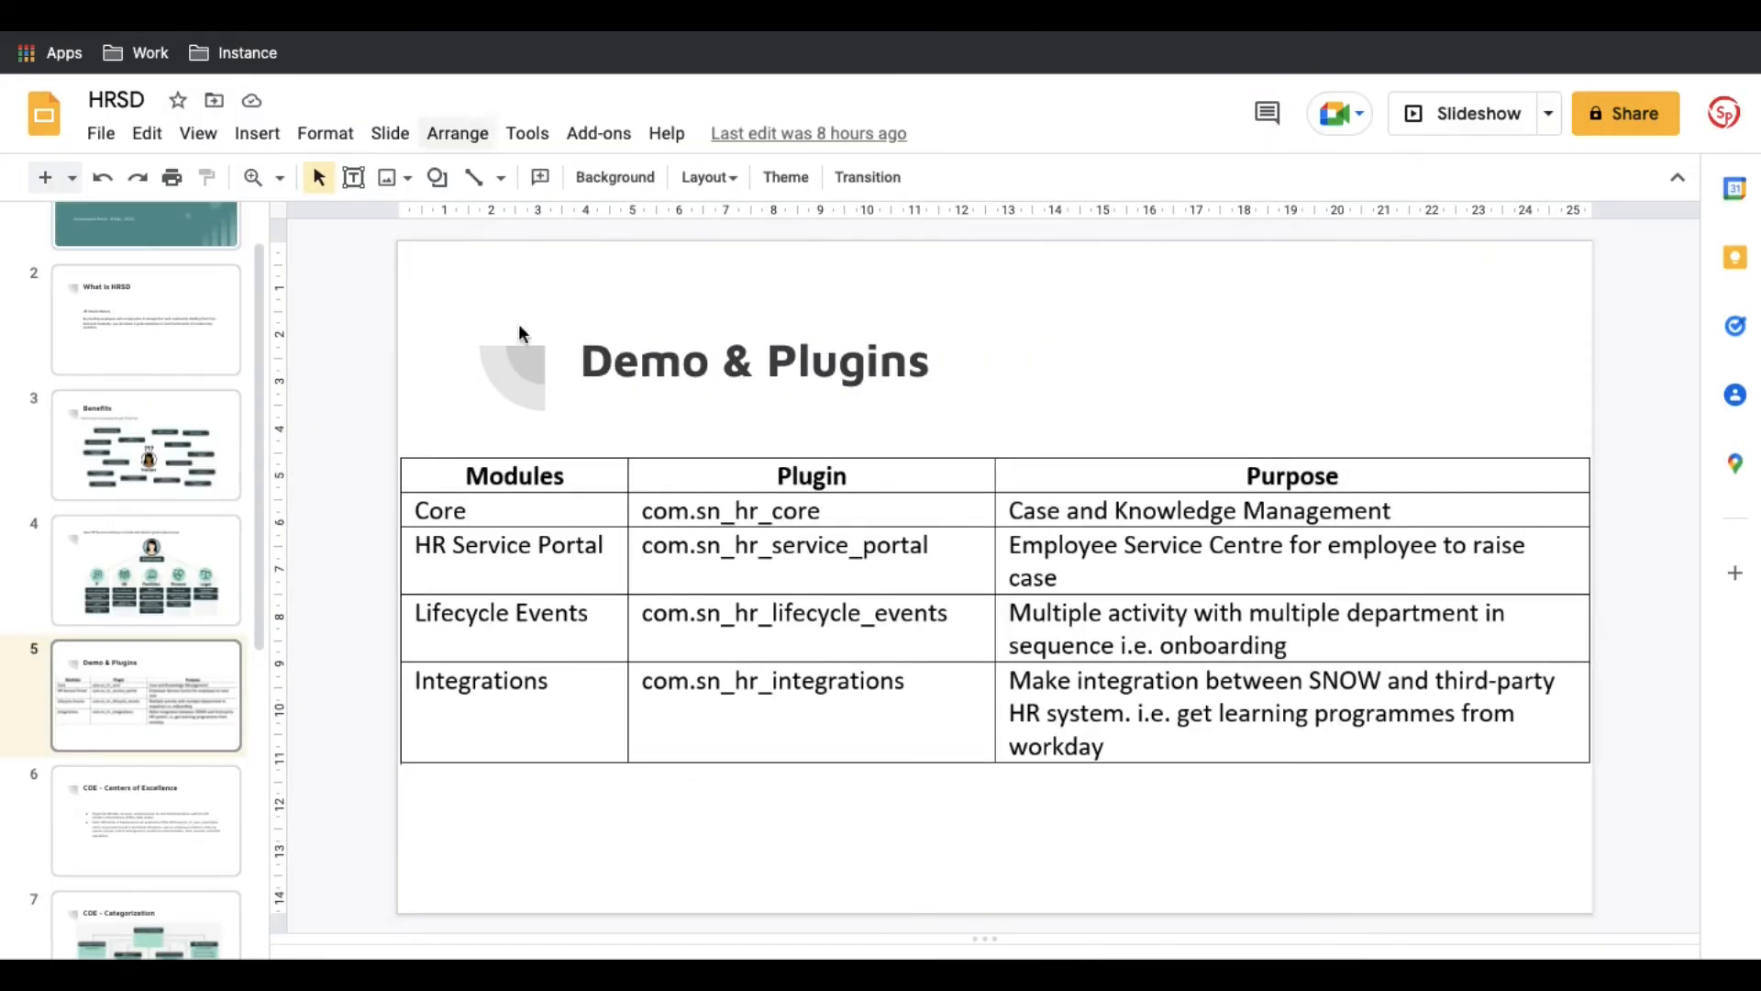
mouse_move(448, 514)
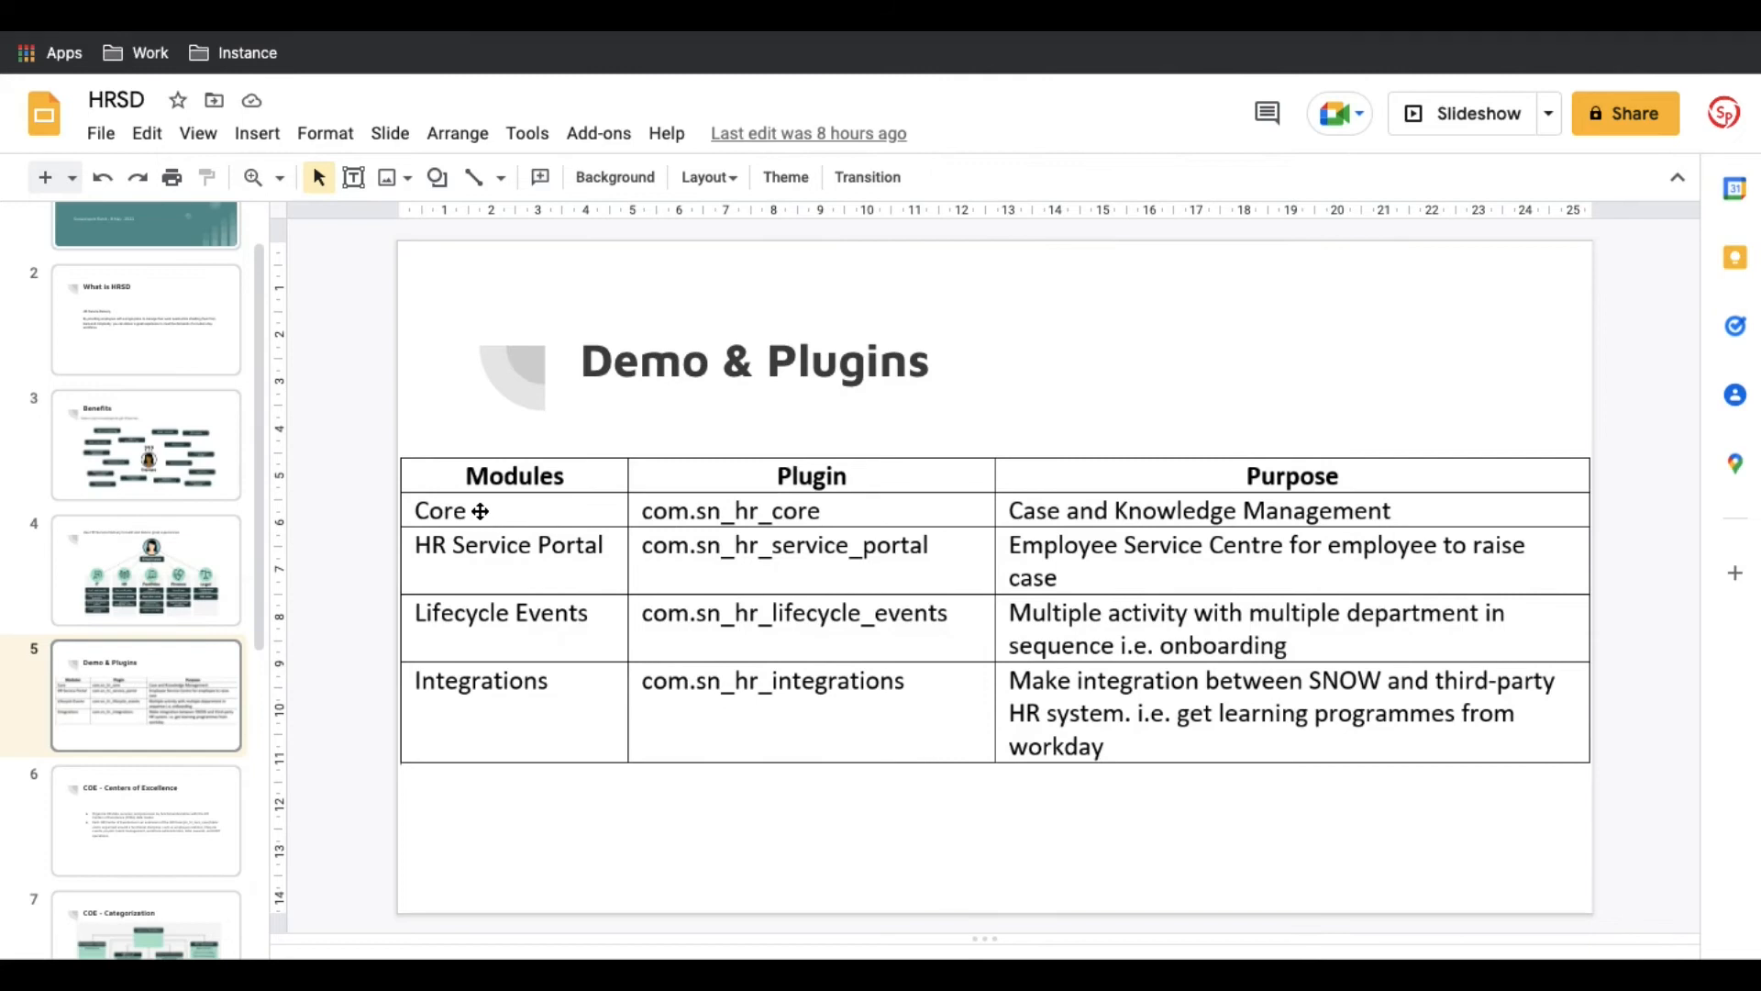
mouse_move(504, 567)
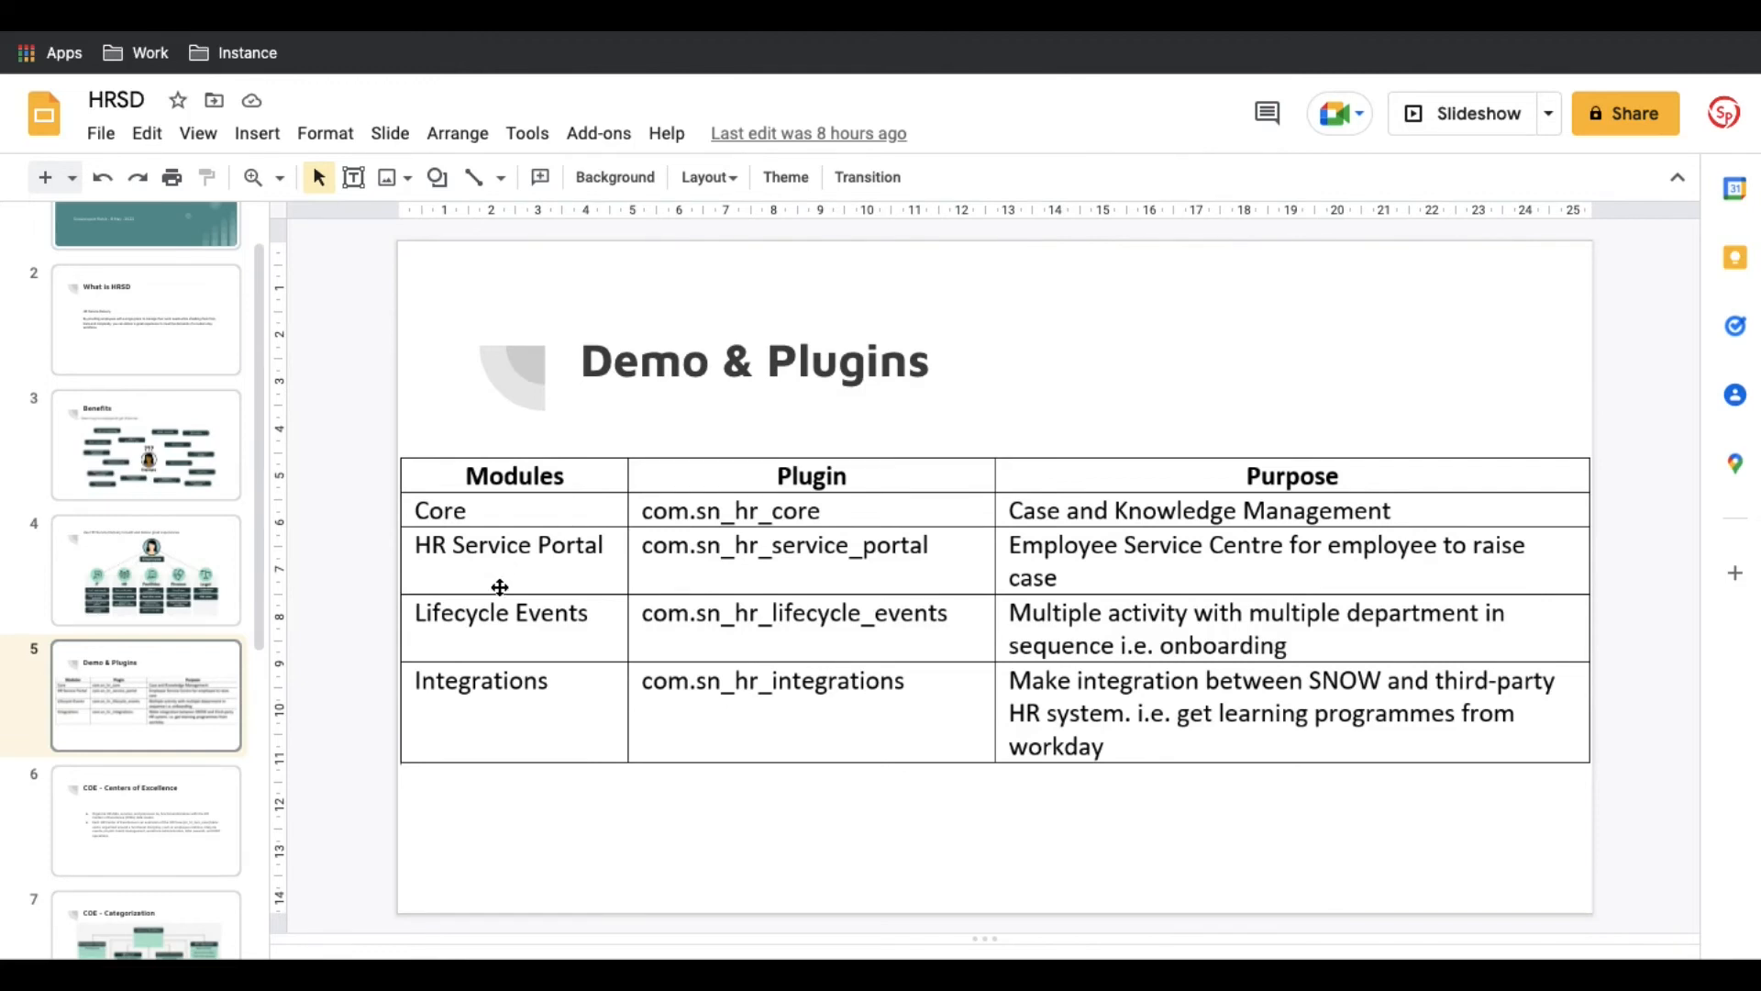
mouse_move(471, 682)
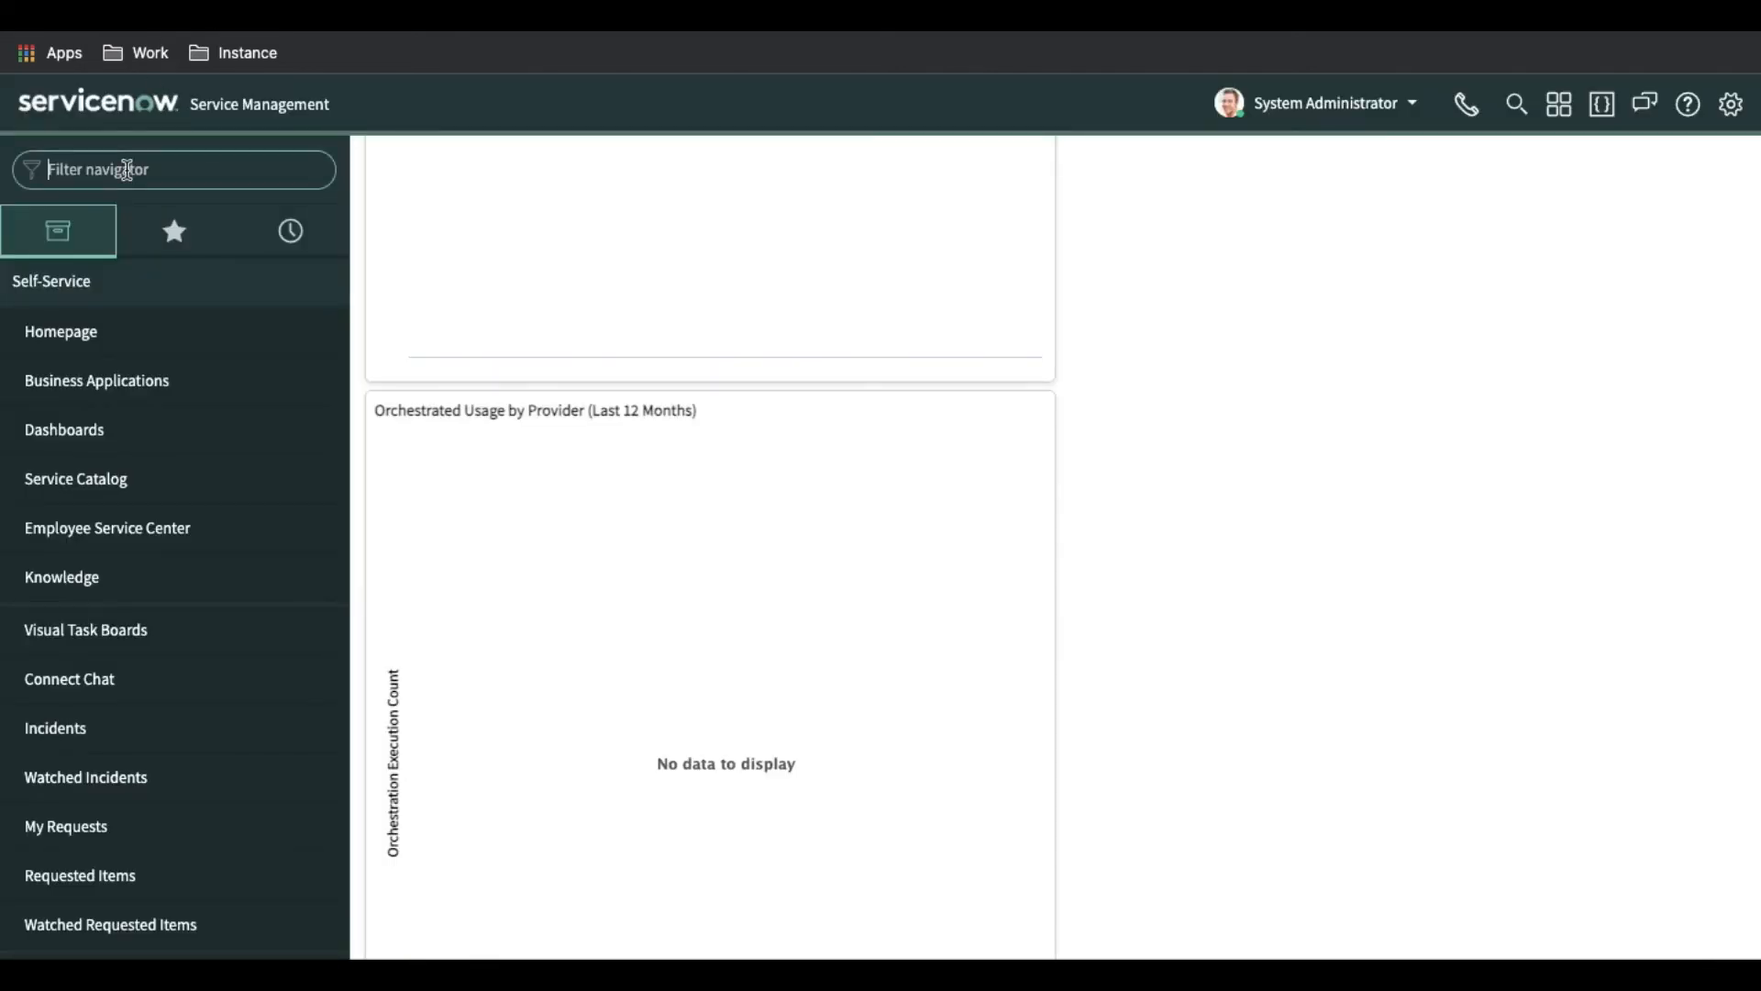
Filter the navigator by 'hr' and scroll to the HR Case Management modules including All HR Cases
type("hr")
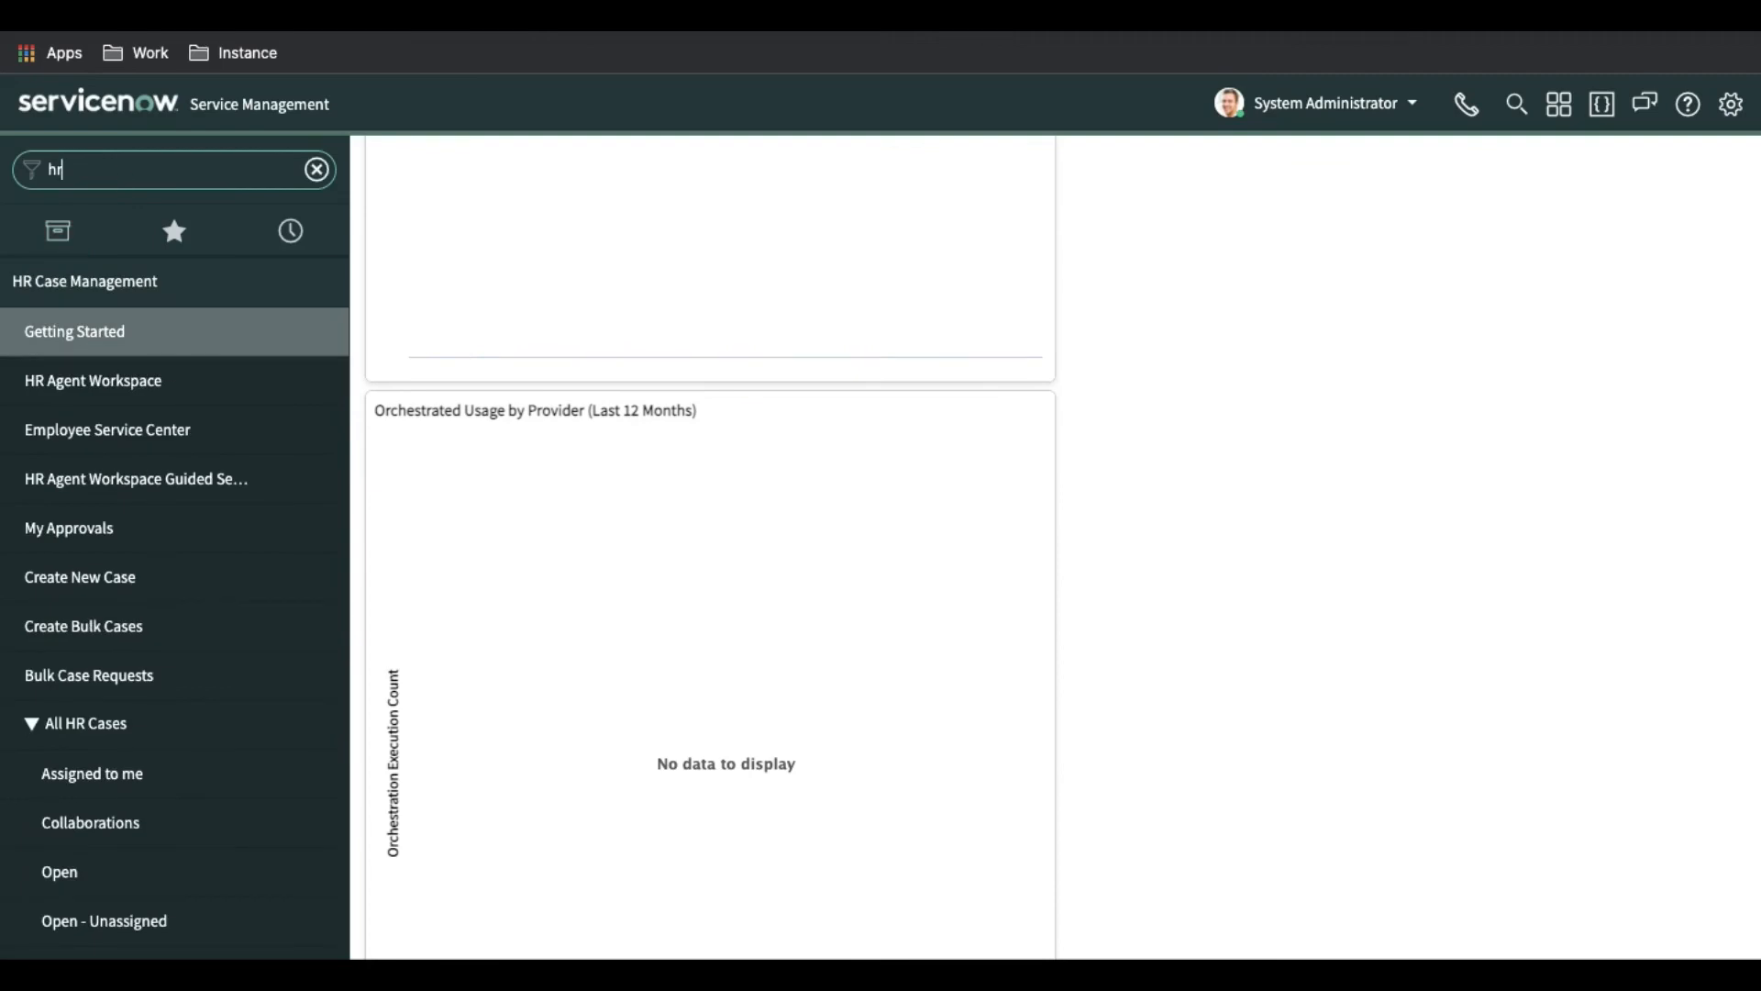
scroll("down", 3)
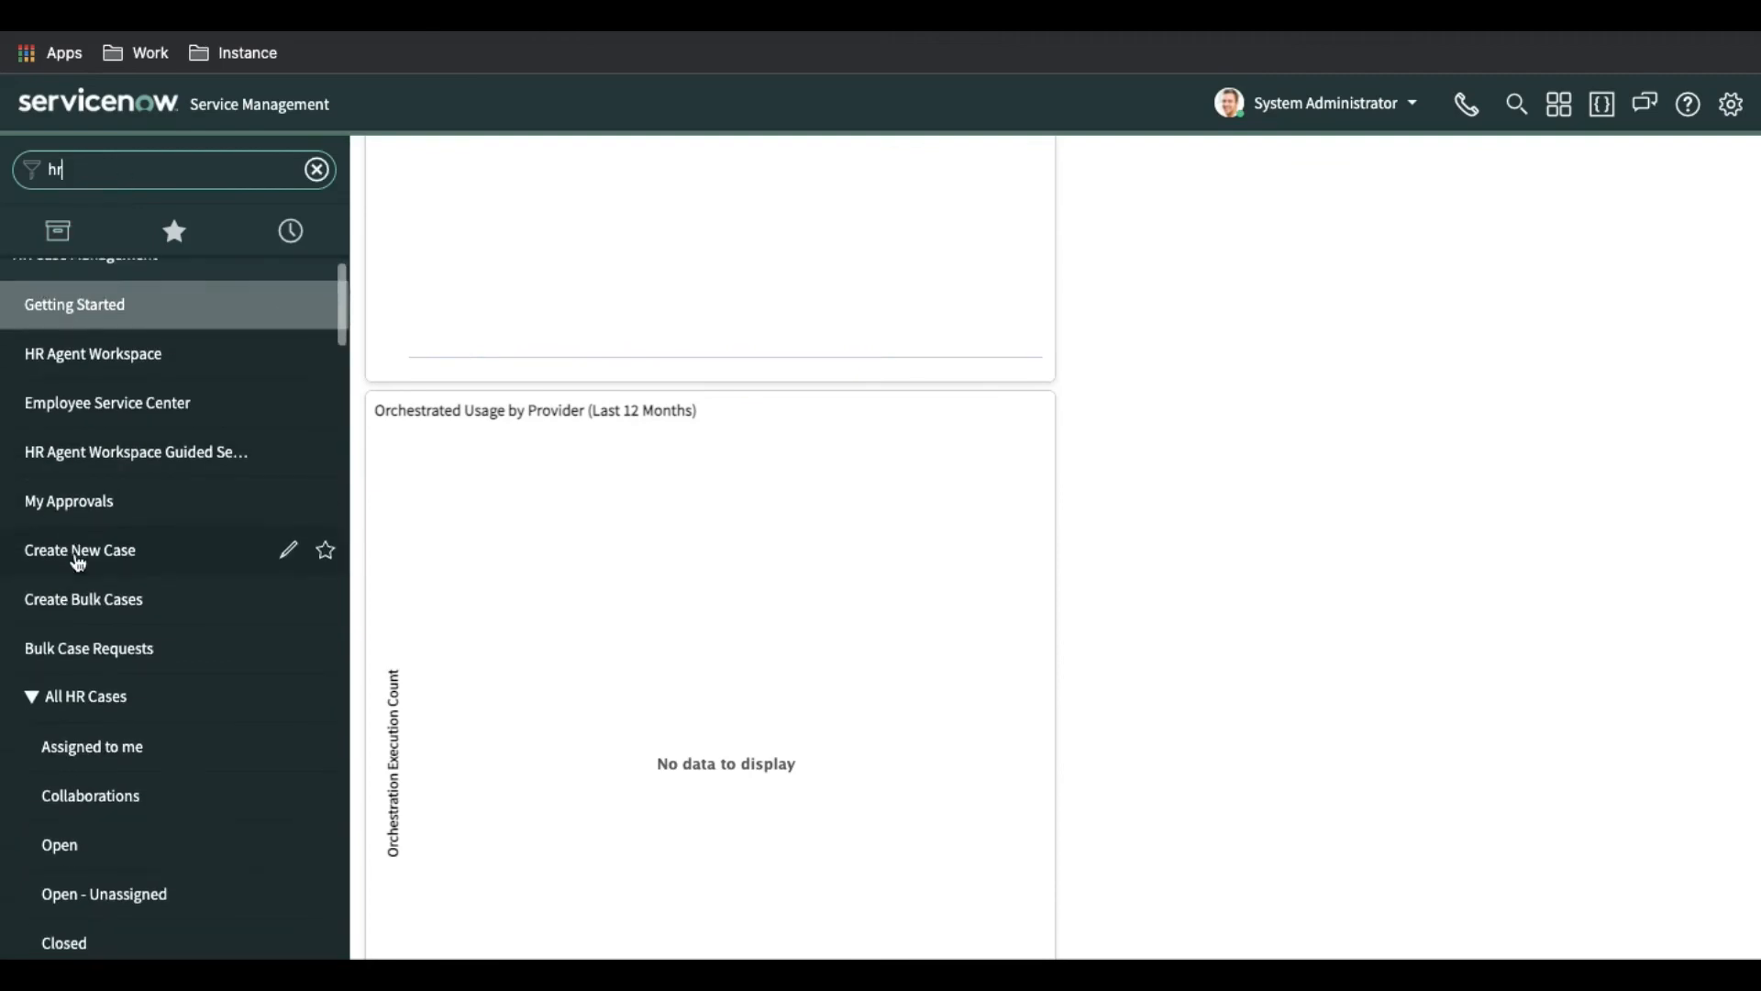
scroll("up", 3)
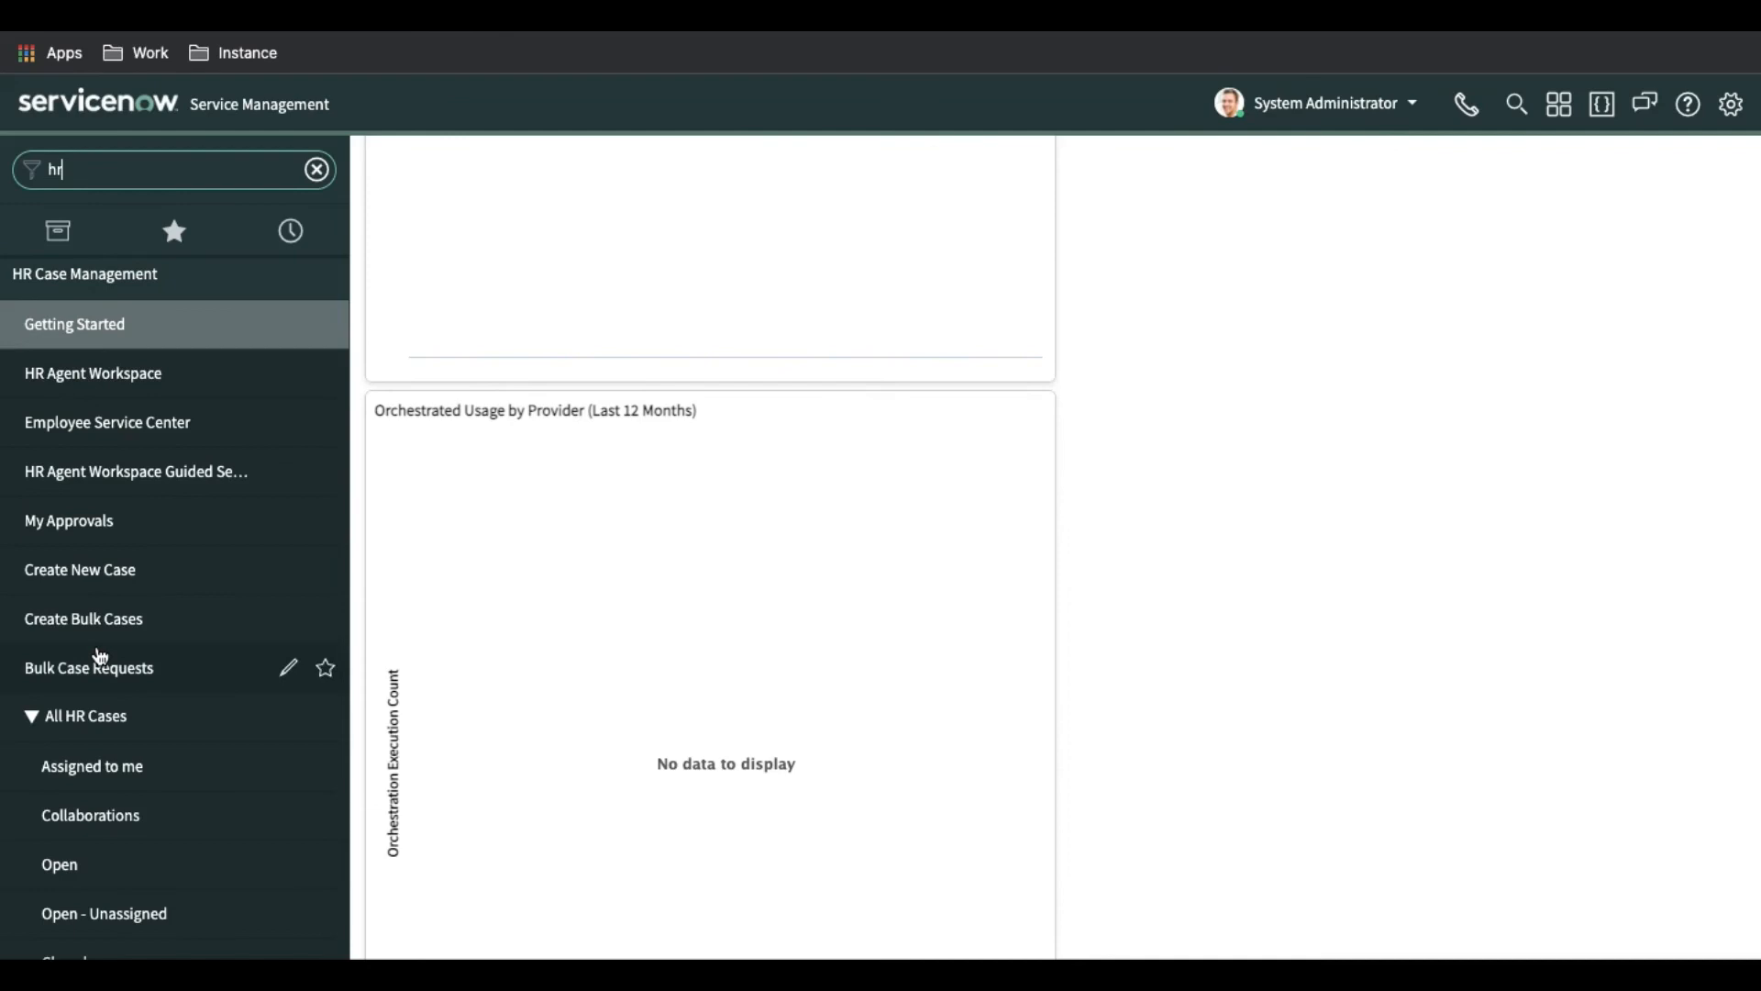
scroll("down", 3)
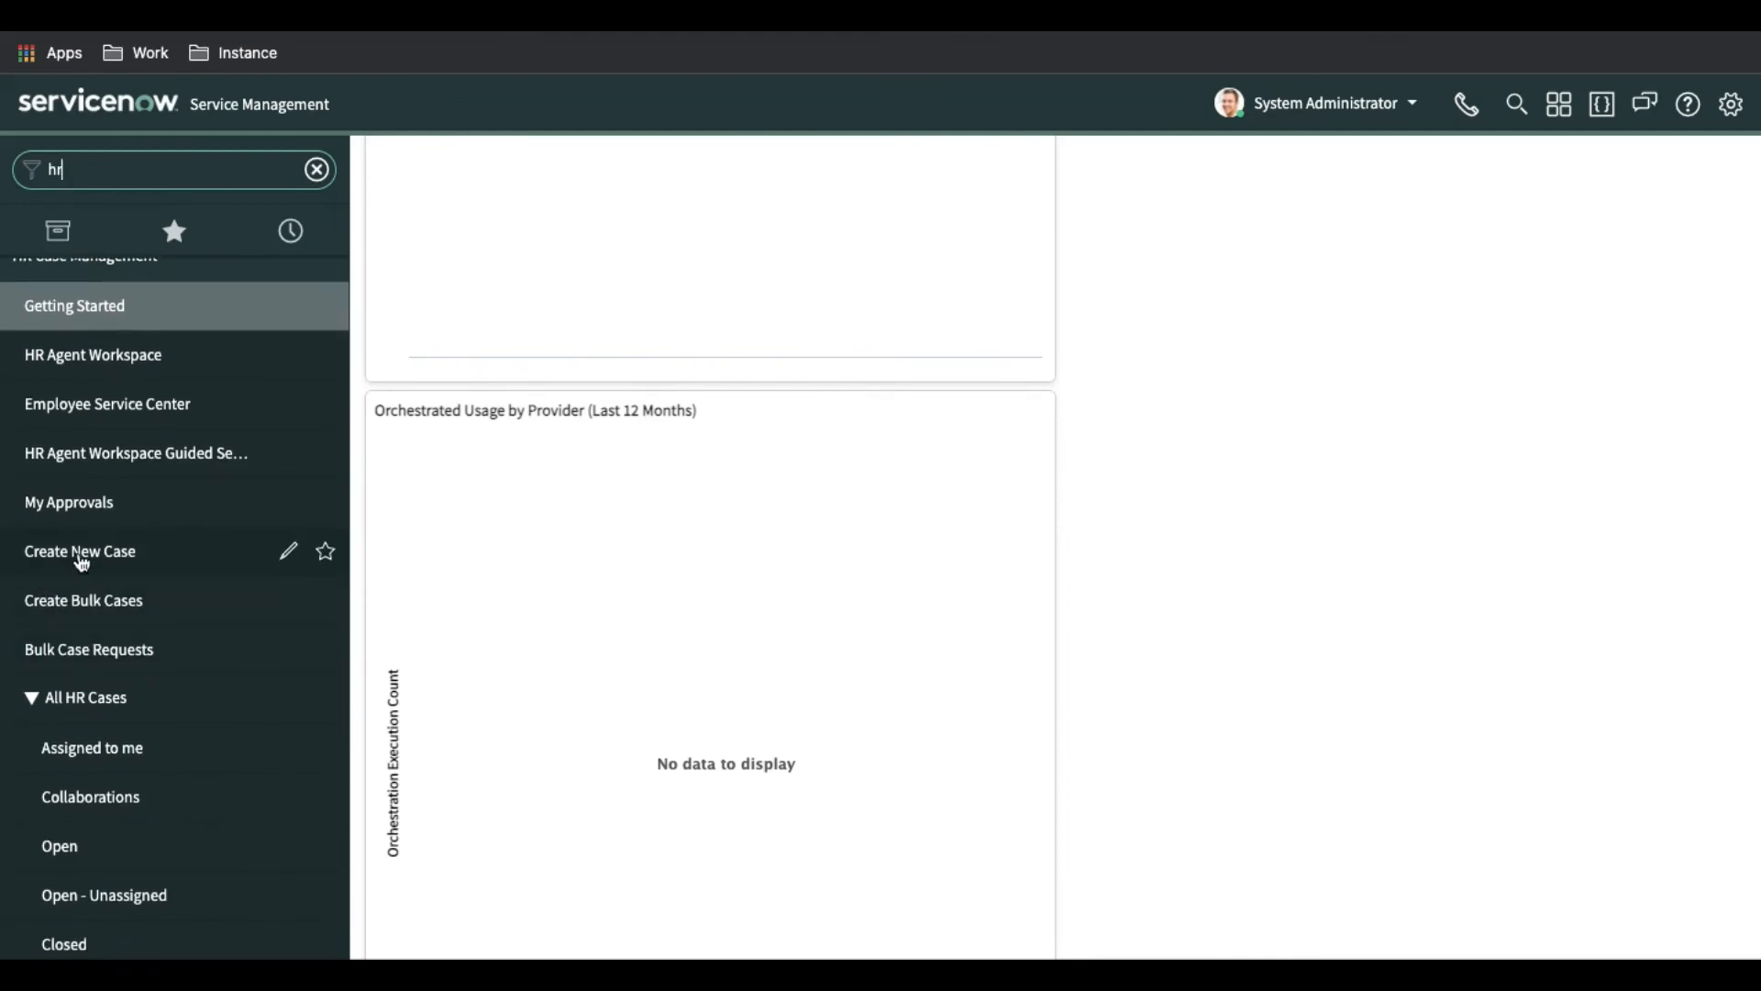
mouse_move(91, 746)
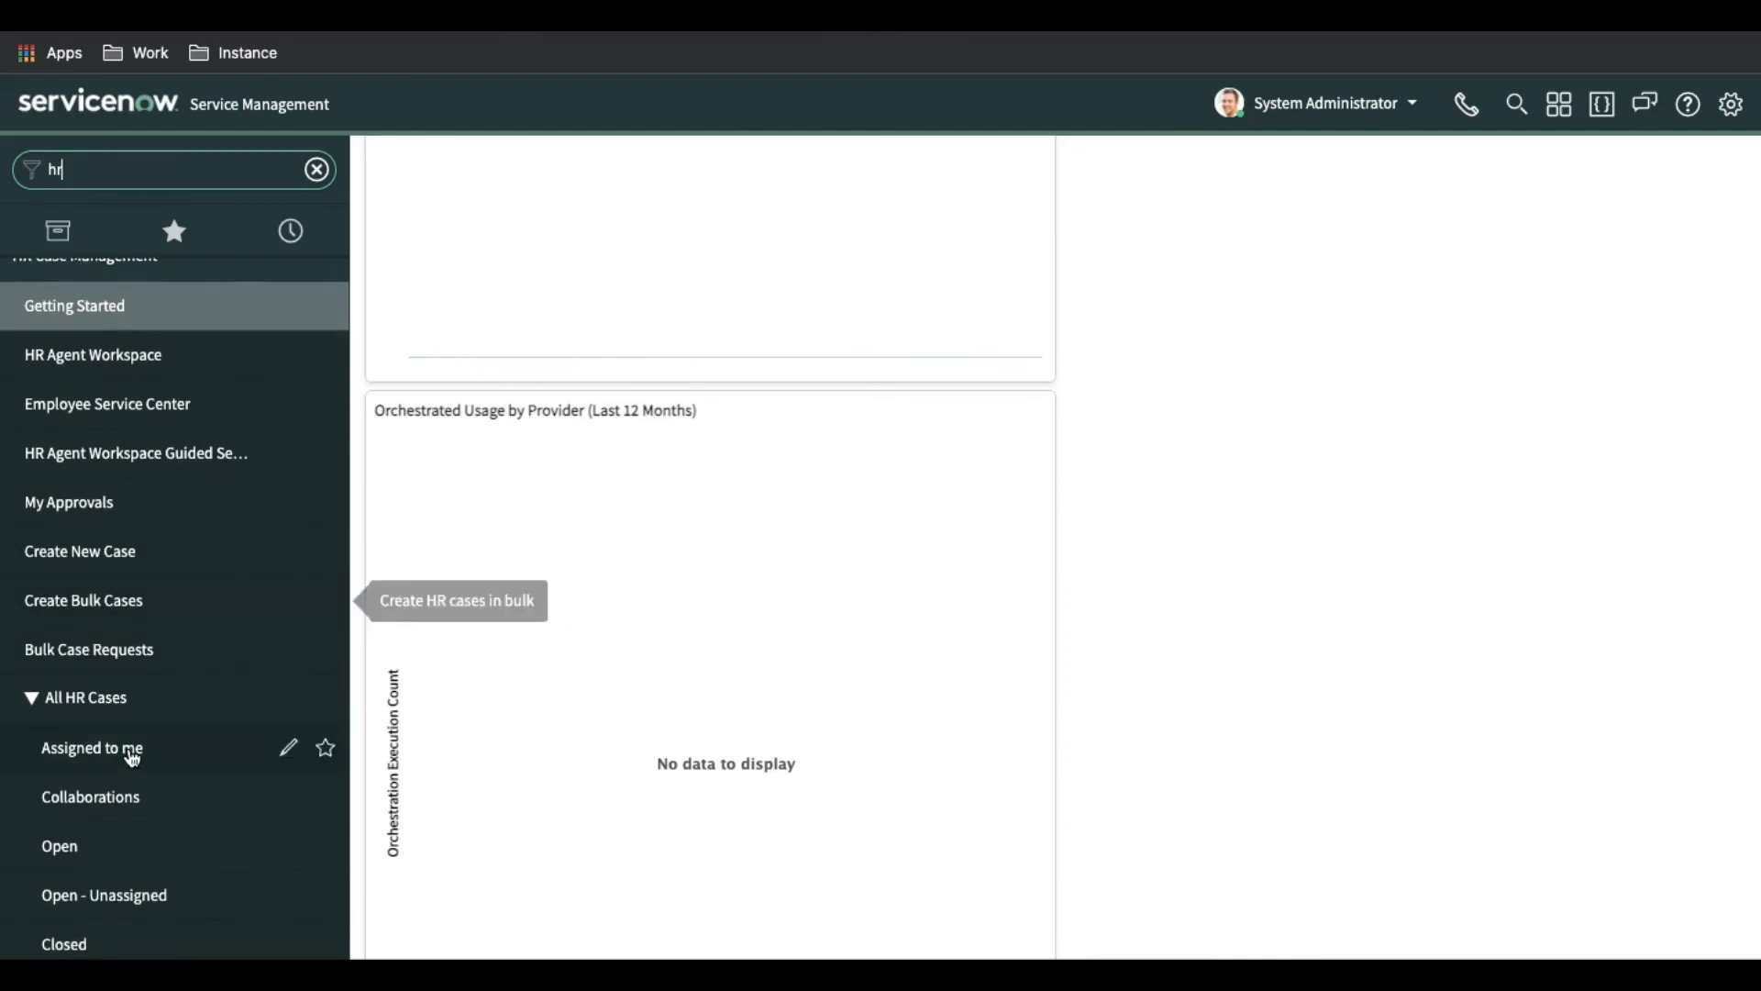
scroll("down", 3)
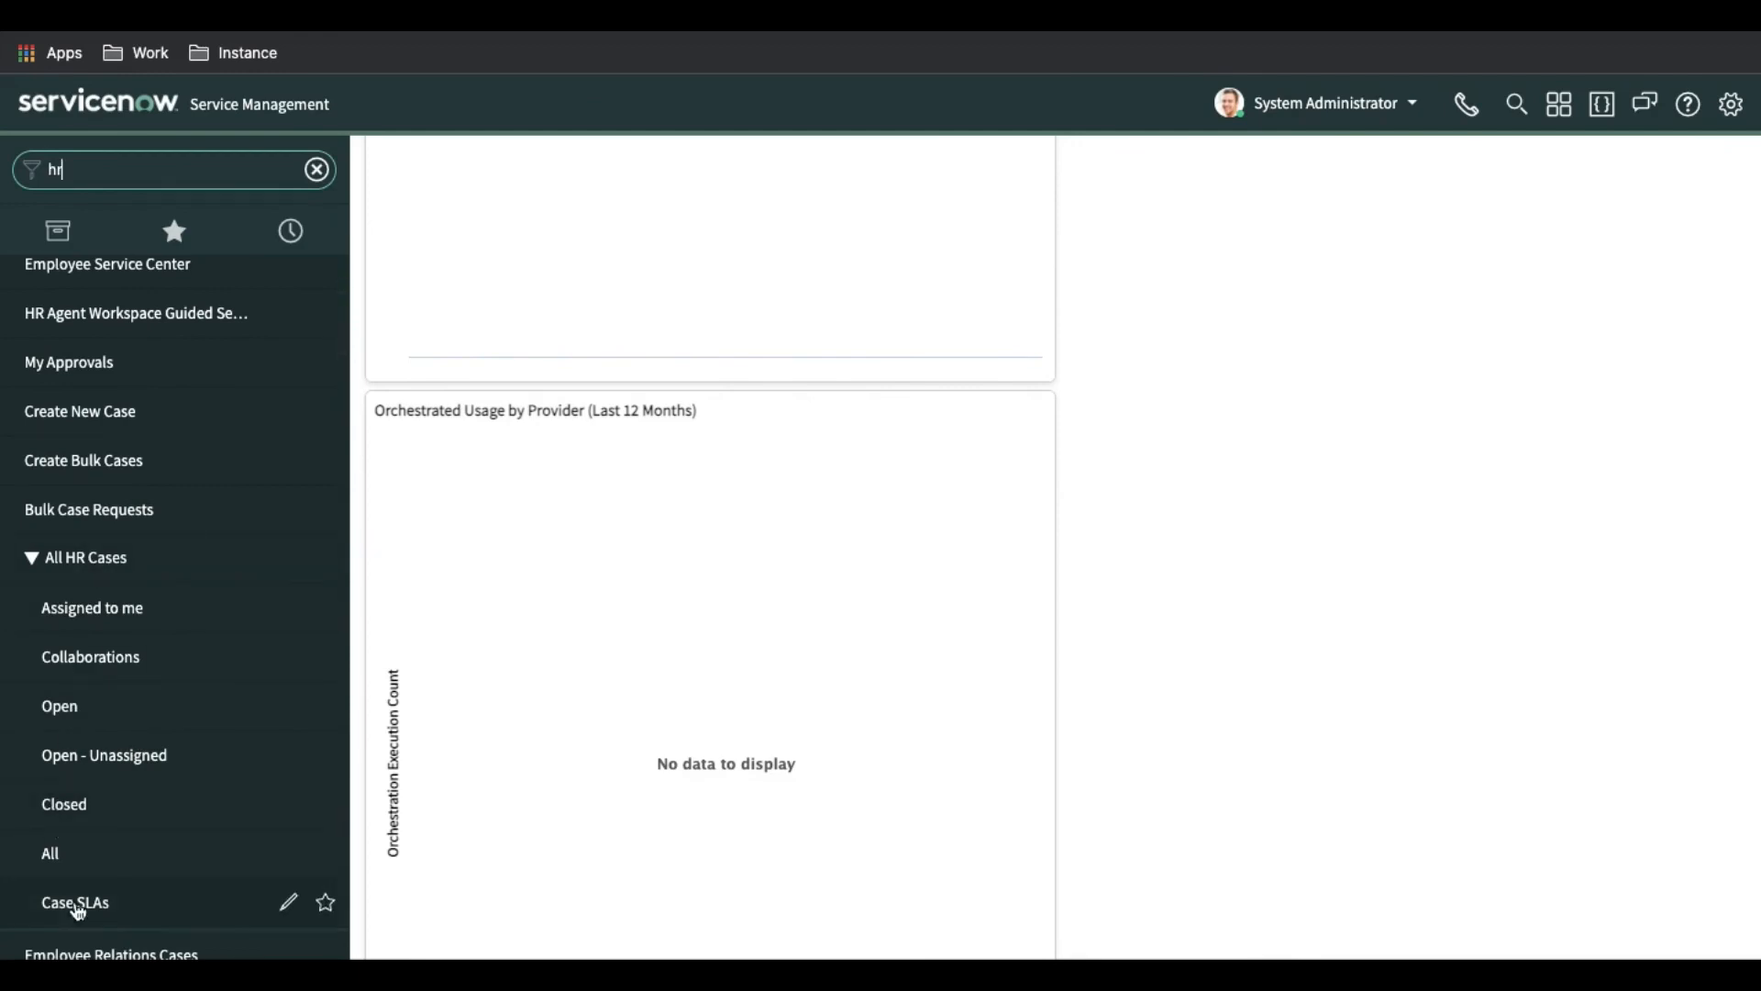
scroll("down", 3)
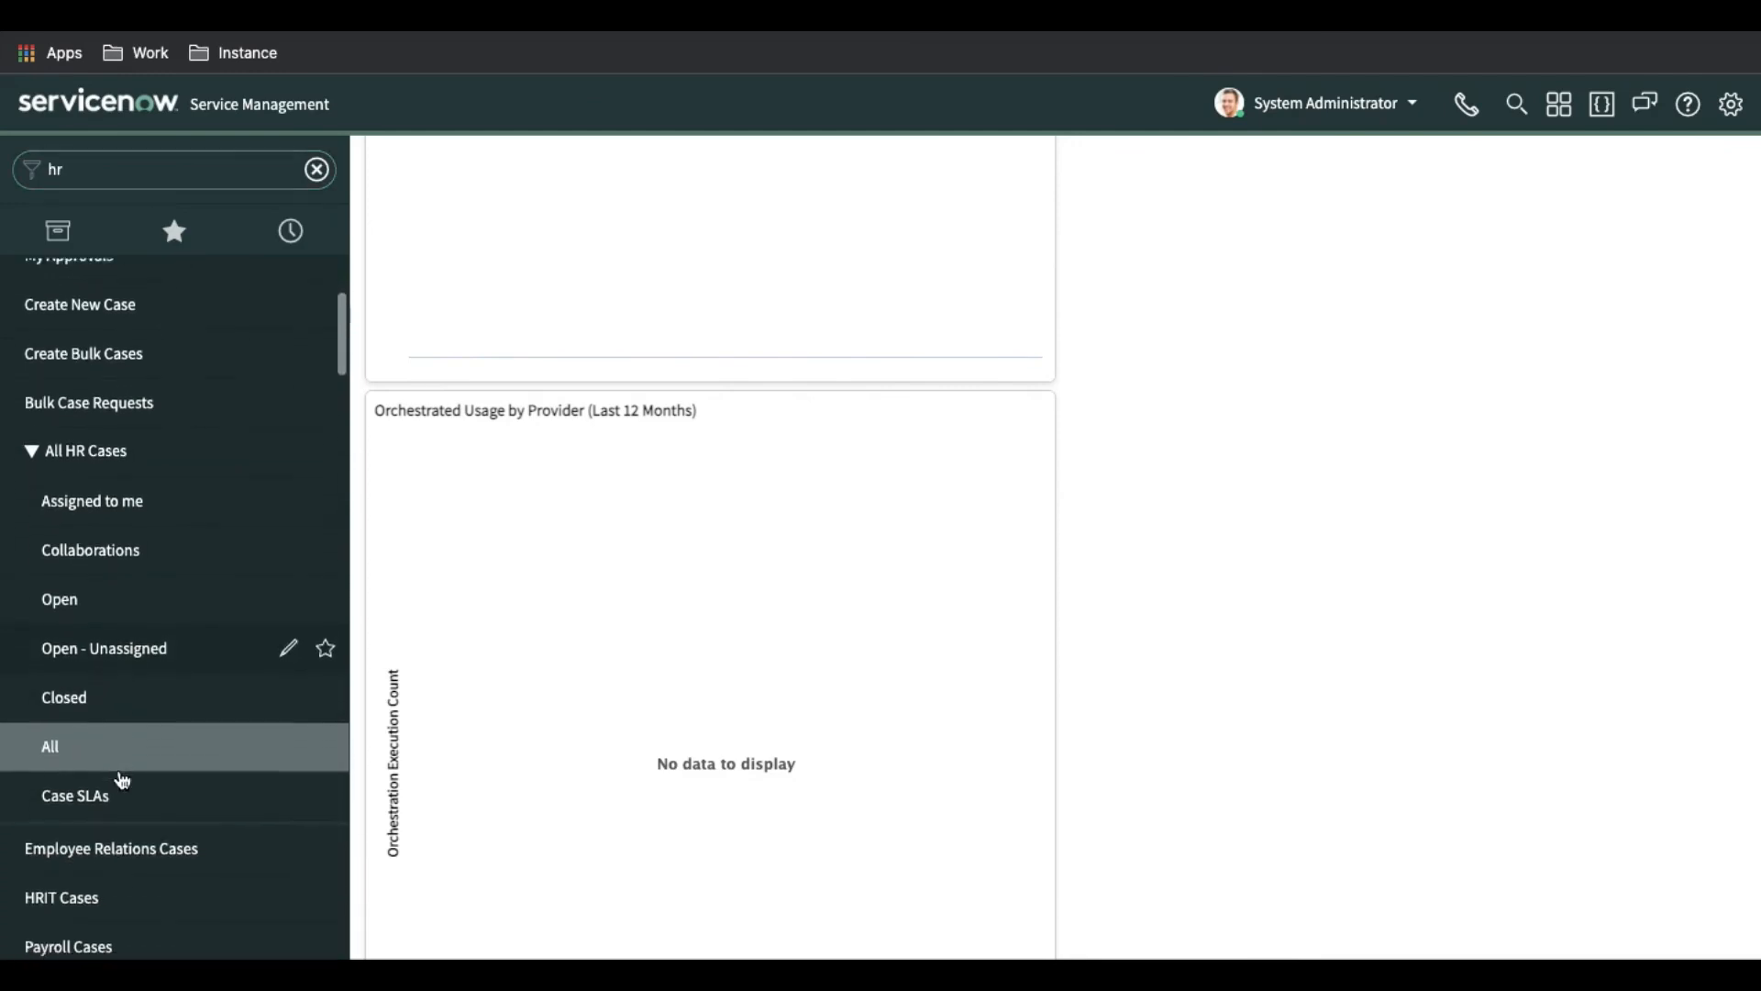
Open All HR Cases > All and browse the 226 demo HR case records
left_click(50, 747)
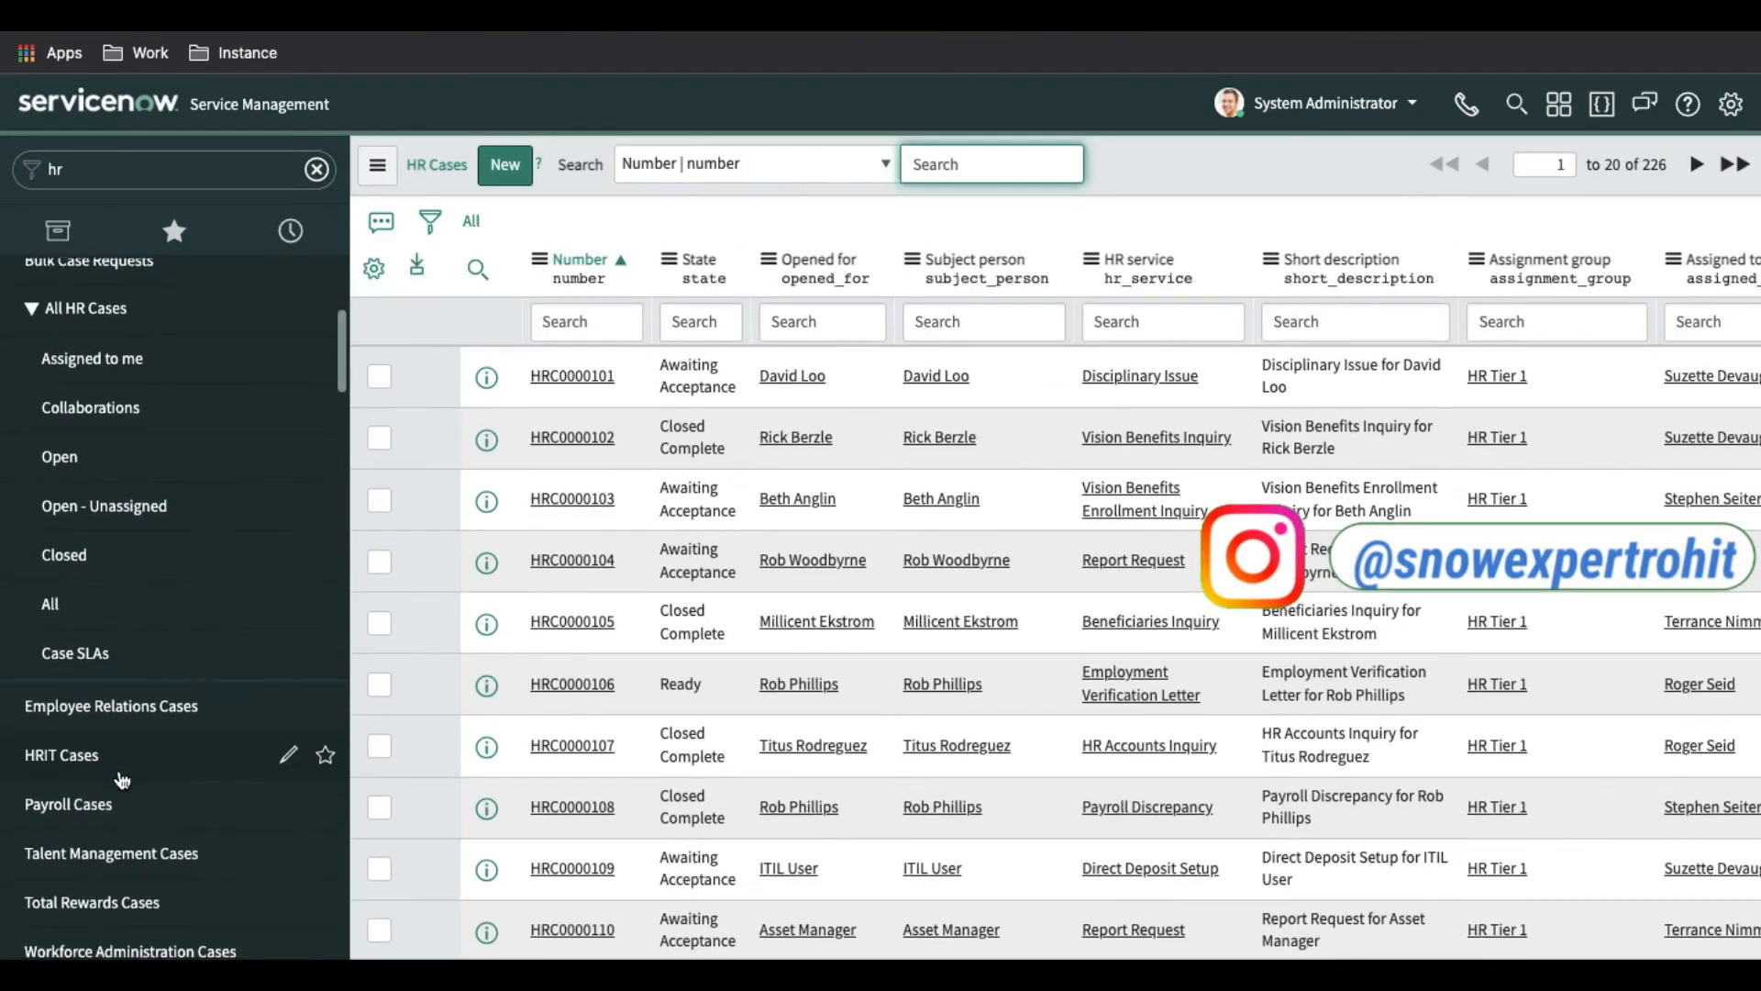
scroll("down", 3)
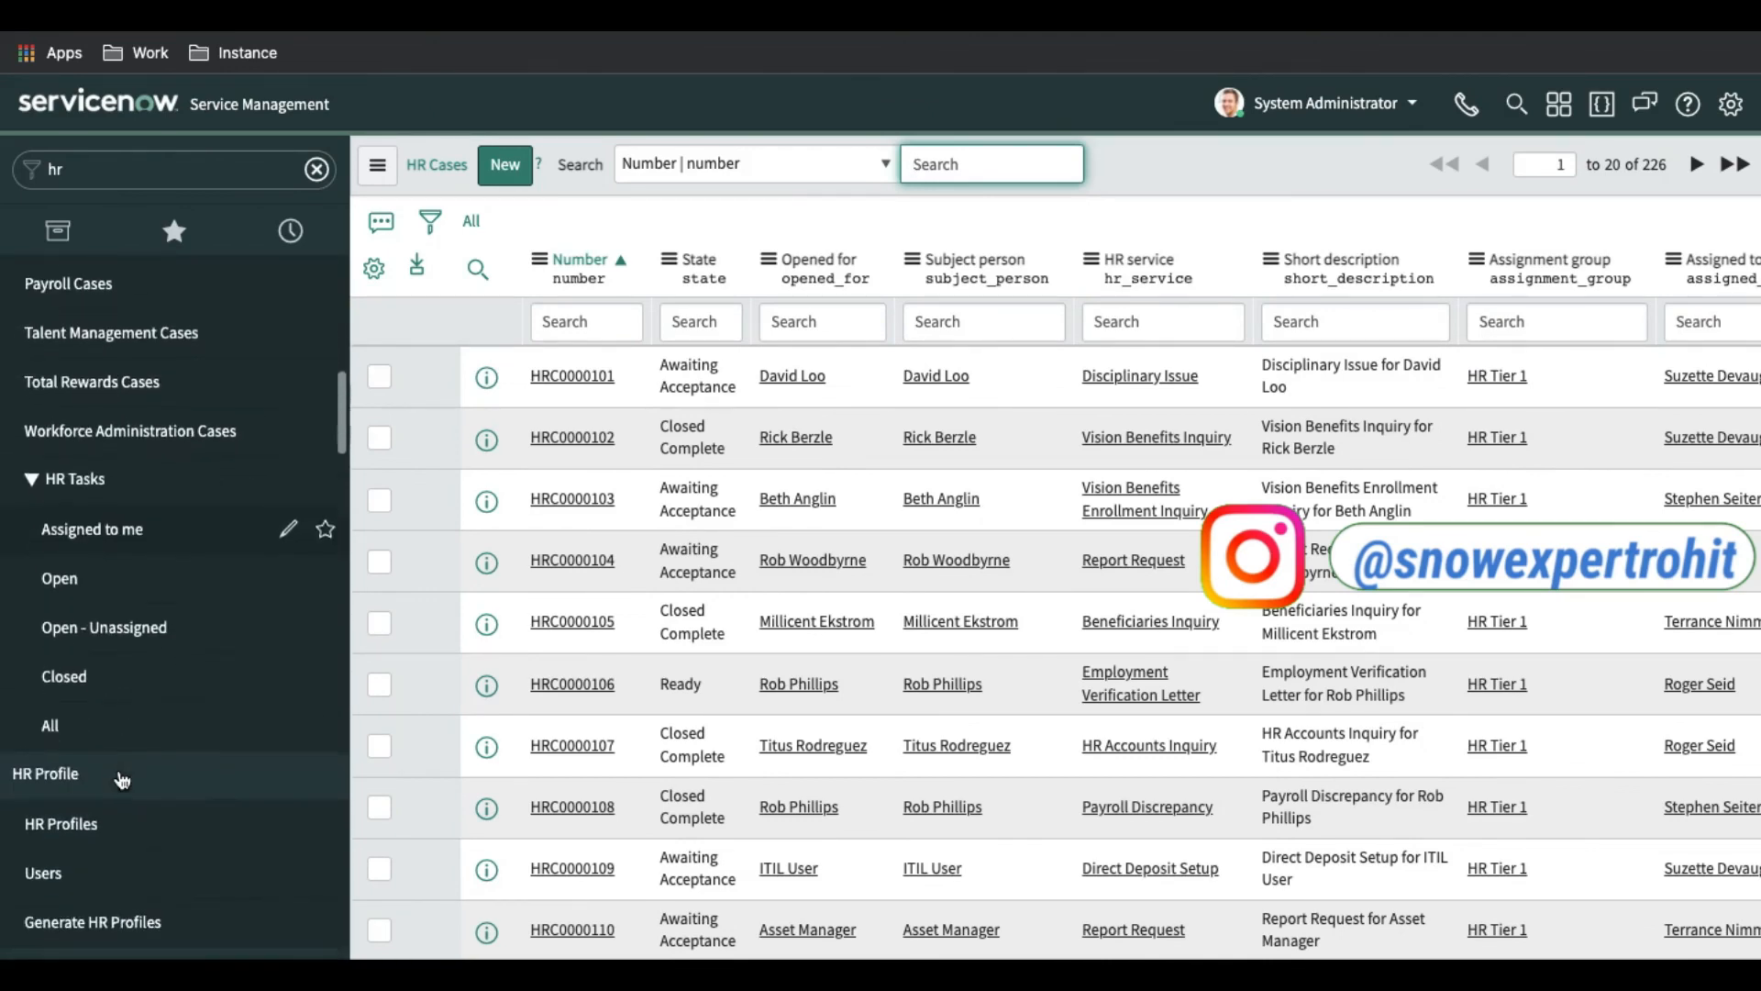
scroll("down", 3)
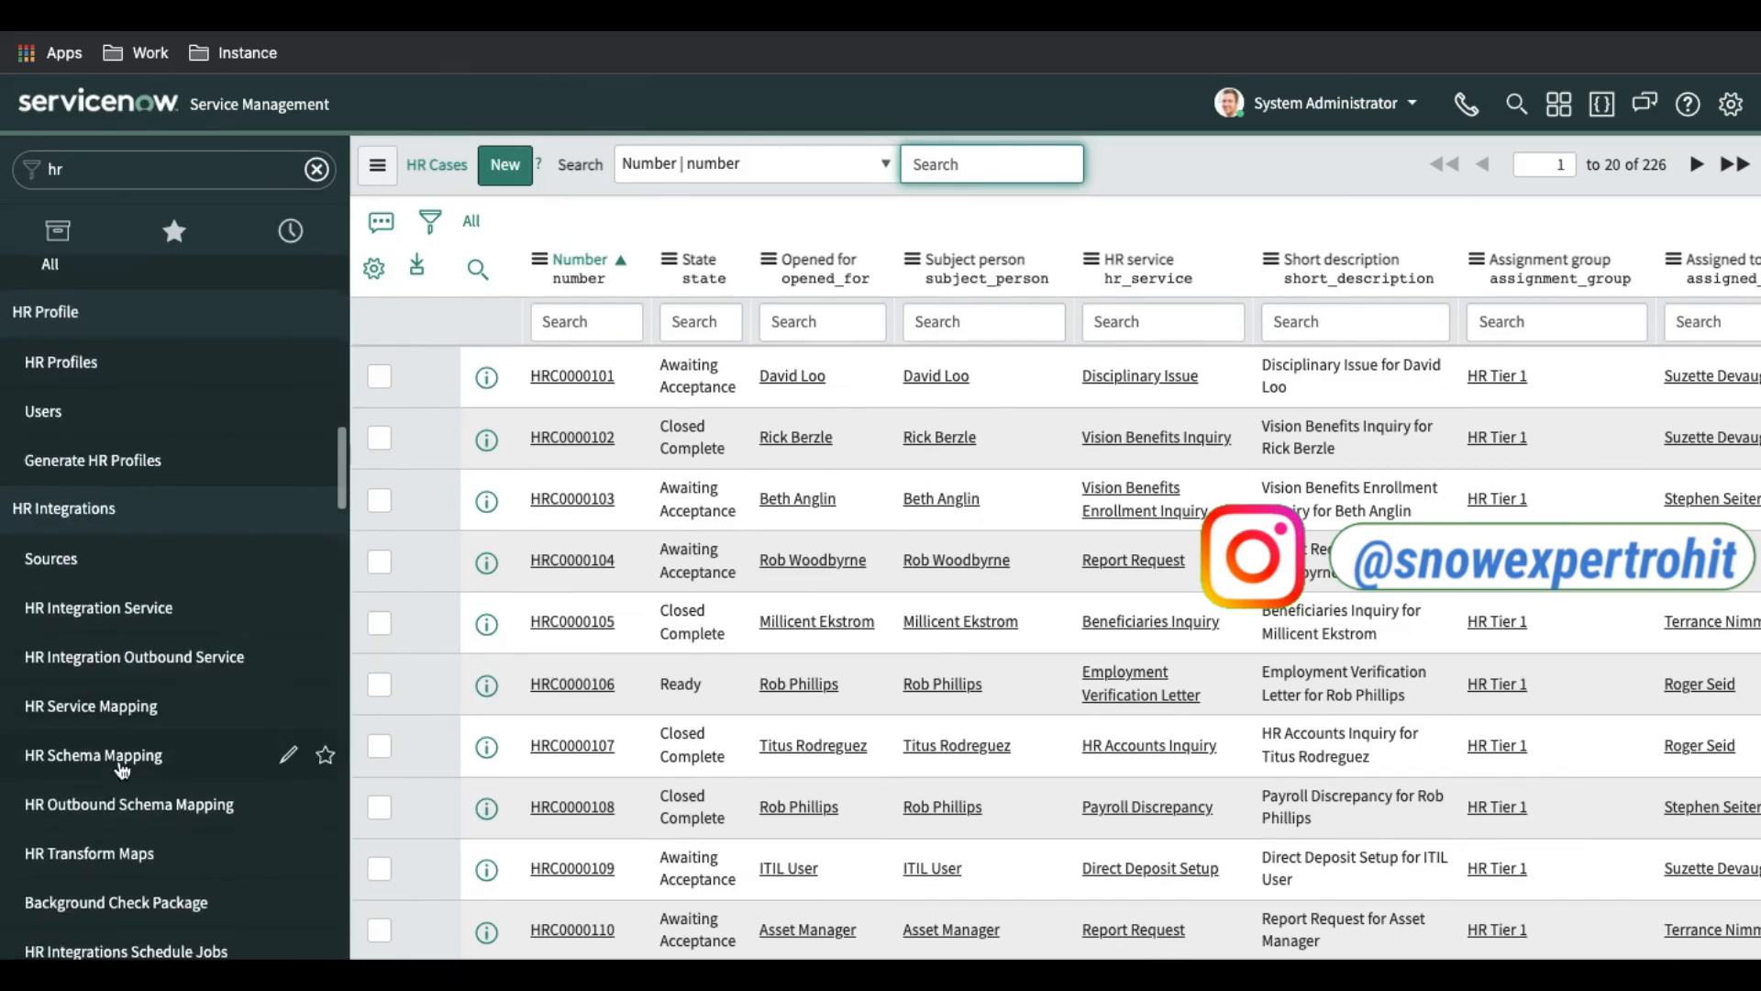
scroll("down", 3)
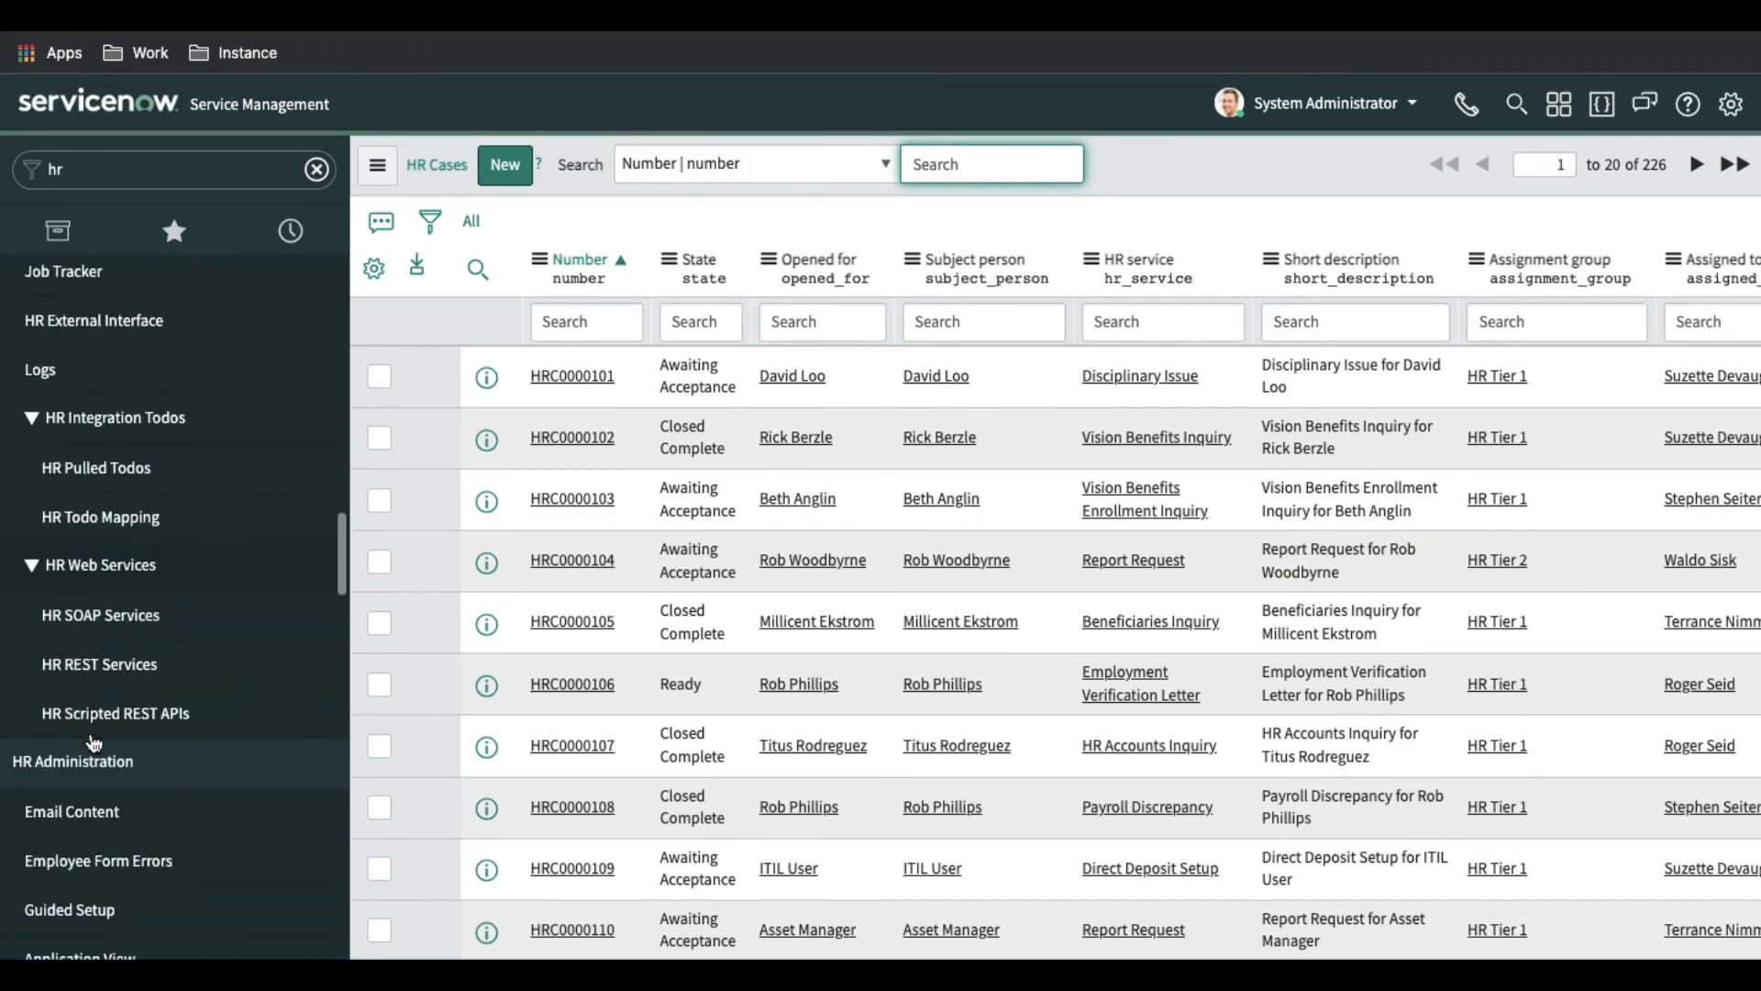
scroll("down", 3)
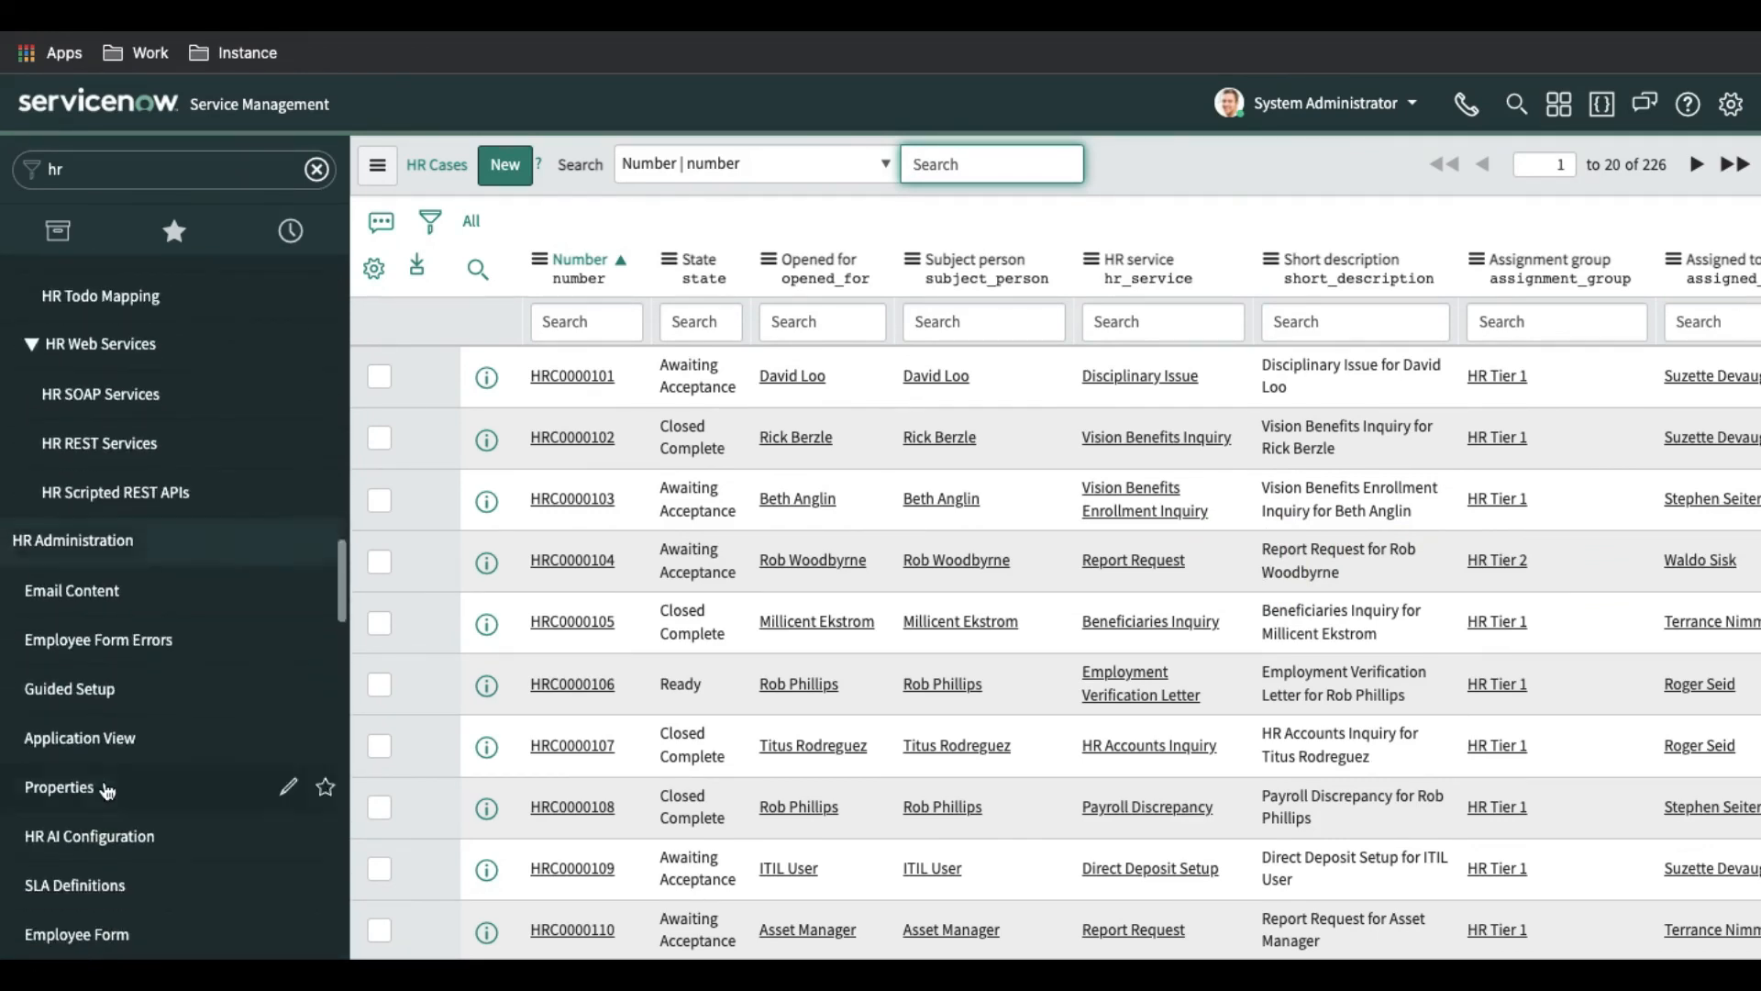
mouse_move(93, 688)
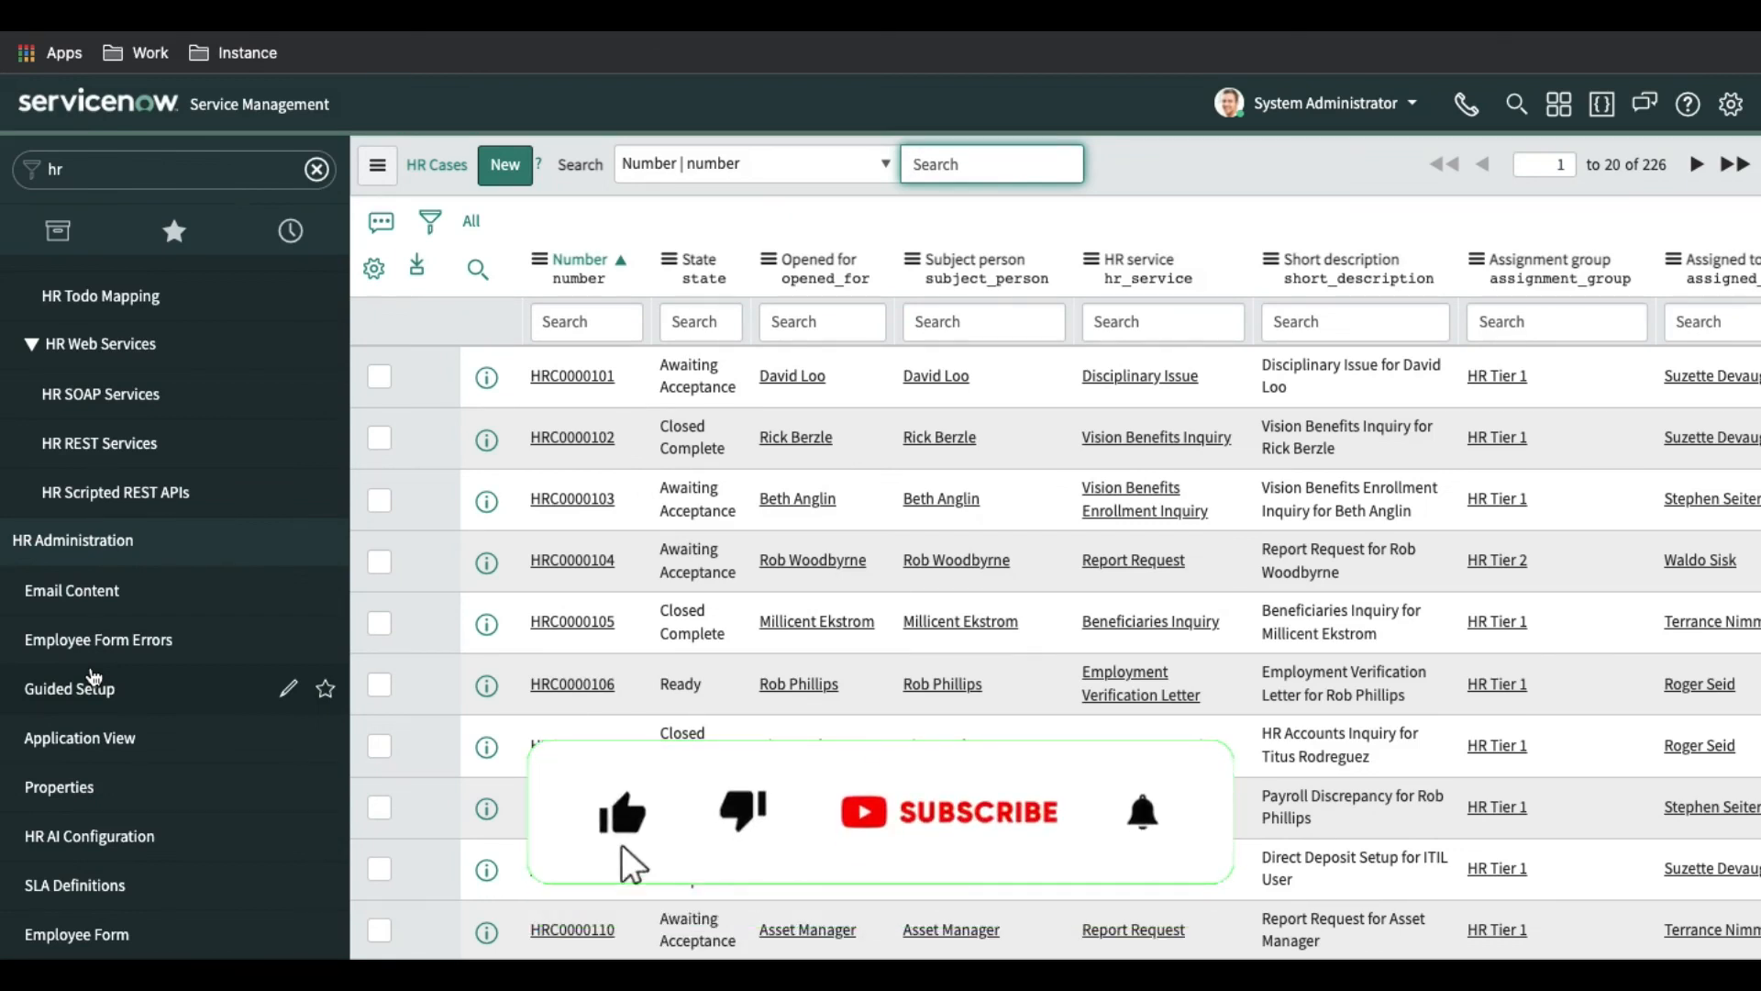
left_click(949, 811)
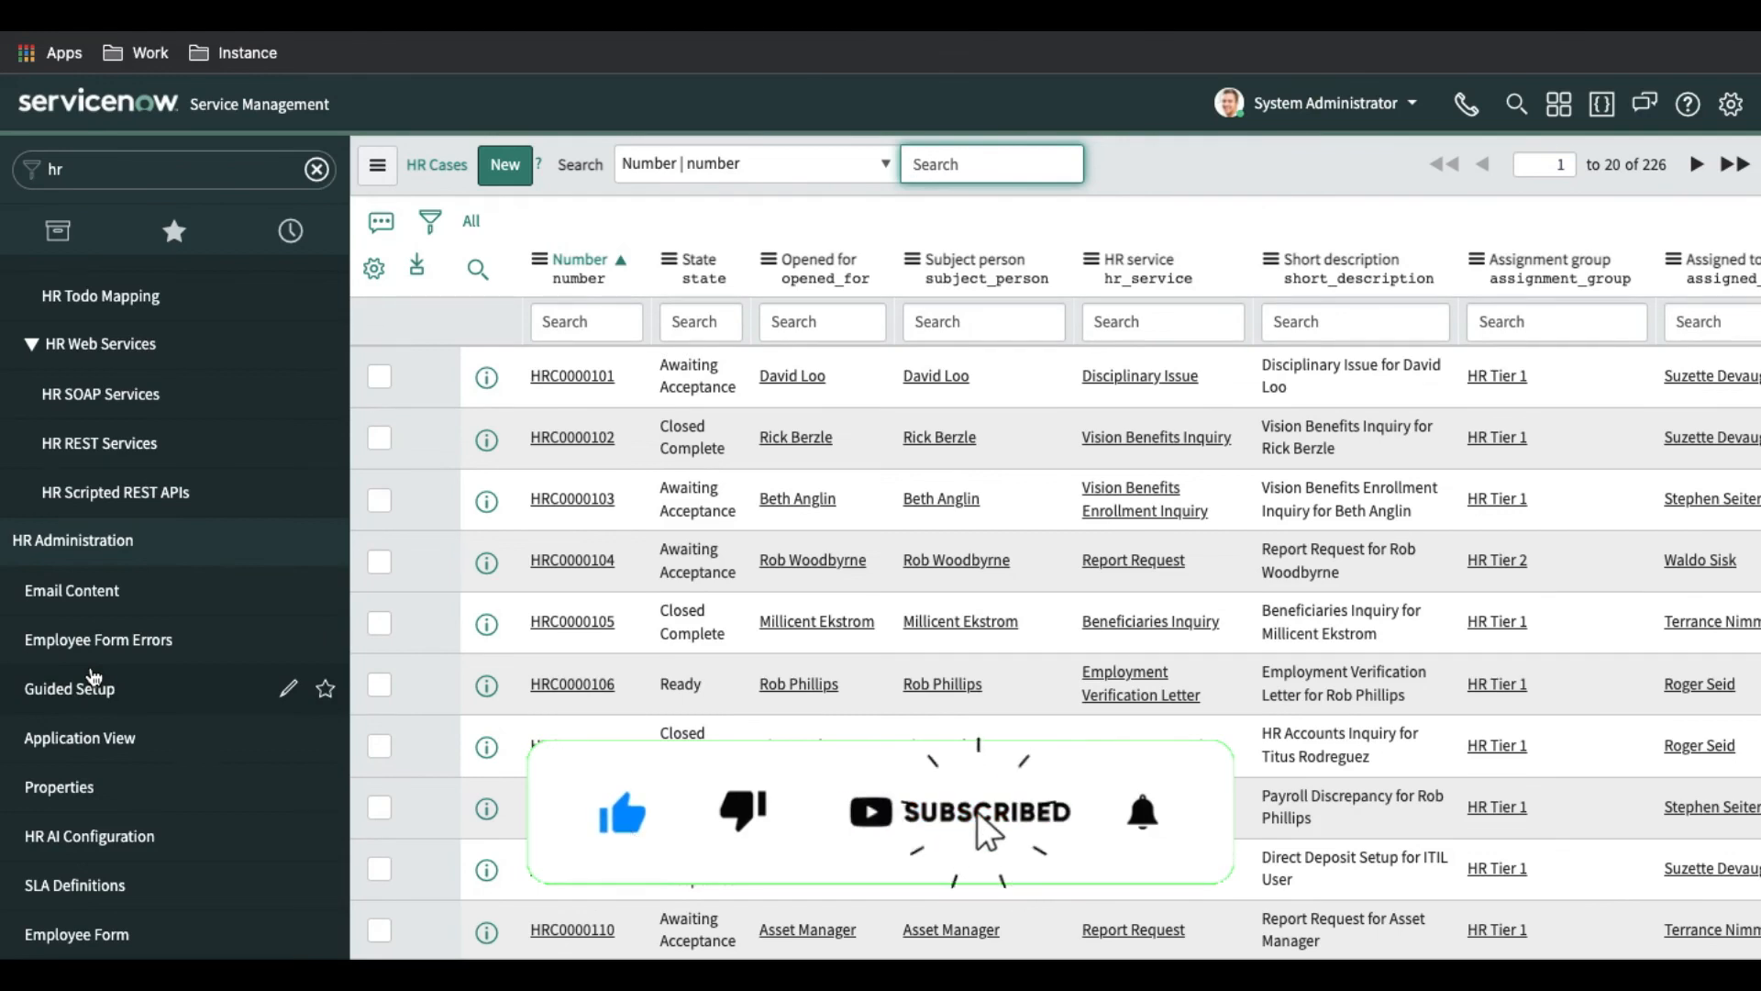